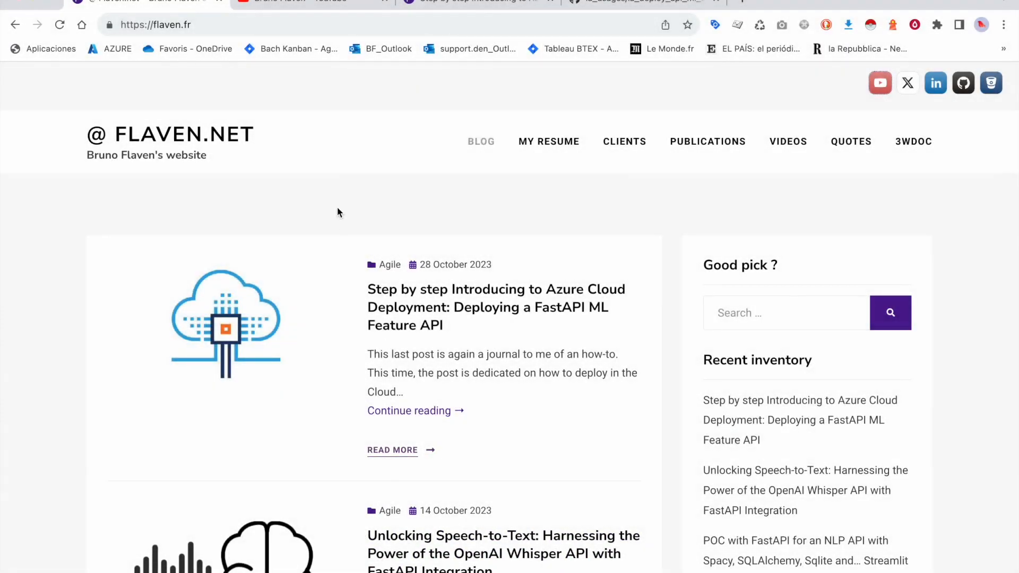
mouse_move(420, 91)
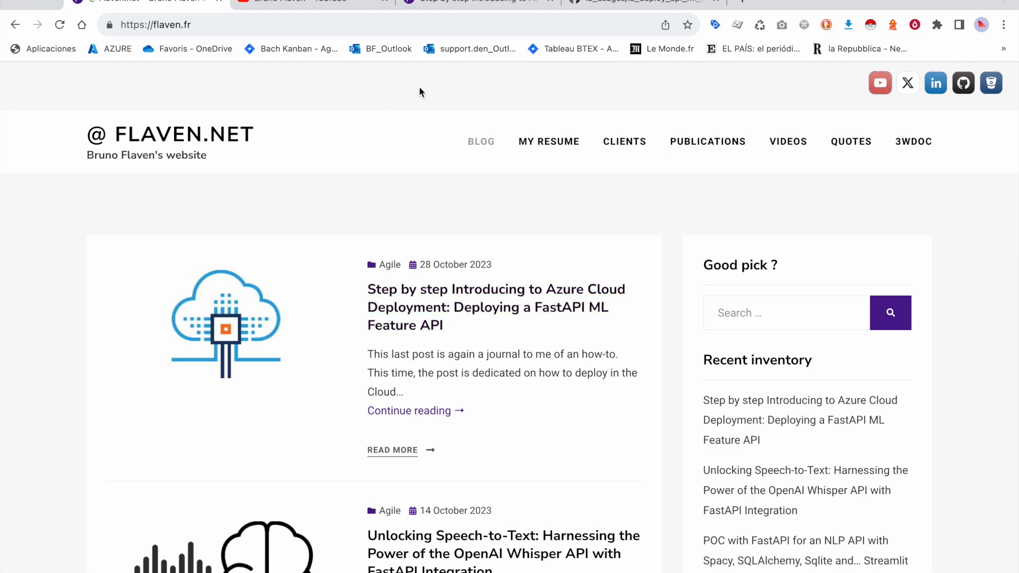
Review the Azure deployment article tab, scrolling through its content.
left_click(497, 289)
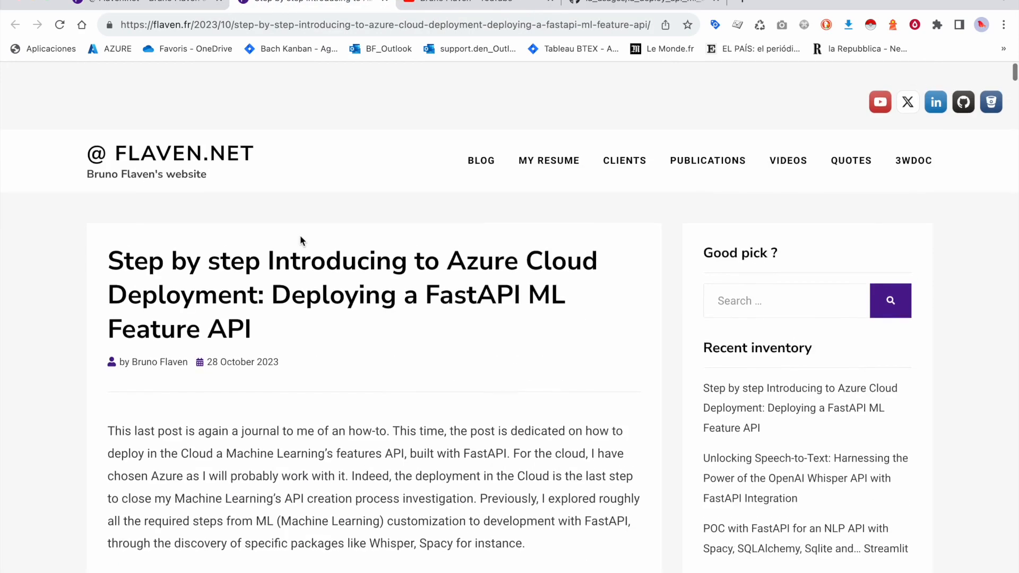
scroll("down", 3)
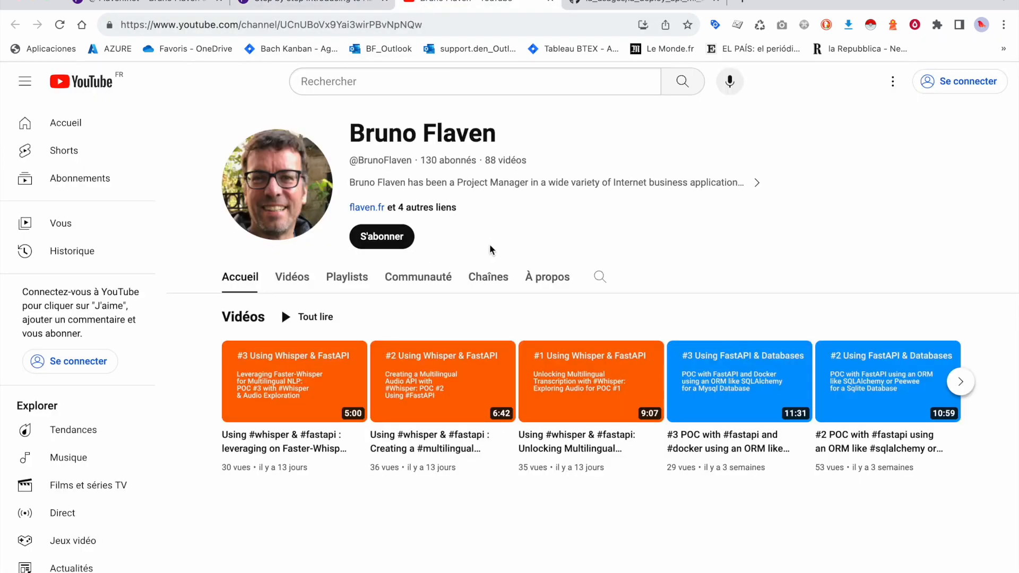
left_click(624, 4)
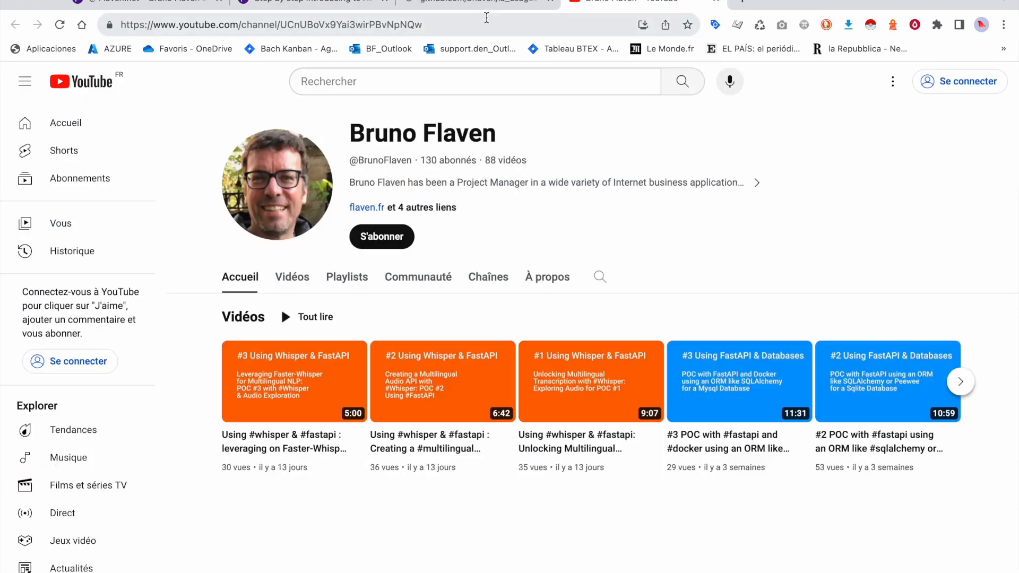
Browse down through the GitHub repository folder page to the linked posts.
left_click(490, 0)
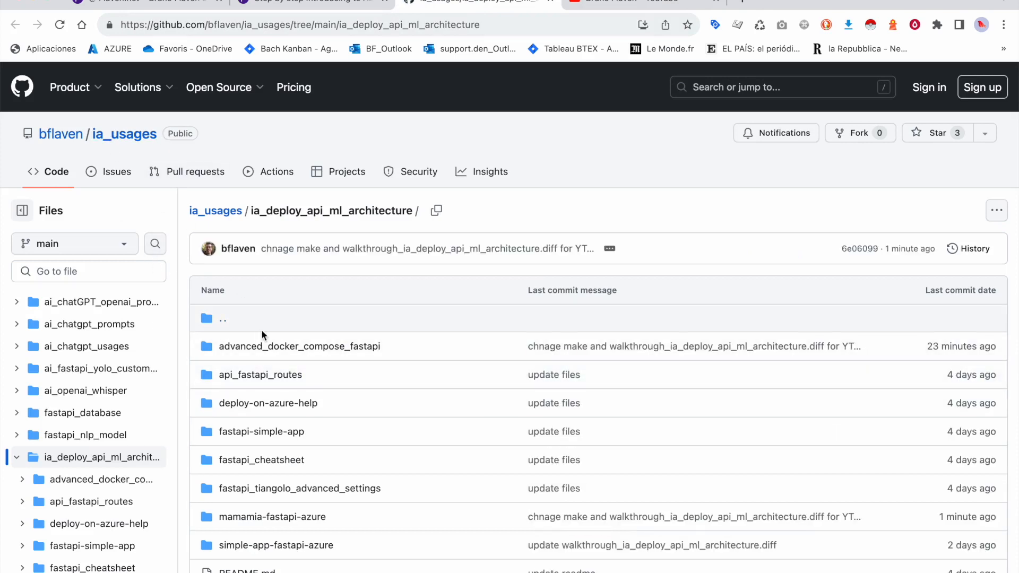
scroll("down", 3)
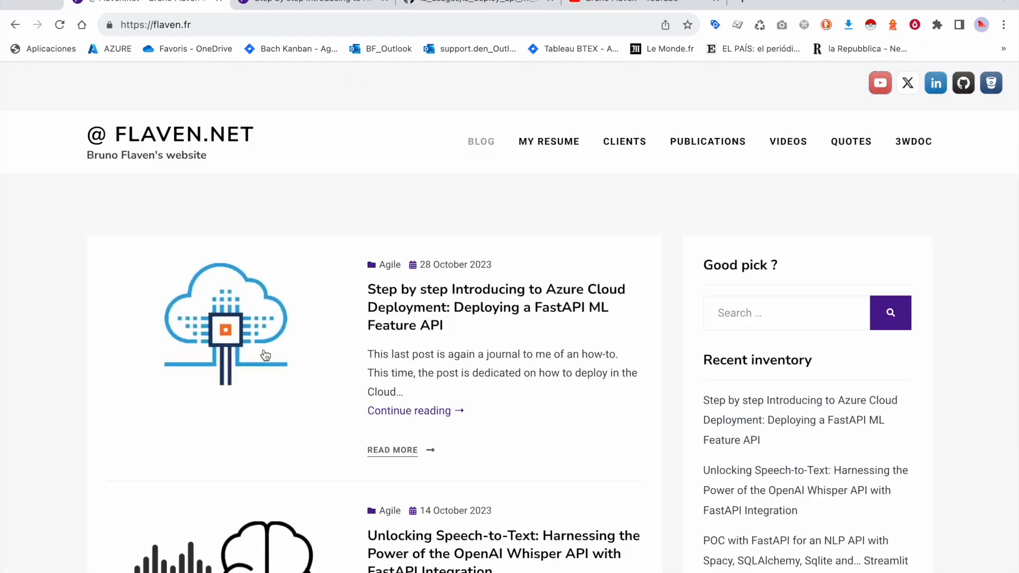
scroll("down", 3)
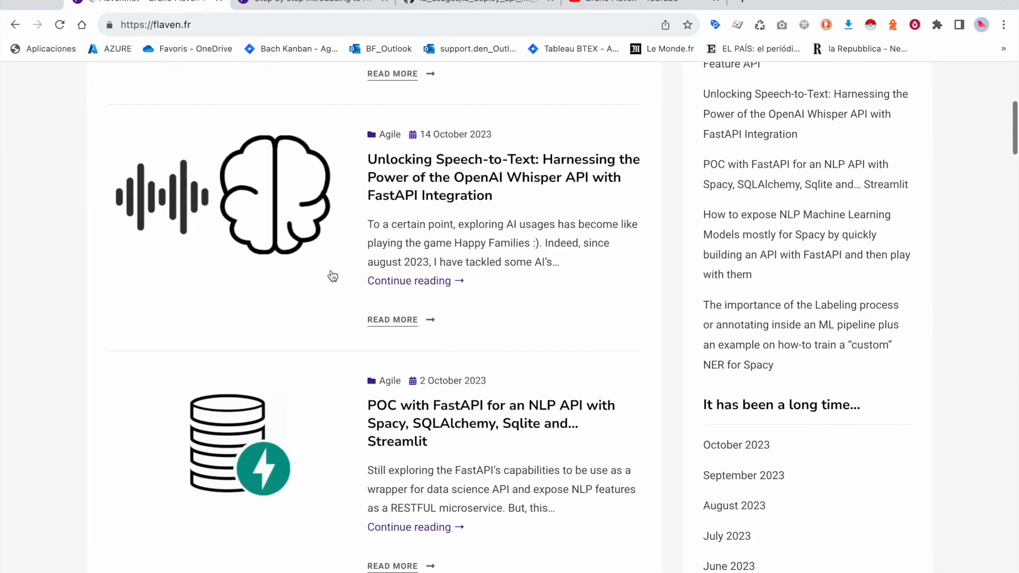
scroll("down", 3)
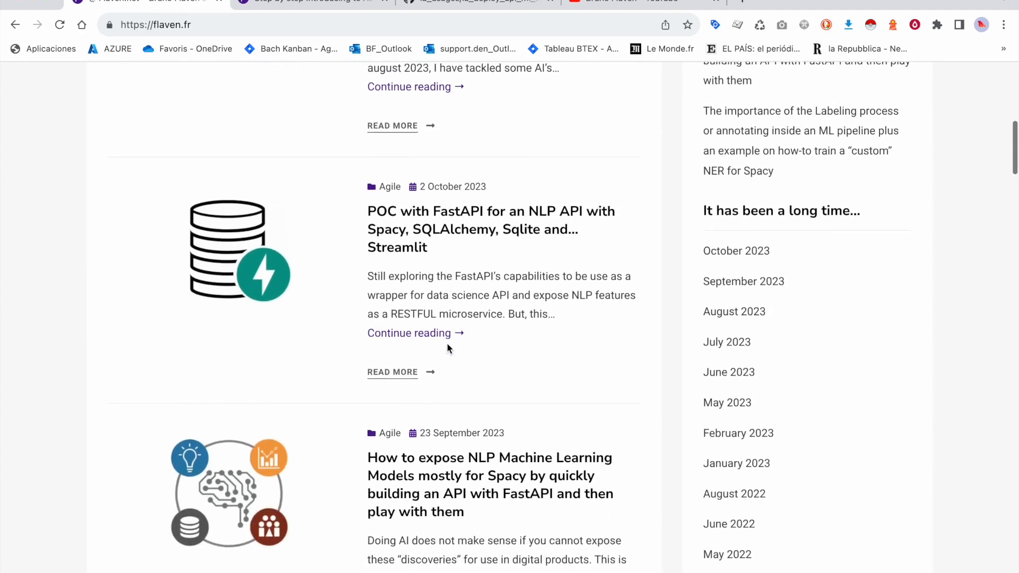
scroll("down", 3)
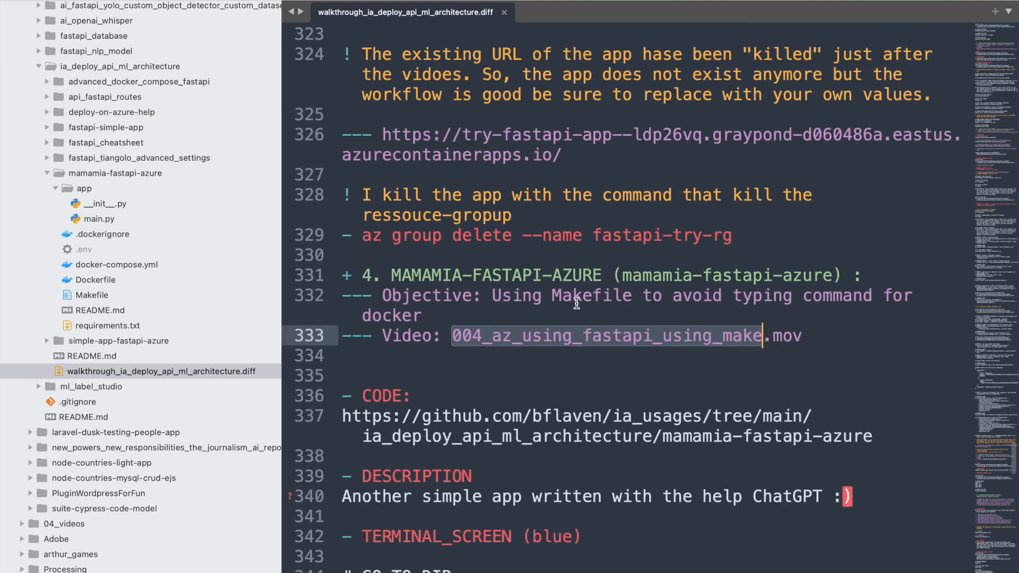
scroll("down", 3)
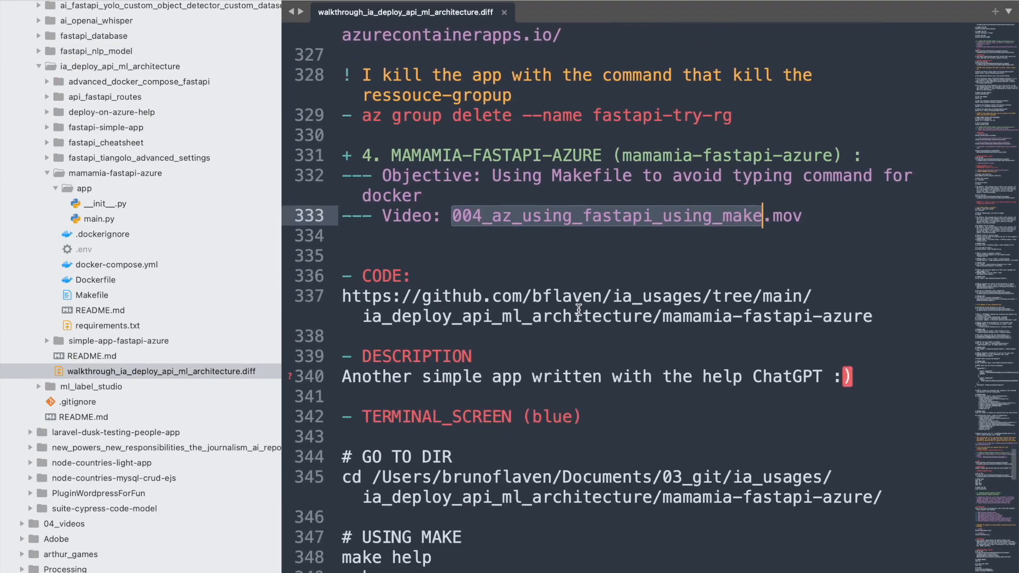
scroll("down", 3)
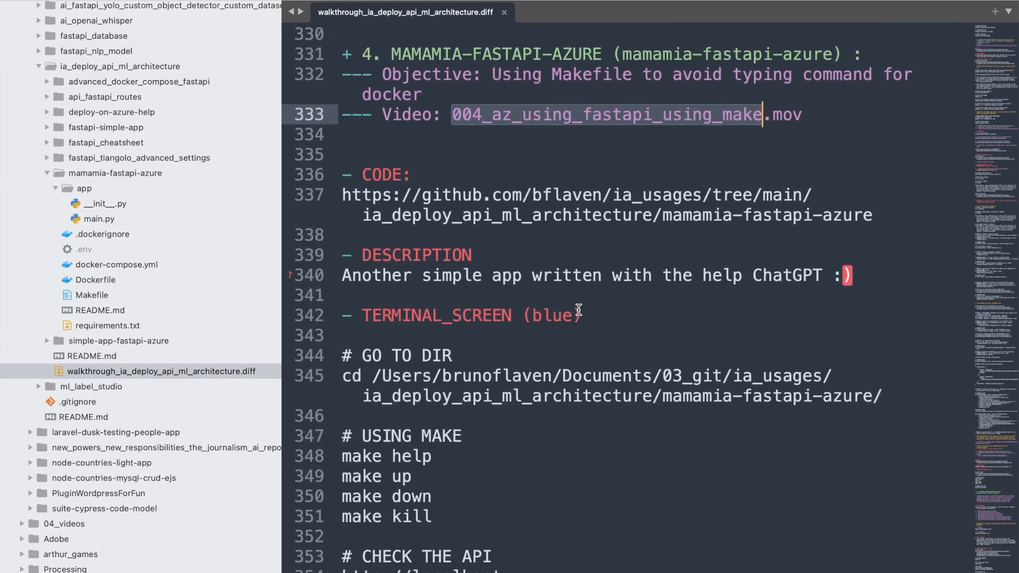
scroll("down", 3)
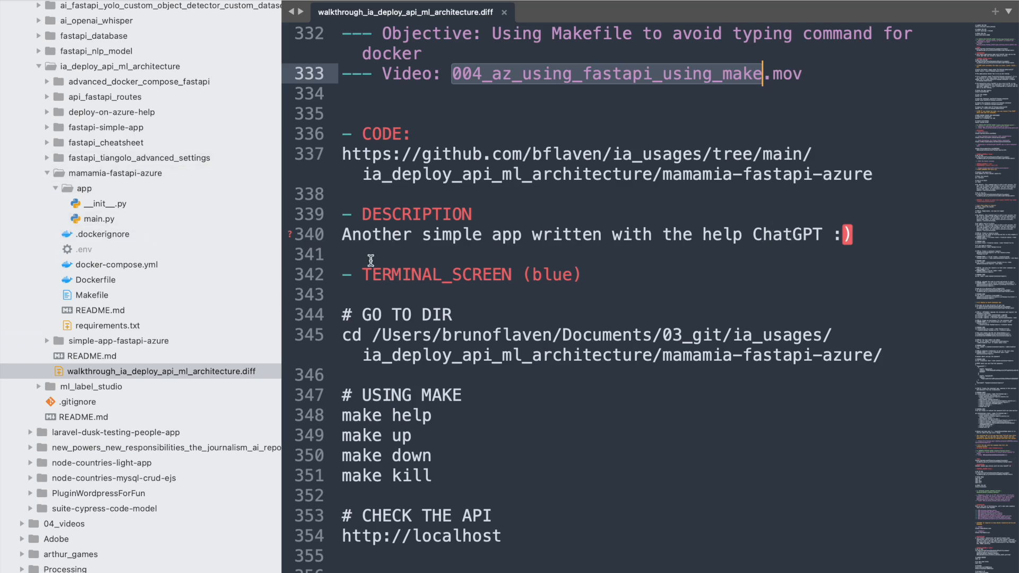
mouse_move(393, 258)
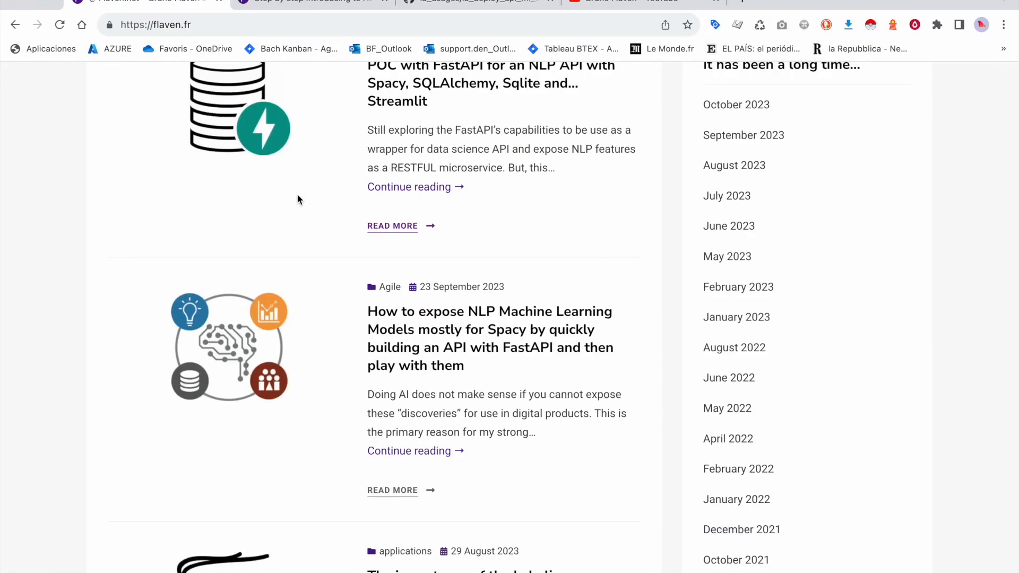
Open the 'How to expose NLP Machine Learning Models…' post in a new tab and scroll to its workflow diagram.
right_click(482, 329)
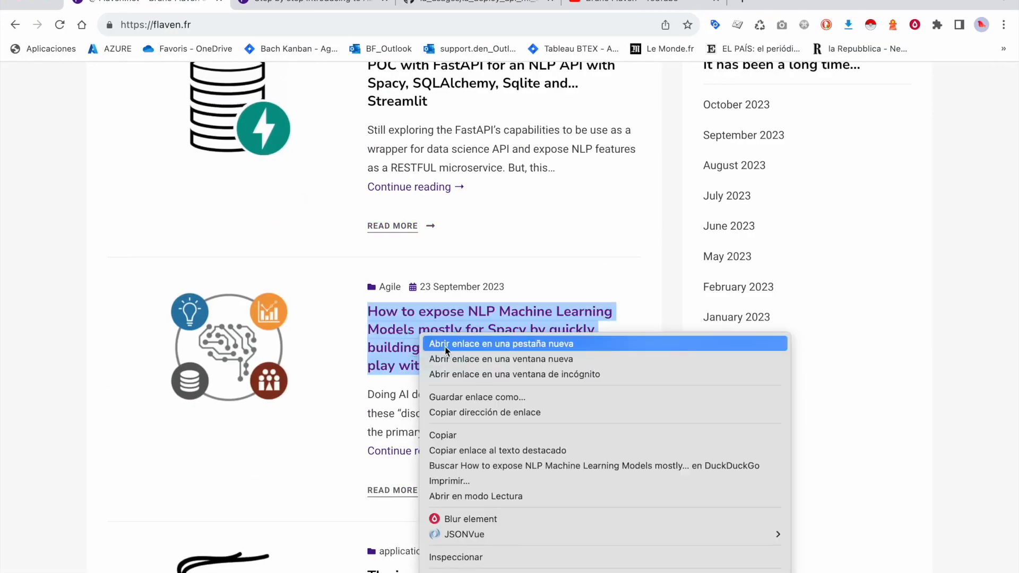
left_click(501, 344)
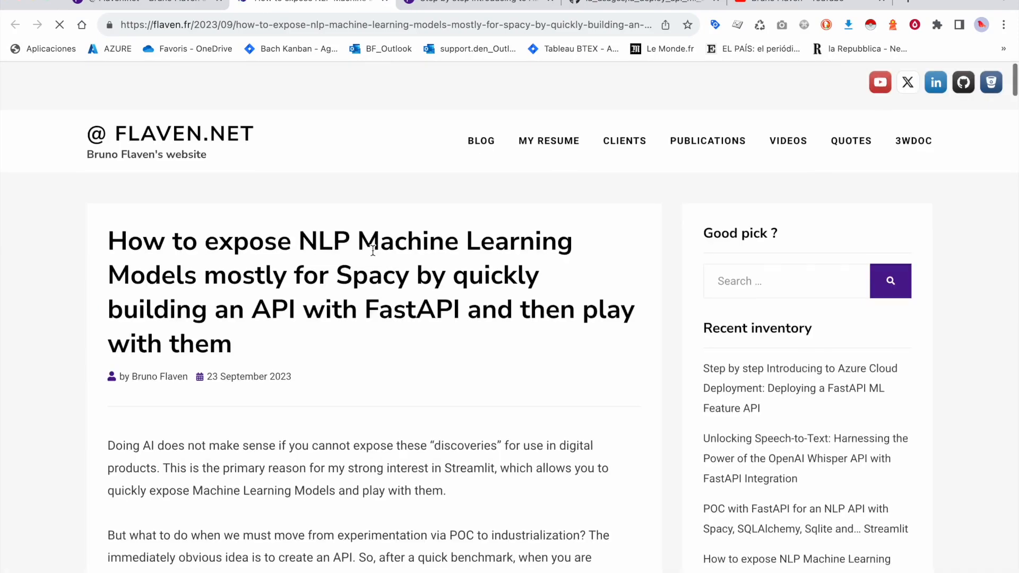
scroll("down", 3)
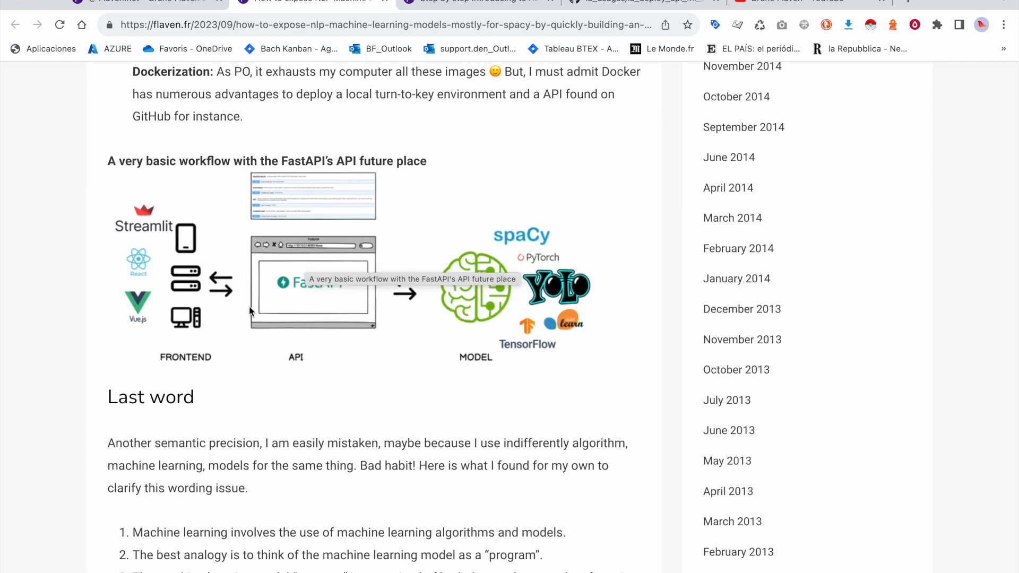
mouse_move(425, 320)
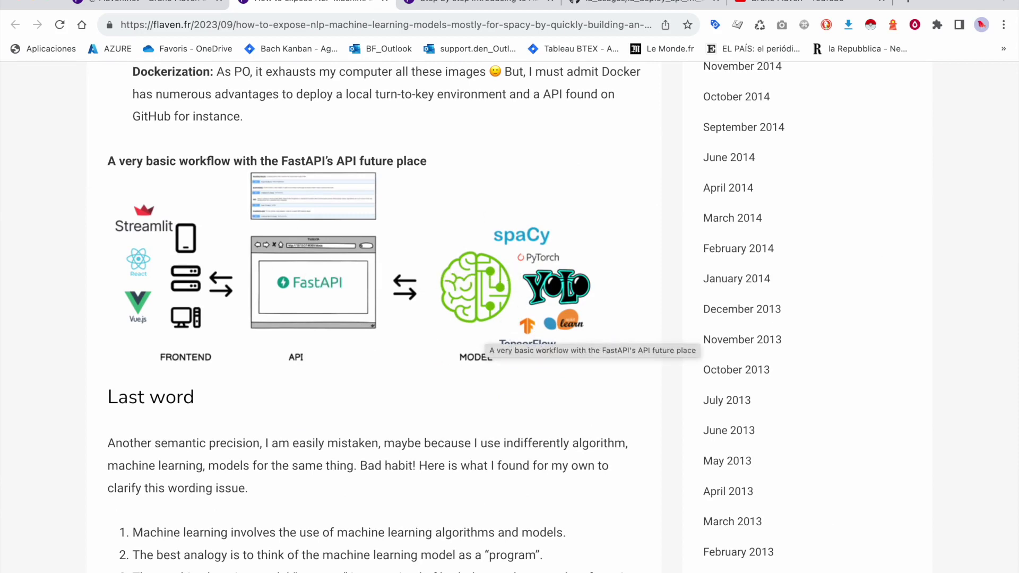
mouse_move(540, 267)
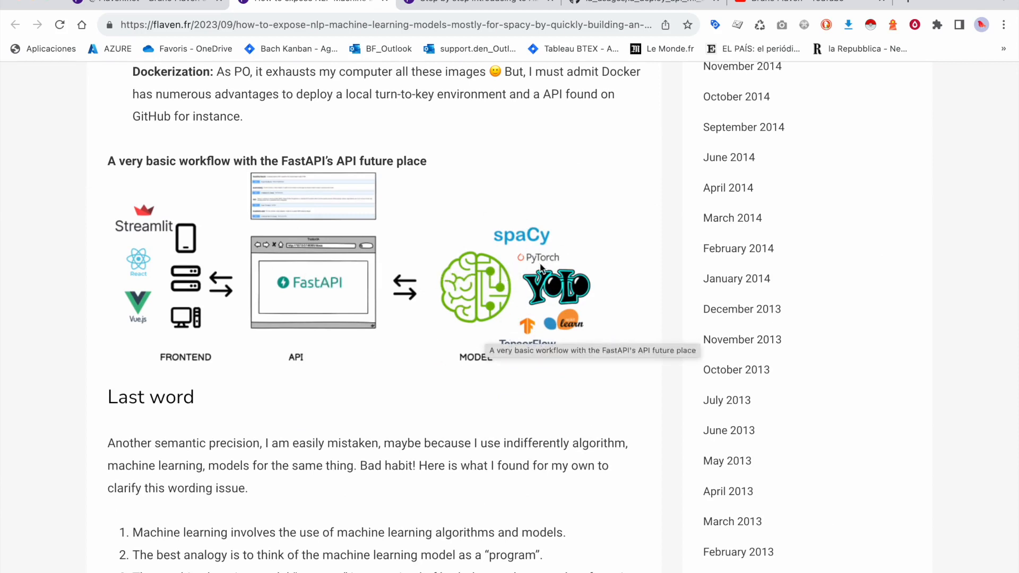
mouse_move(312, 205)
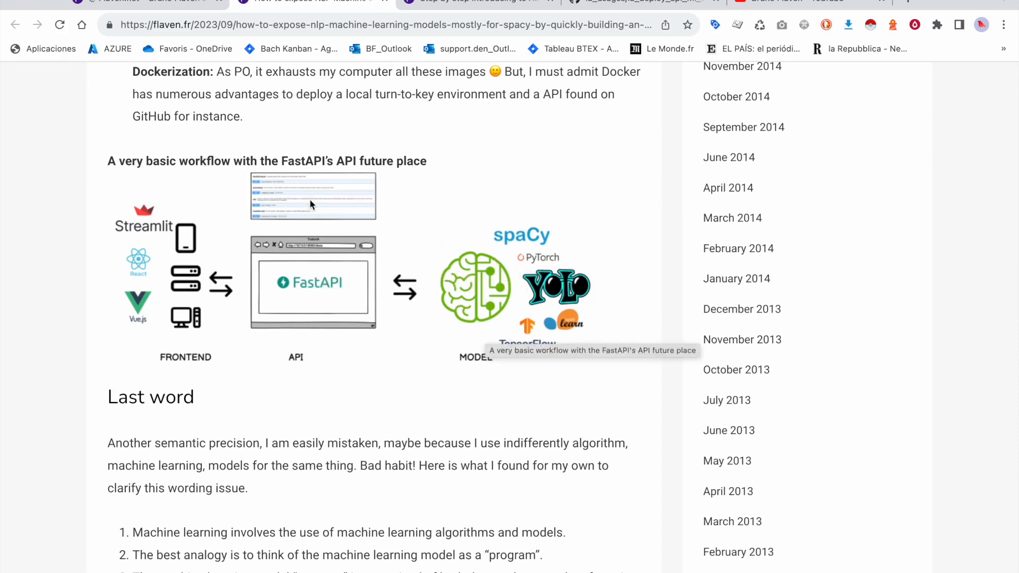
mouse_move(152, 303)
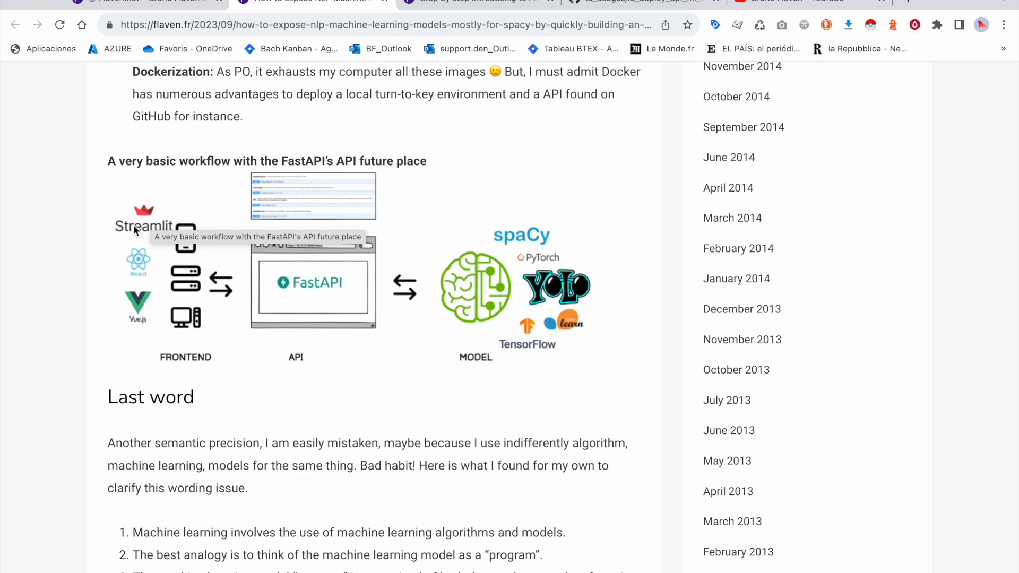
mouse_move(302, 313)
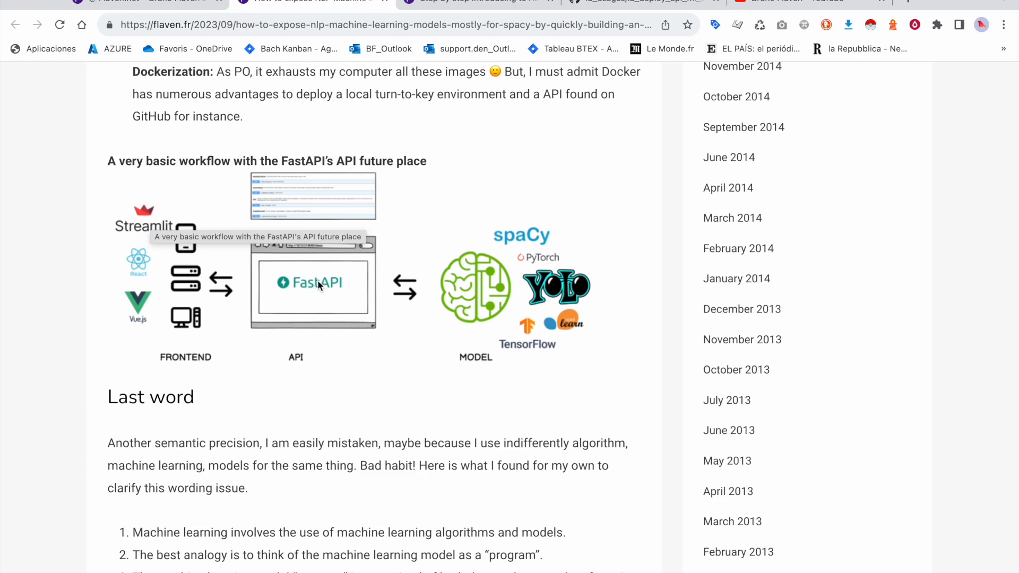
mouse_move(306, 293)
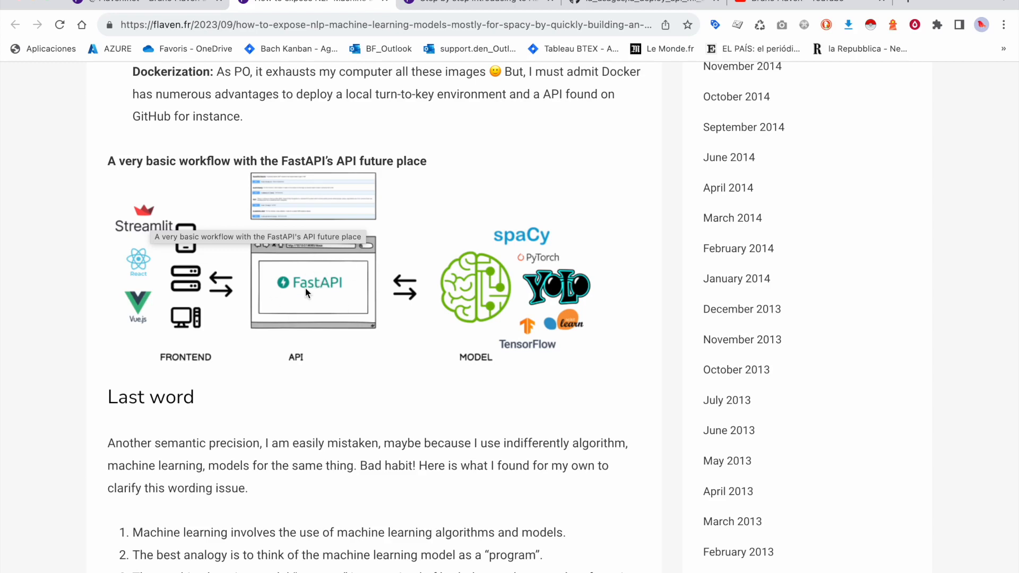
mouse_move(155, 231)
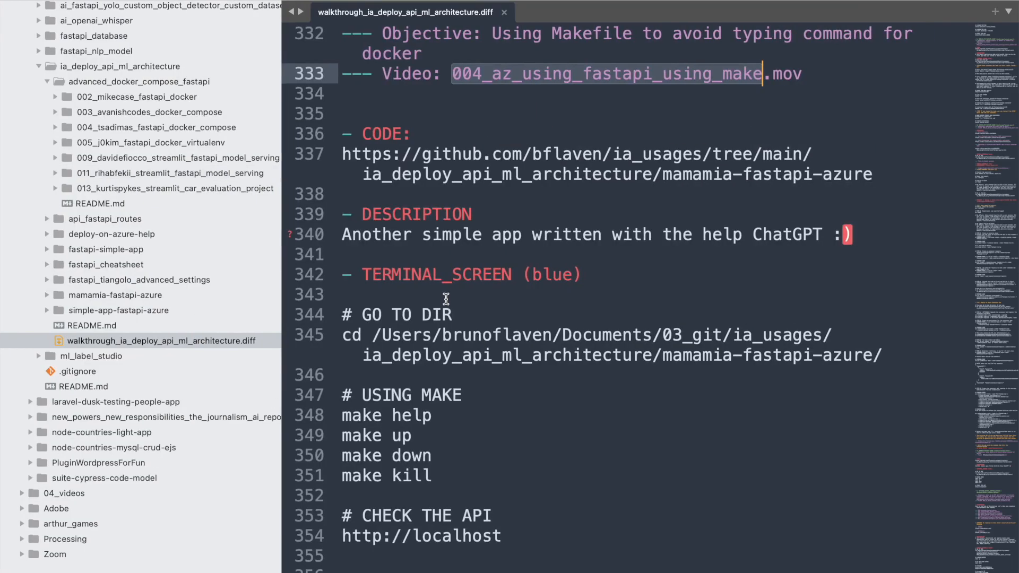
Scroll the .diff walkthrough notes to CONSOLE_SCREEN_1 and select the cd command on line 390.
scroll("down", 3)
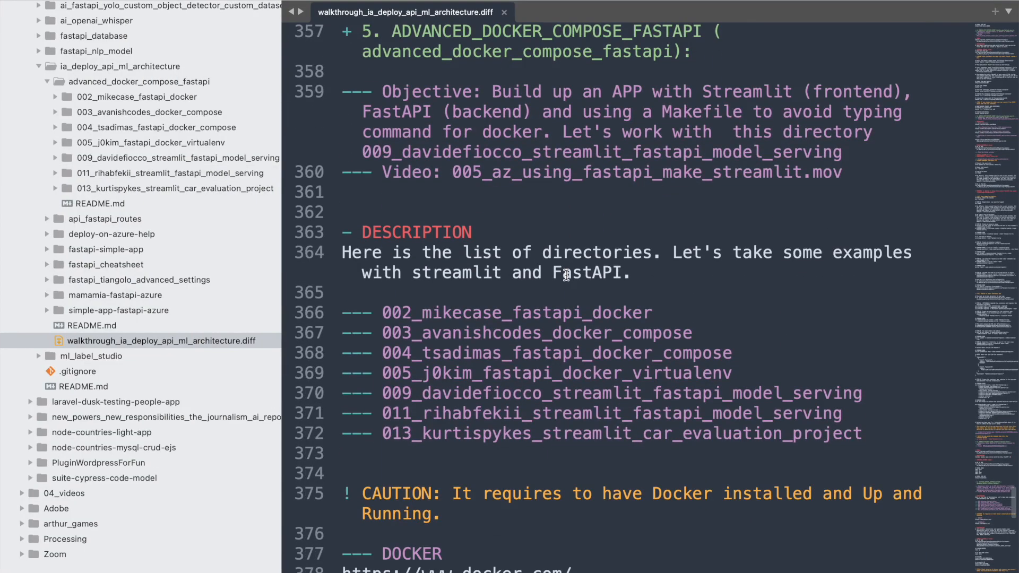
mouse_move(793, 143)
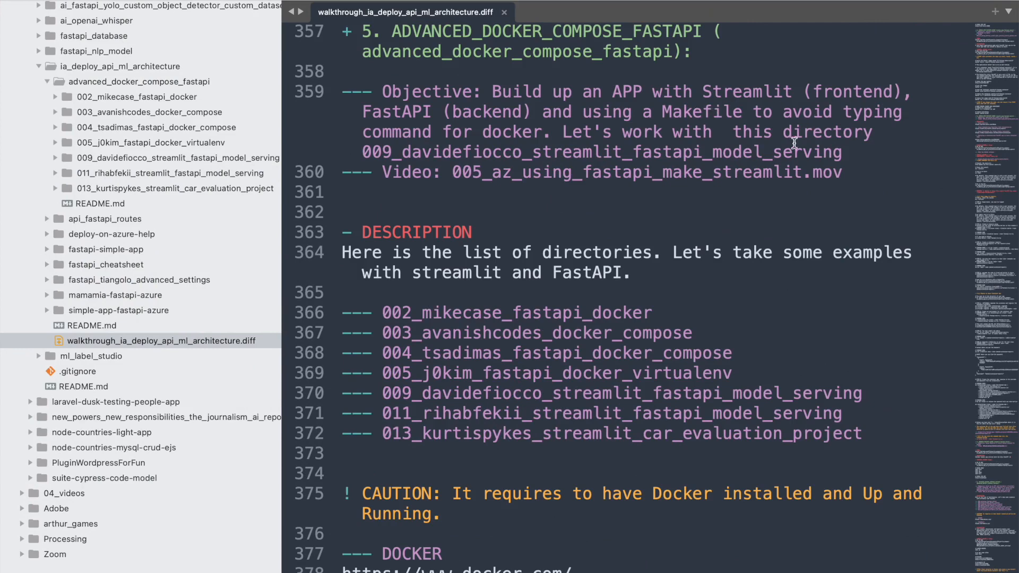
scroll("down", 3)
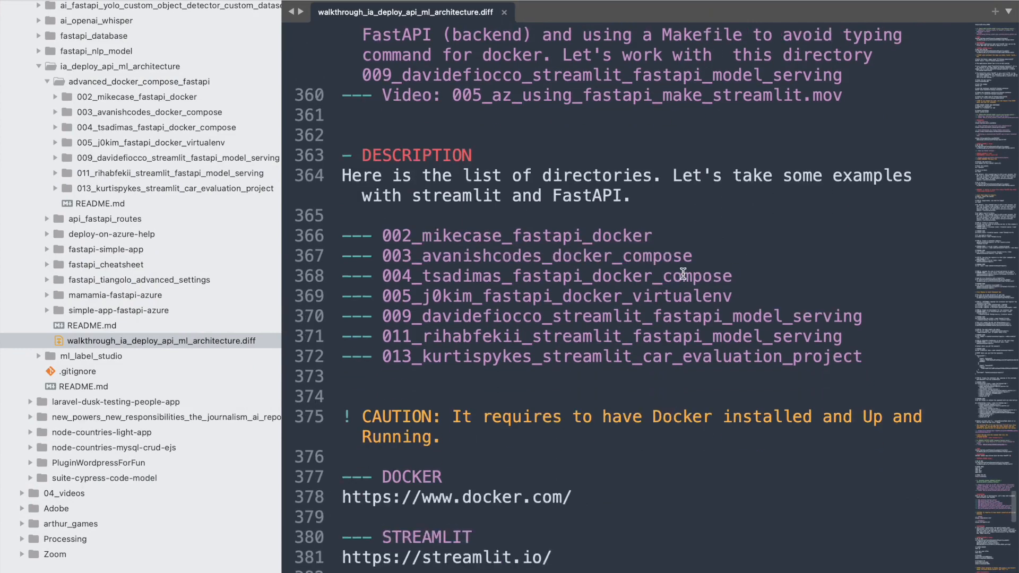
scroll("down", 3)
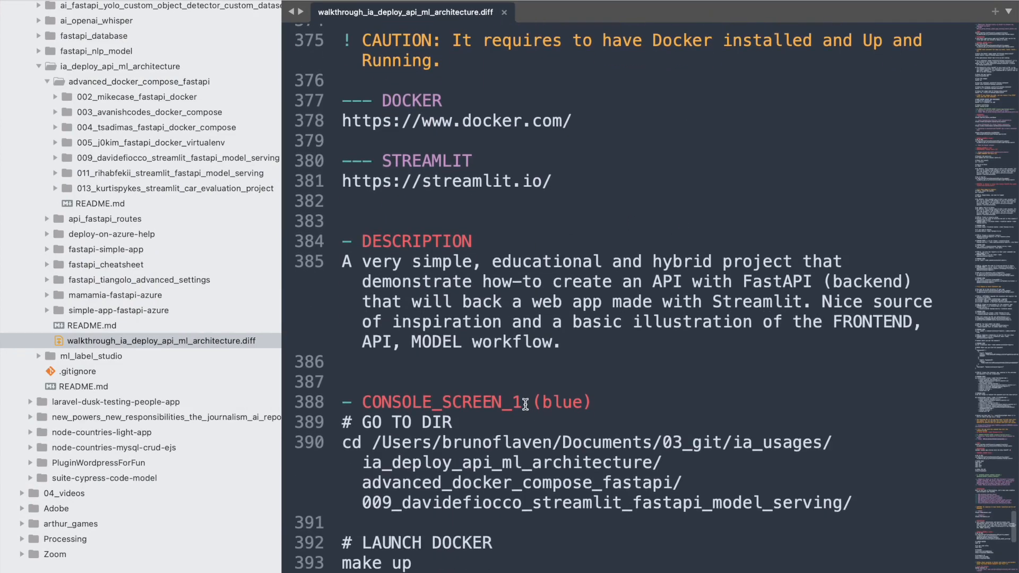
scroll("down", 3)
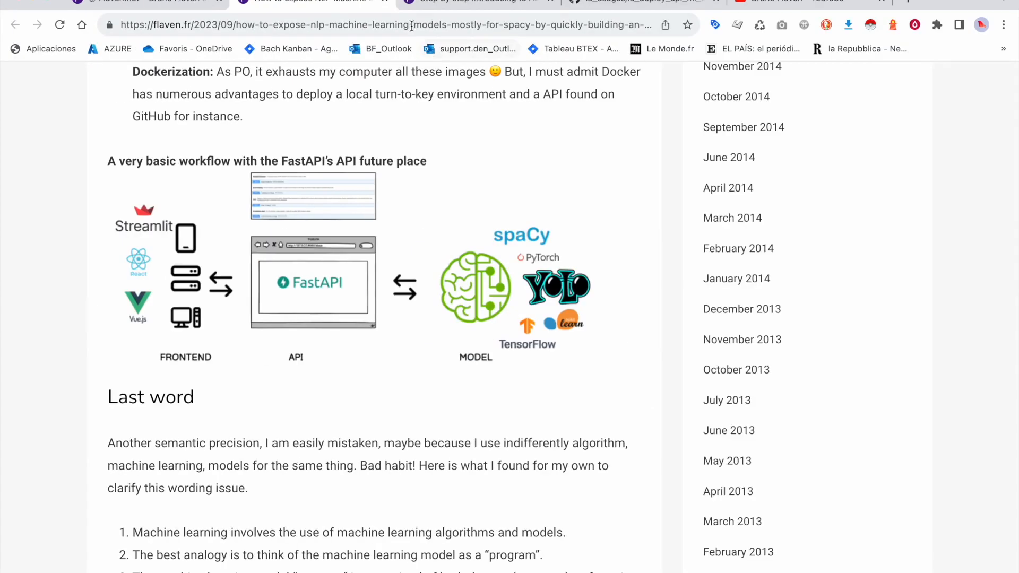
left_click(640, 5)
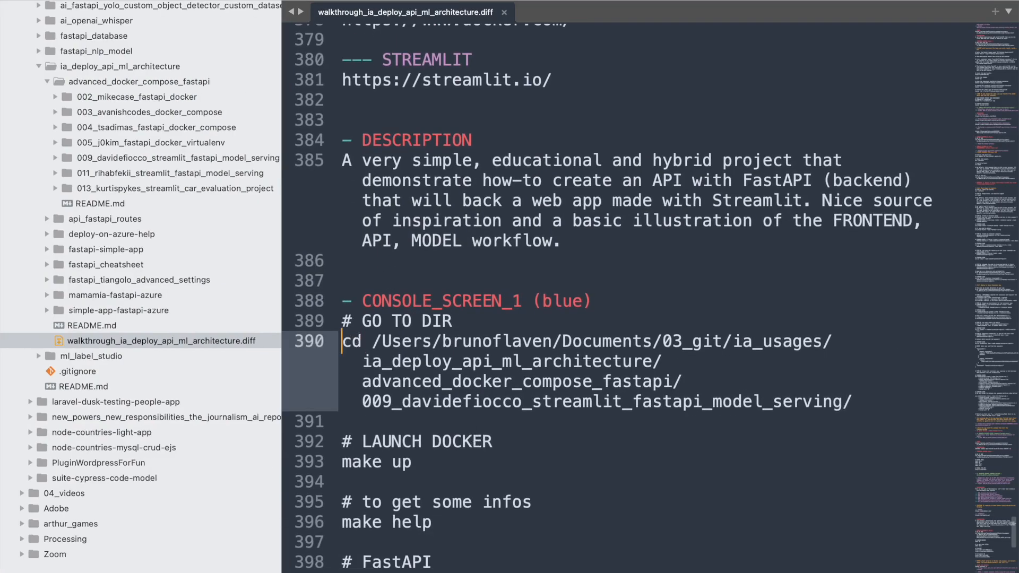
left_click_drag(361, 341, 851, 402)
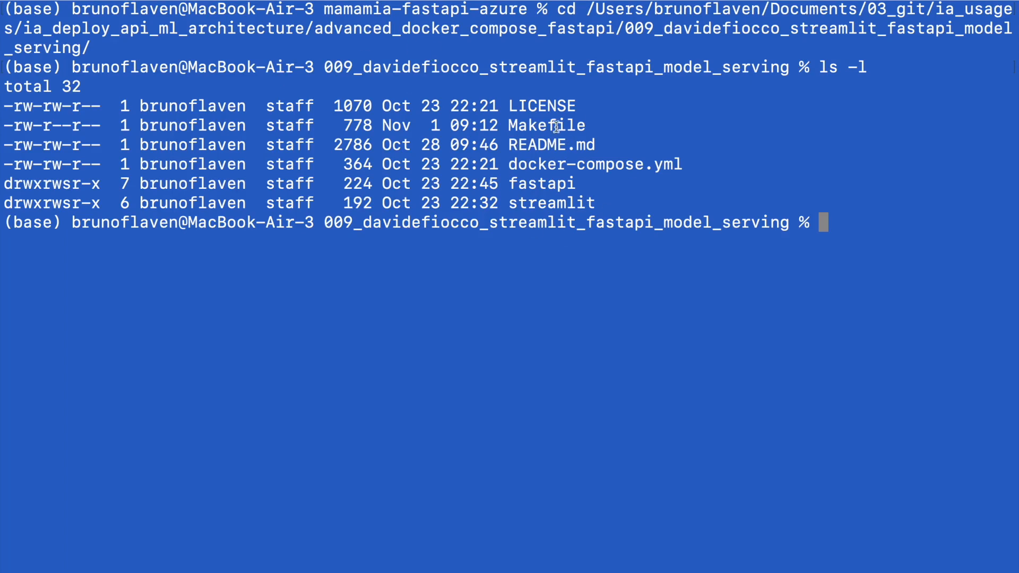
mouse_move(631, 11)
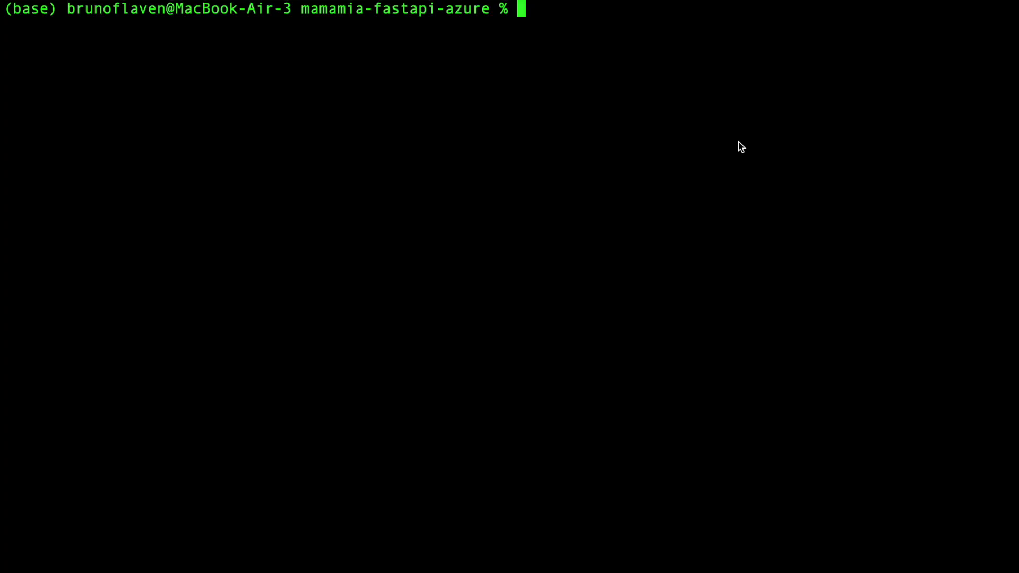
List the project folder with ls -l, then review fastapi/main.py and streamlit/ui.py from the sidebar and close them.
type("ls -l")
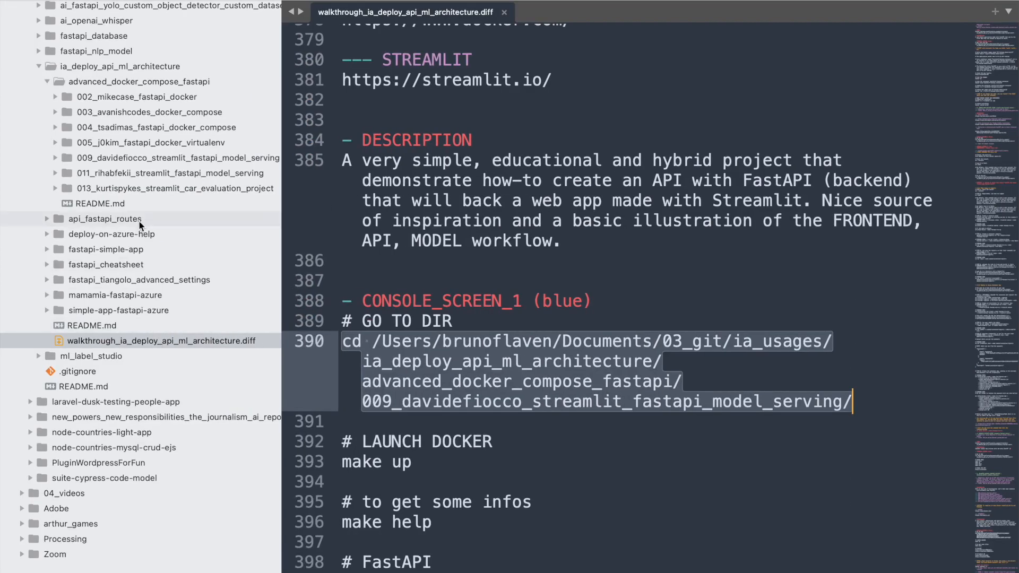
left_click(53, 157)
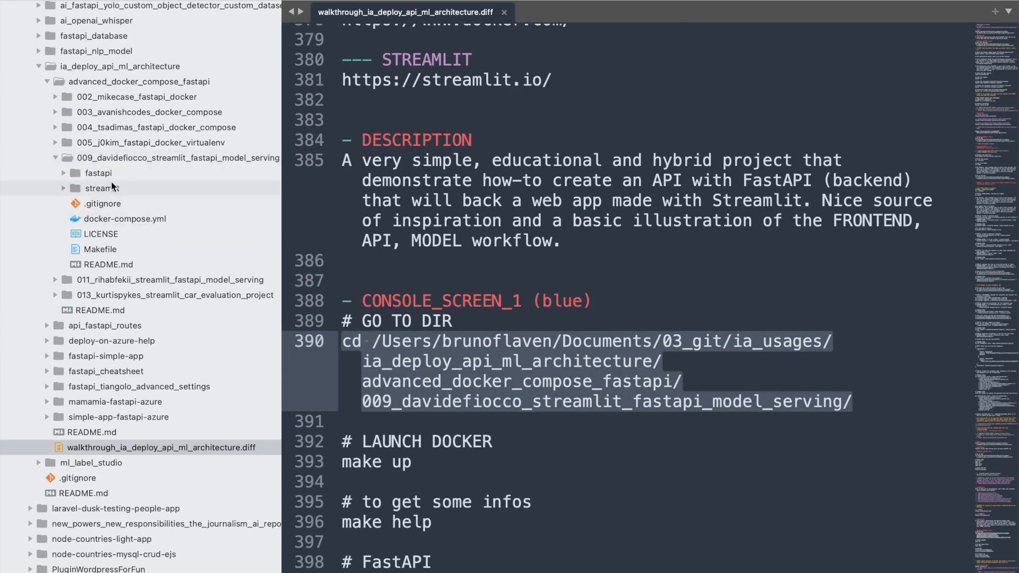
left_click(63, 172)
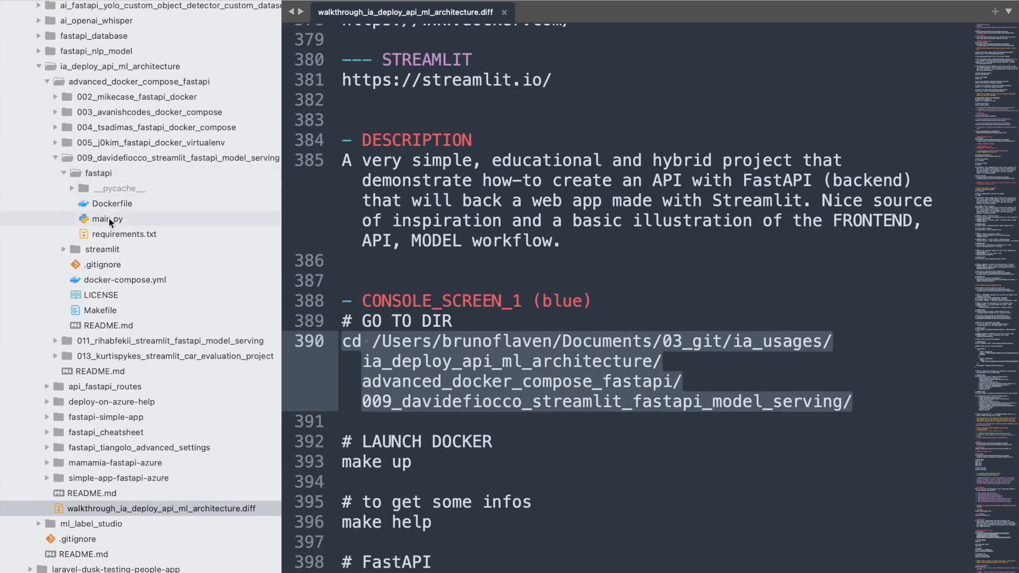
double_click(106, 219)
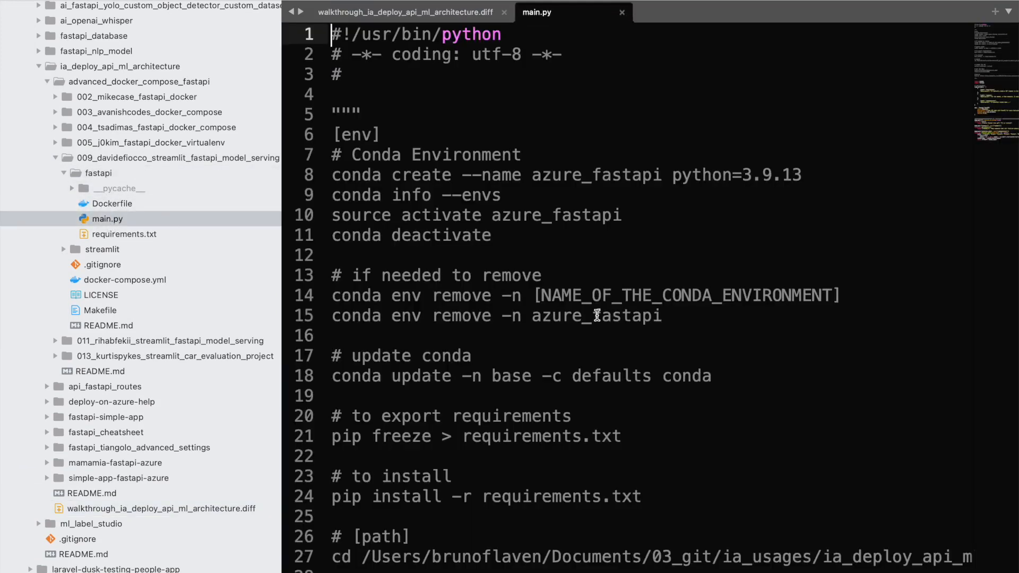
scroll("down", 3)
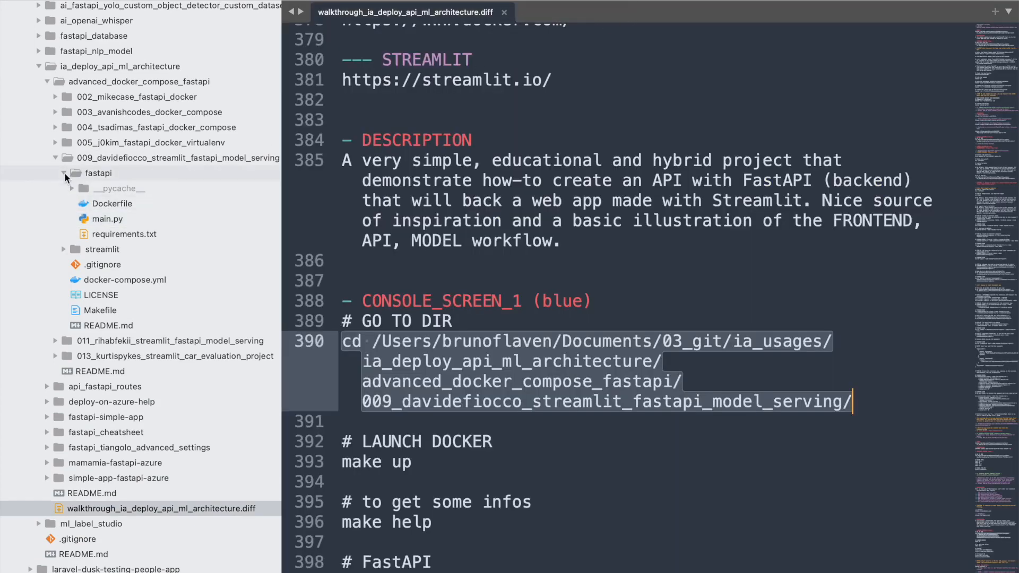
left_click(63, 173)
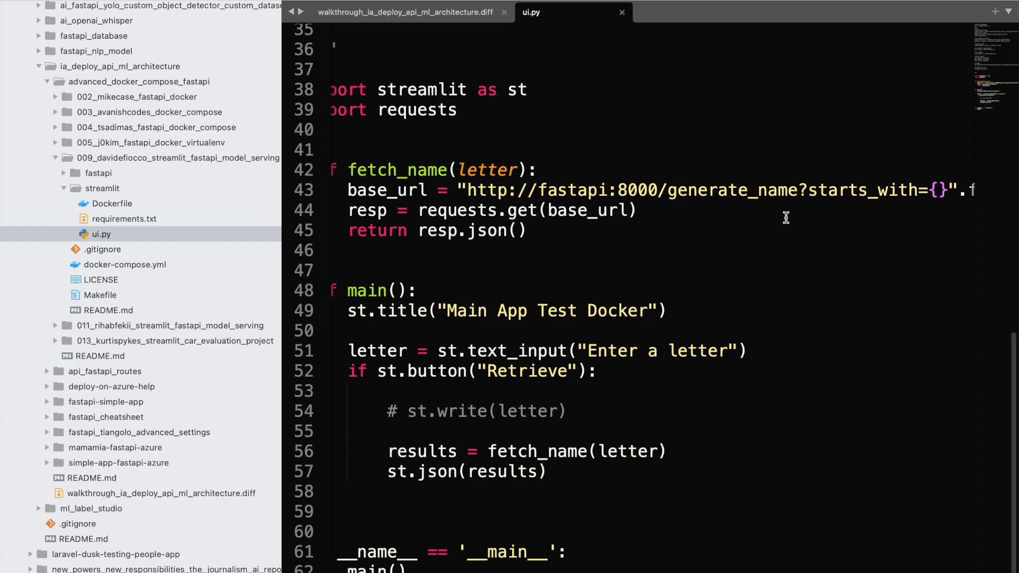
mouse_move(622, 19)
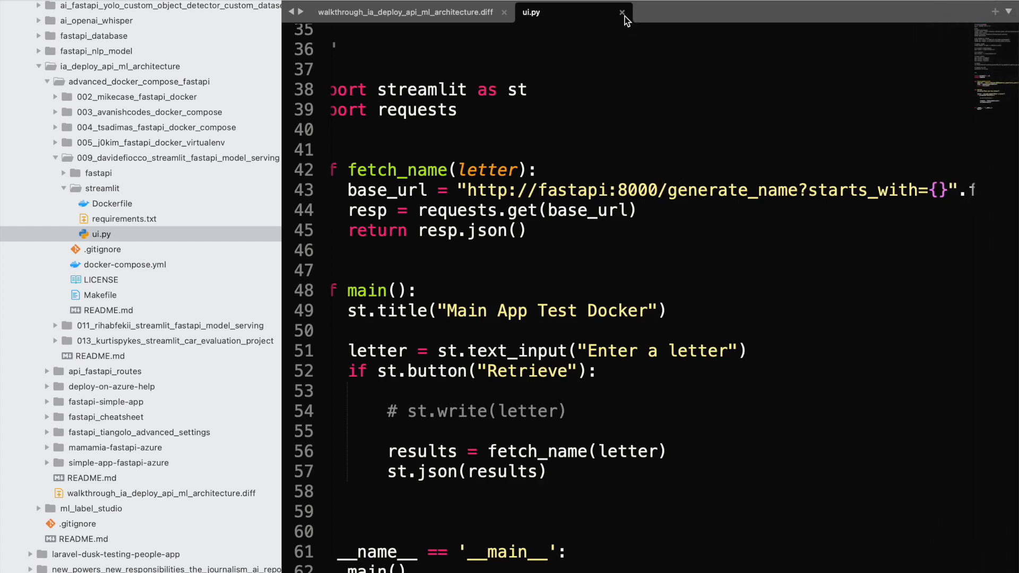
left_click(620, 12)
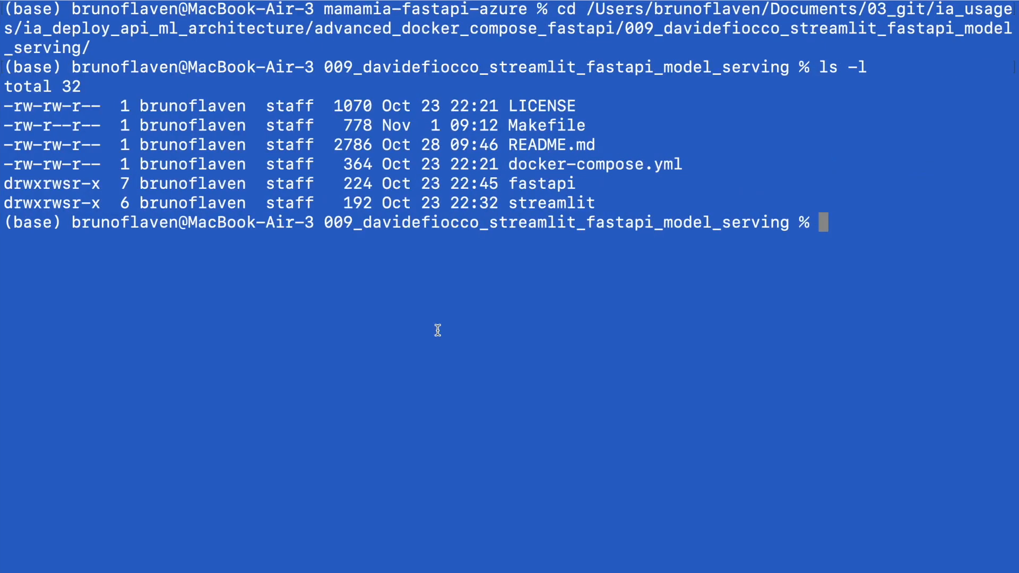
Run make help and make ok, then grab the project folder name for the Makefile's ok echo line.
type("make help")
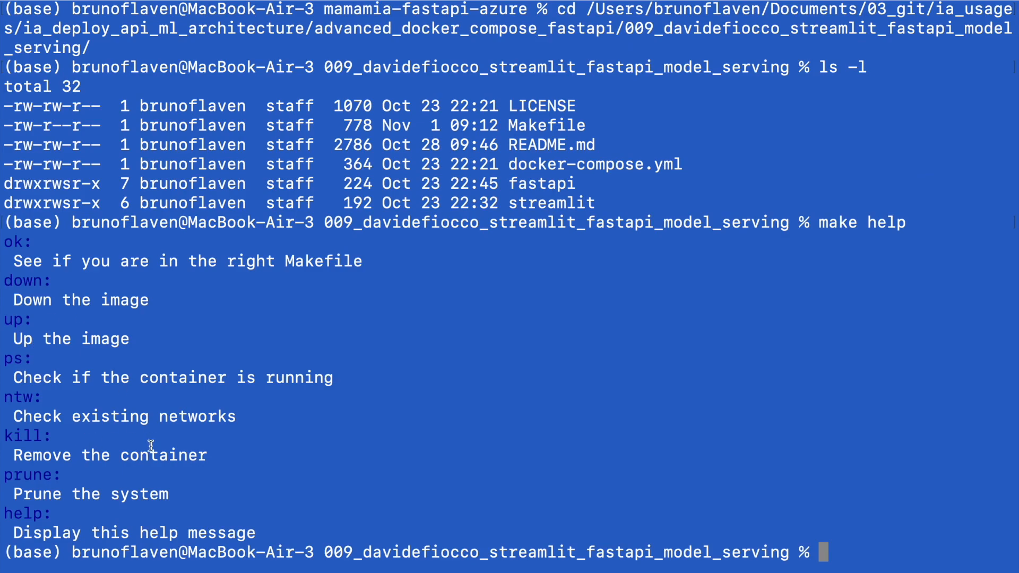
mouse_move(91, 416)
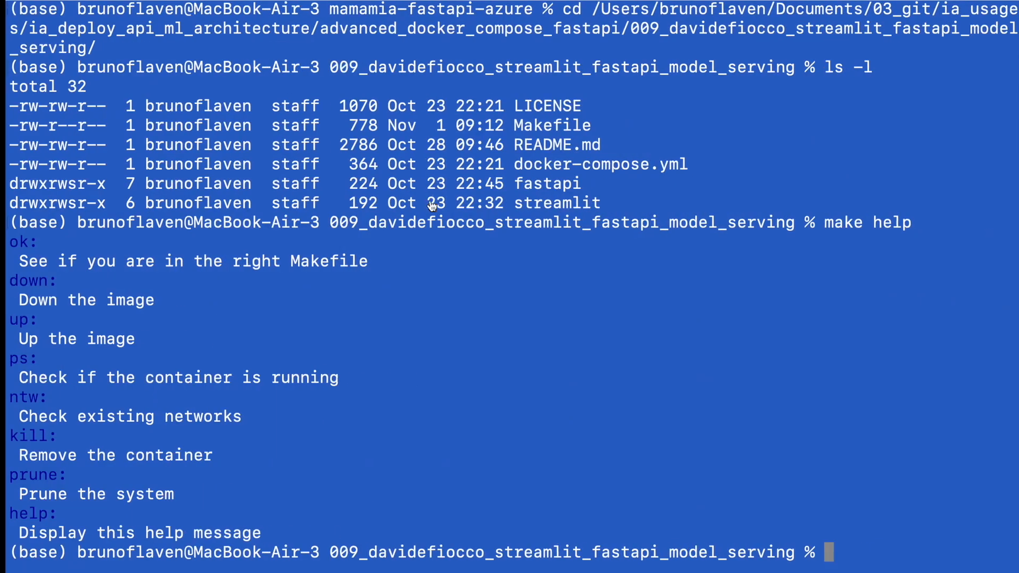
type("make ok")
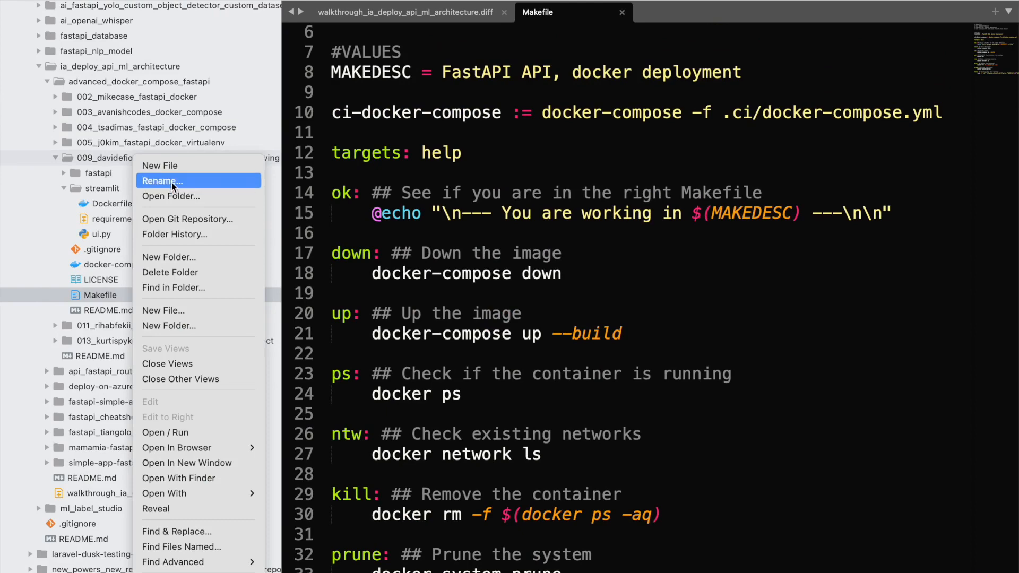
left_click(162, 180)
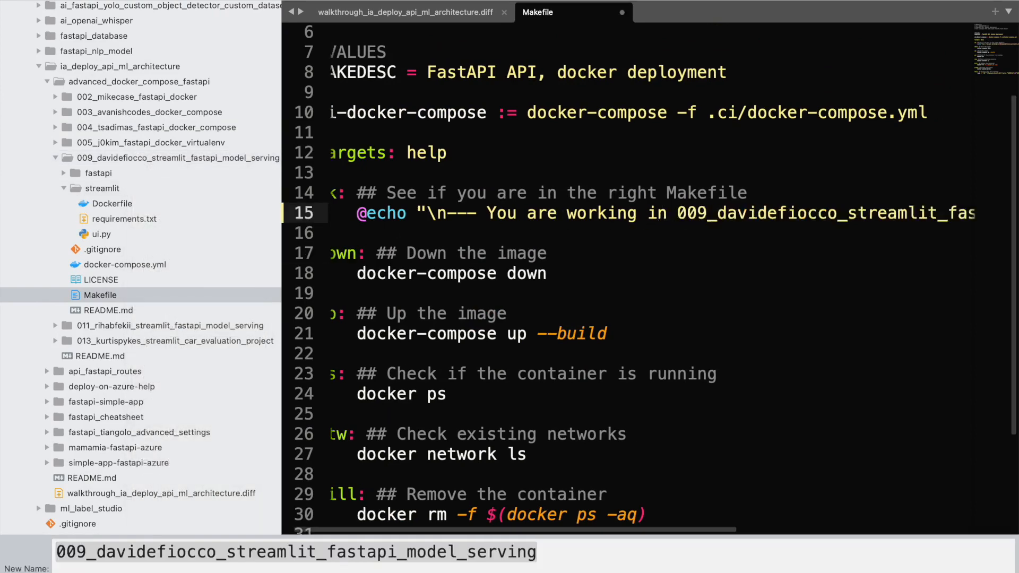
scroll("right", 3)
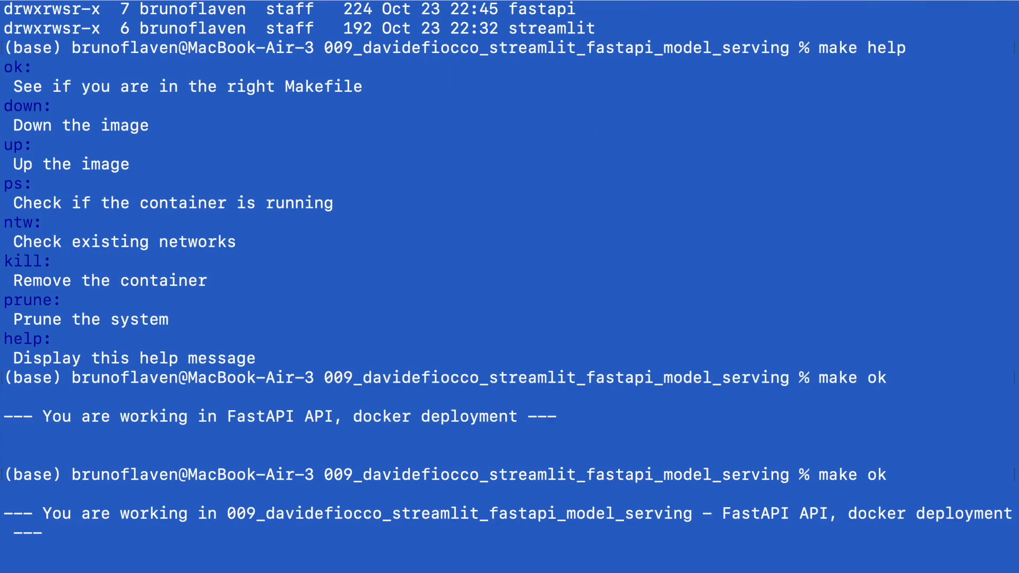
mouse_move(325, 529)
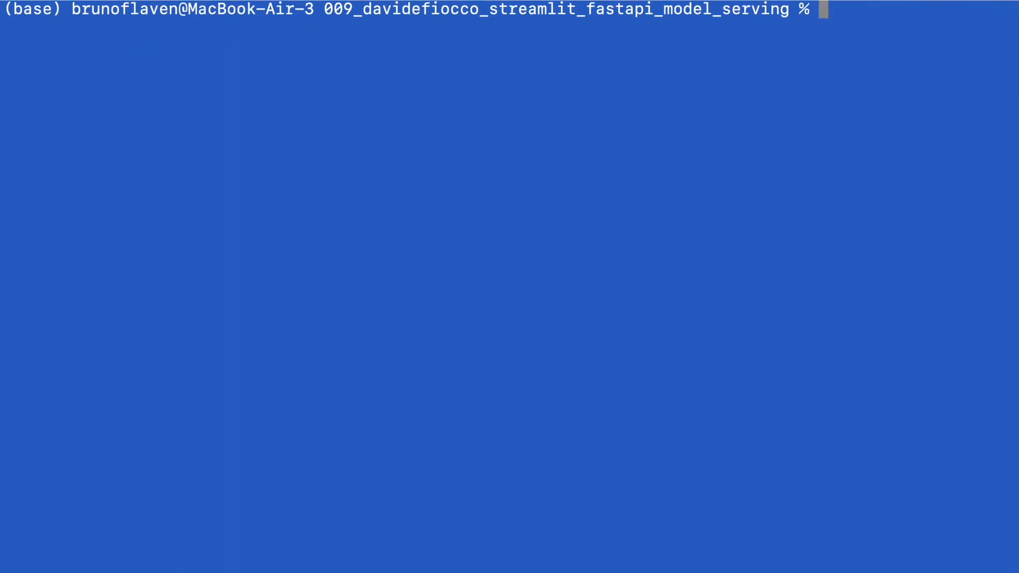
Run make in Terminal and return to the code editor.
type("make up")
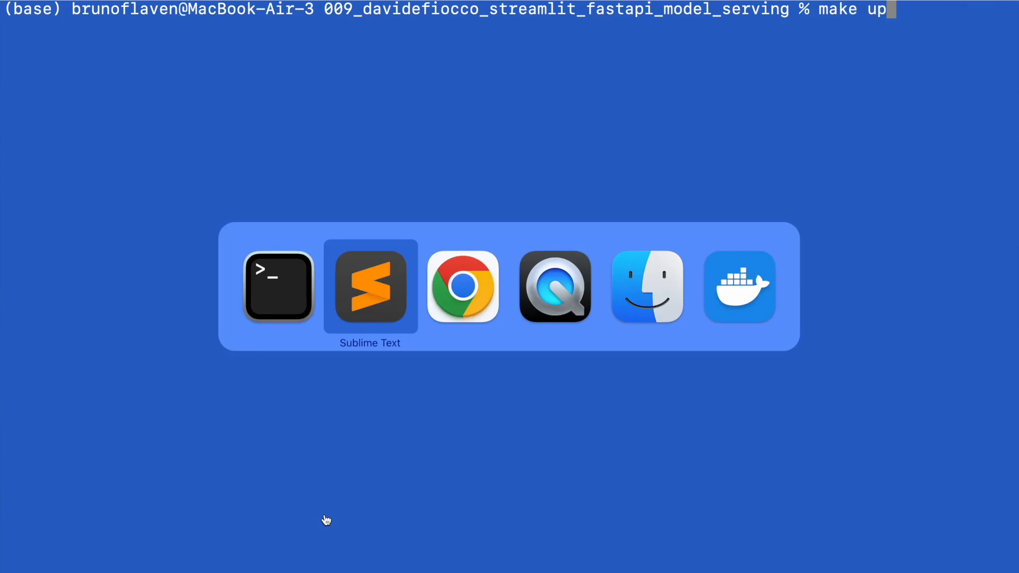
left_click(370, 287)
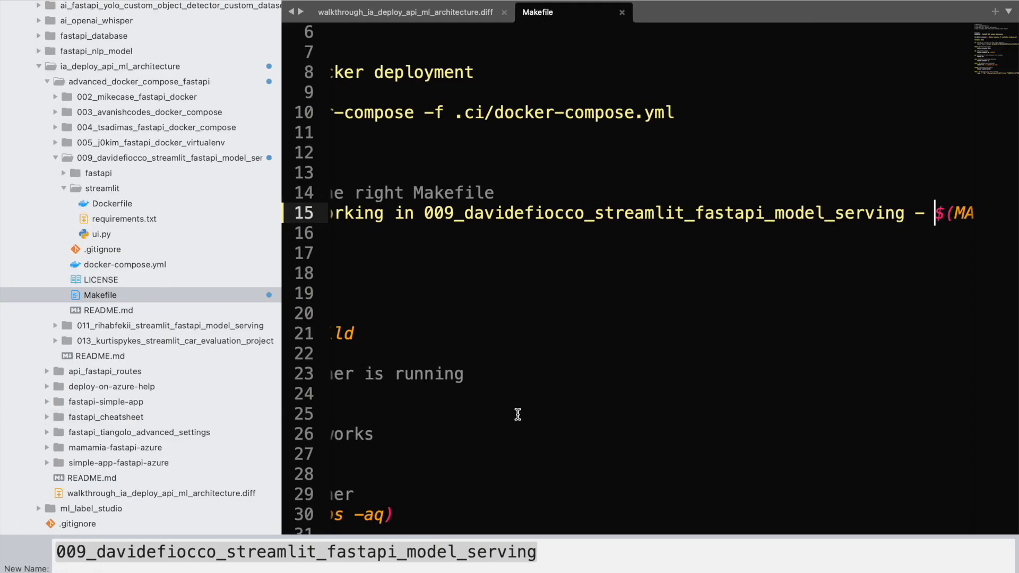
scroll("left", 3)
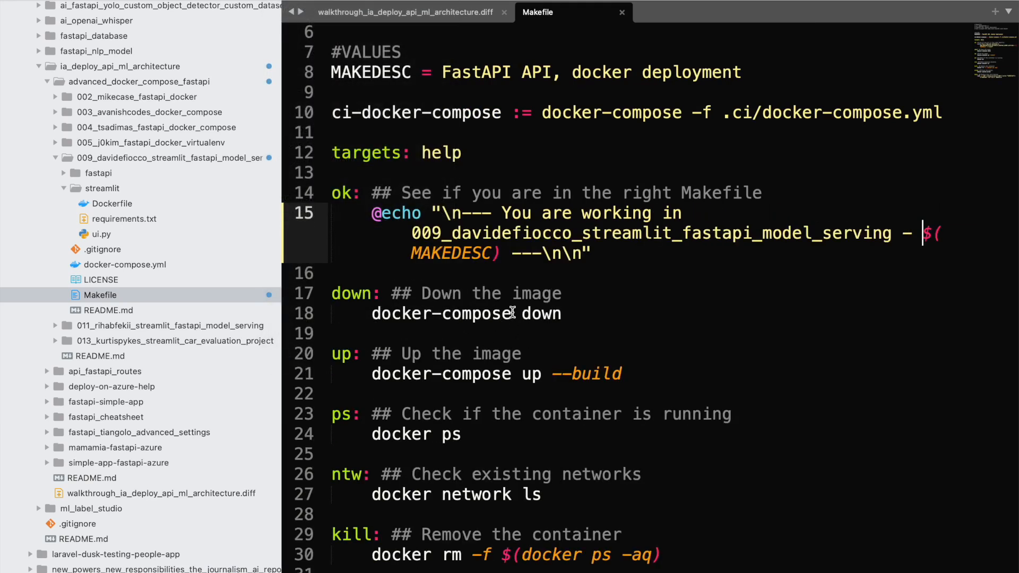
mouse_move(603, 391)
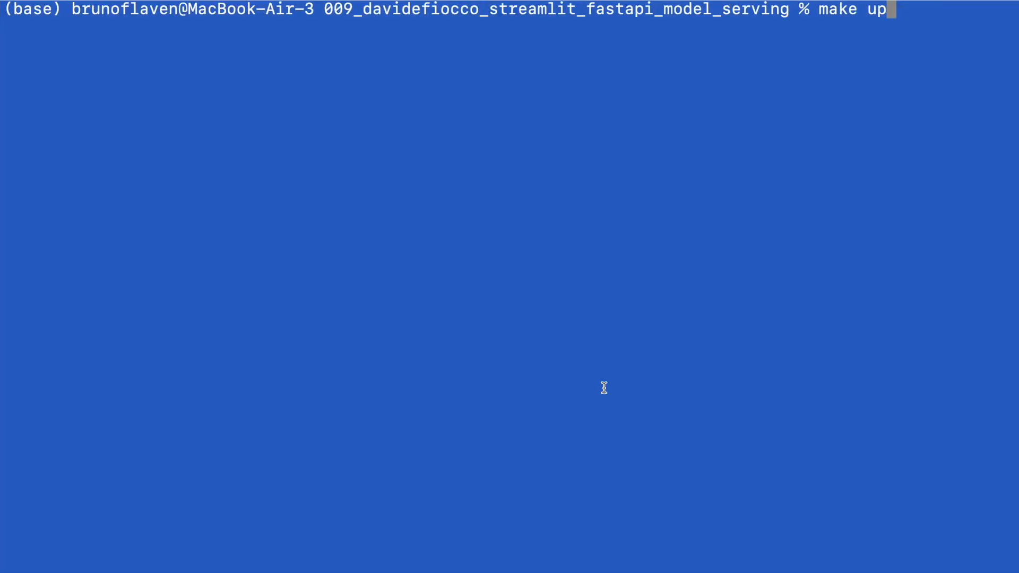
key("Cmd+Tab")
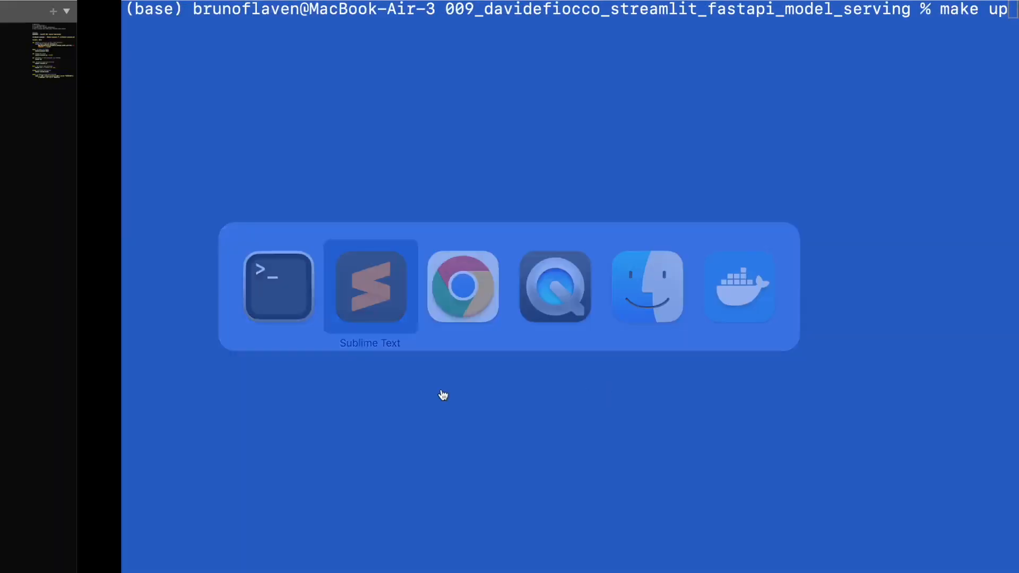
View docker-compose.yml and the Makefile's down, up, ps, ntw and kill targets, then go back to Terminal.
left_click(369, 286)
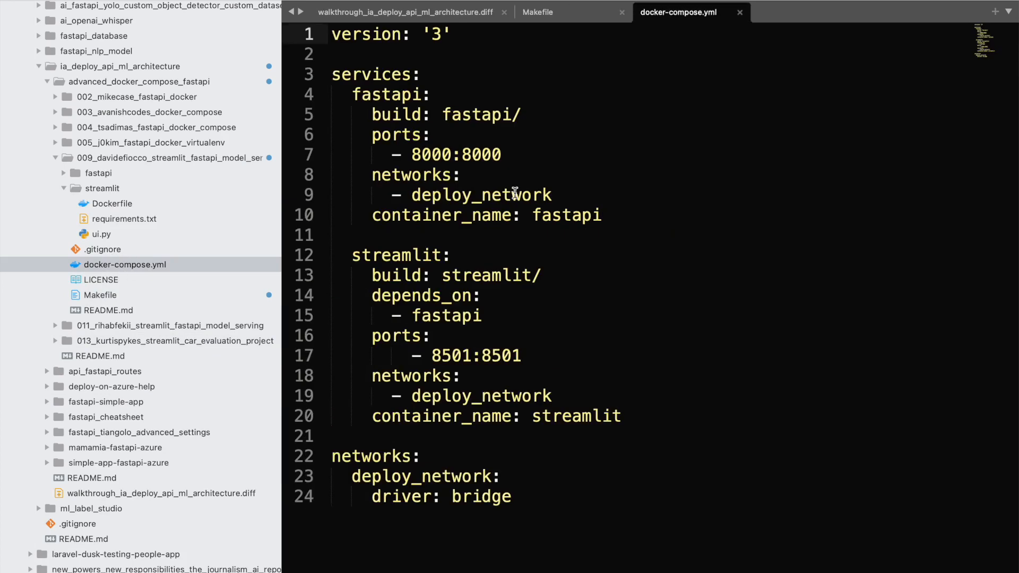
mouse_move(480, 181)
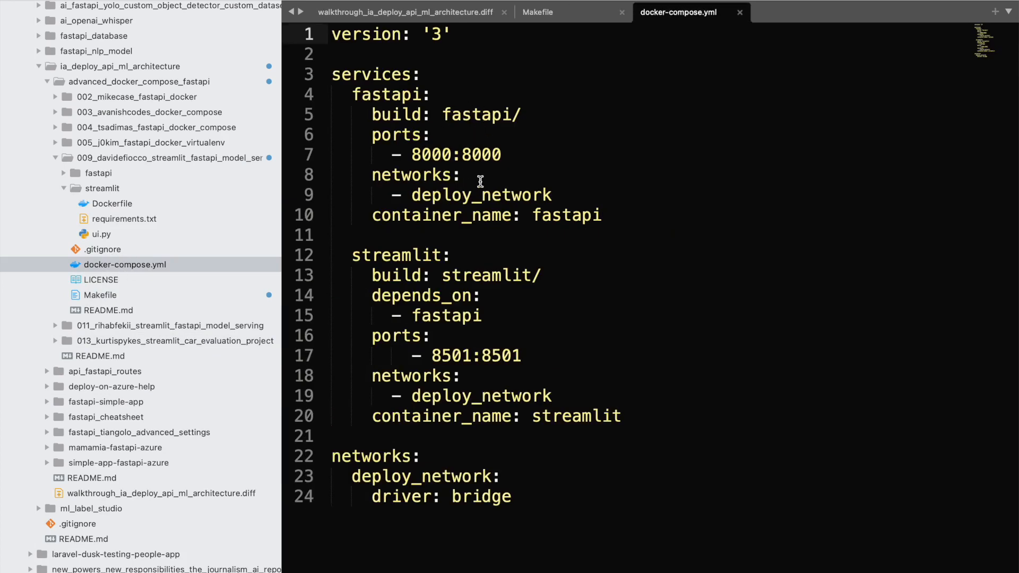
mouse_move(488, 206)
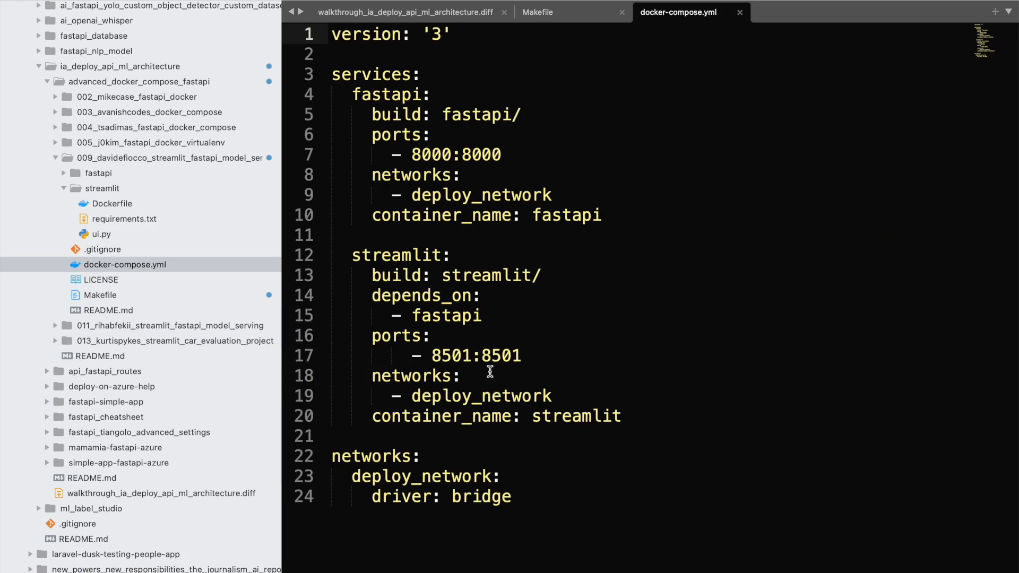
mouse_move(466, 355)
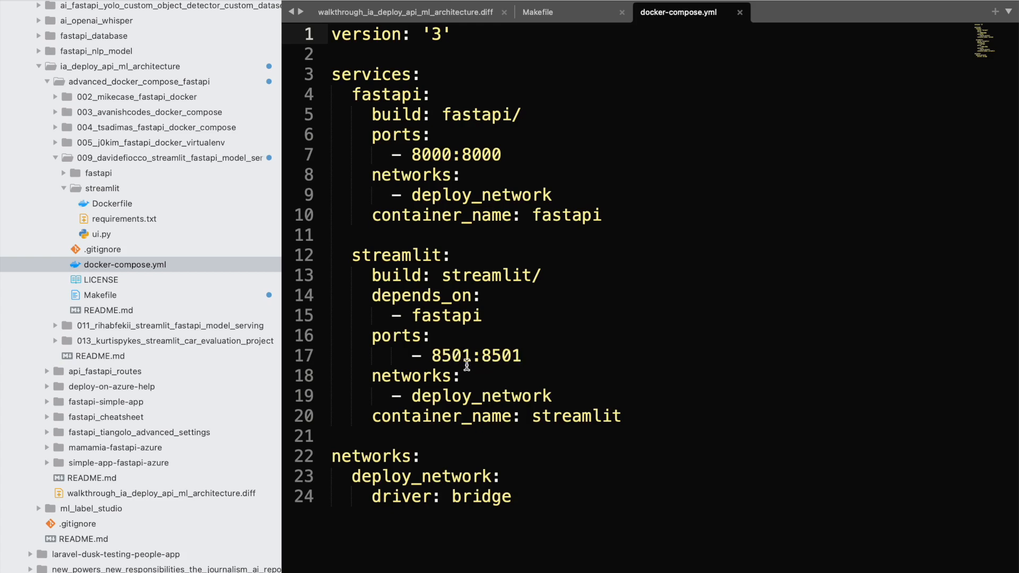
left_click(537, 13)
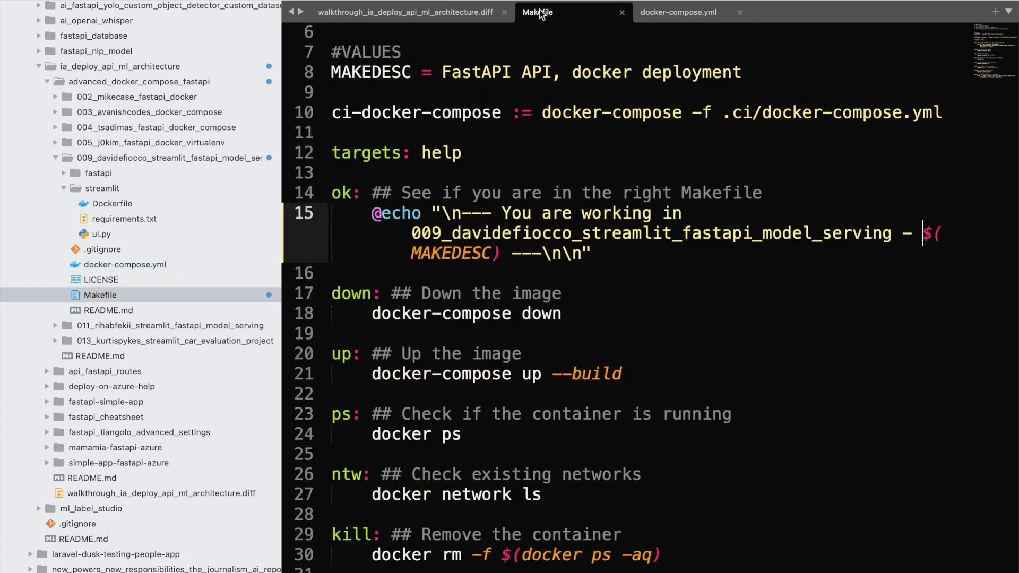
mouse_move(549, 272)
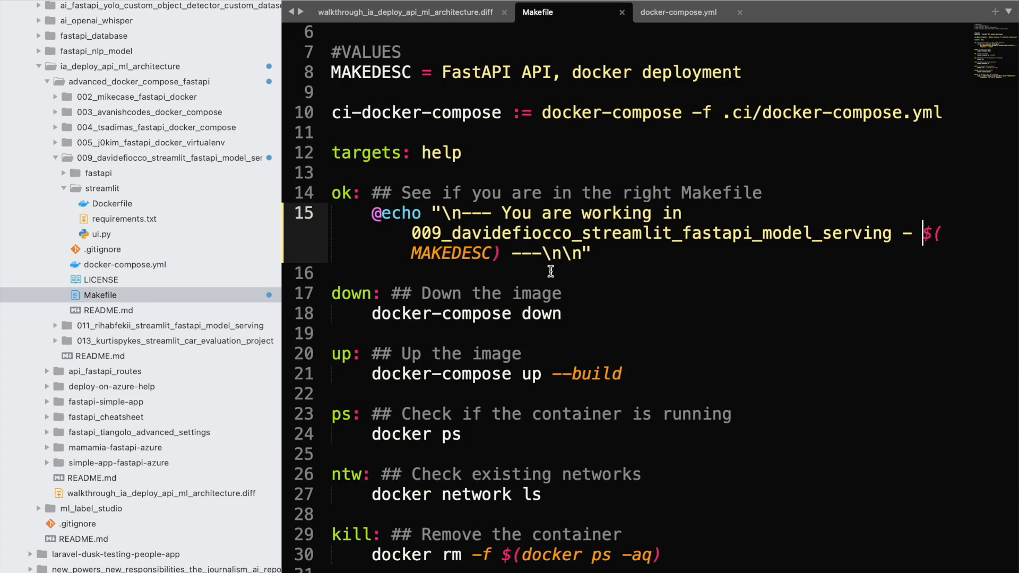
key("Cmd+Tab")
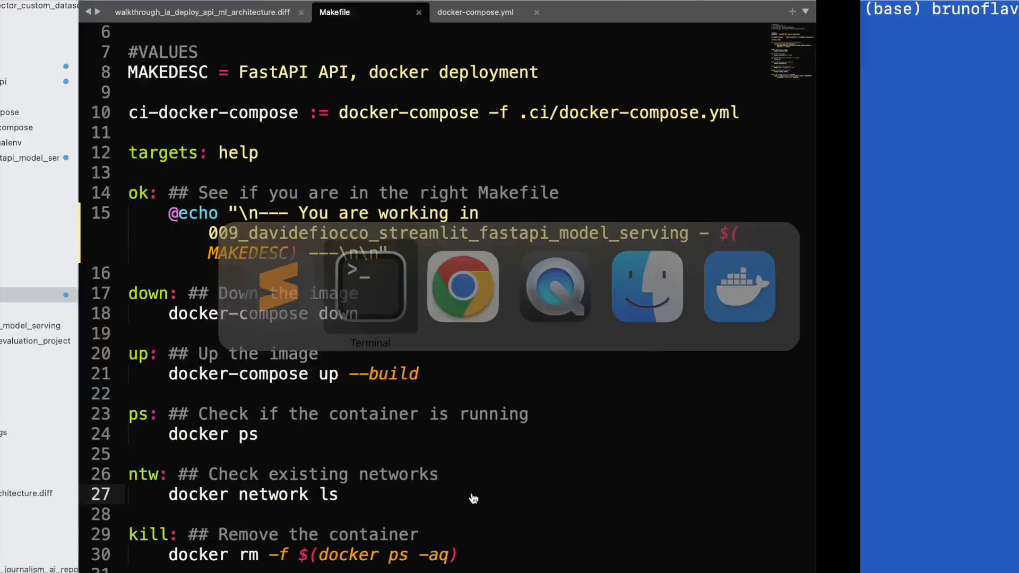
Start the make ntw network listing and check the network commands in the walkthrough notes.
left_click(369, 287)
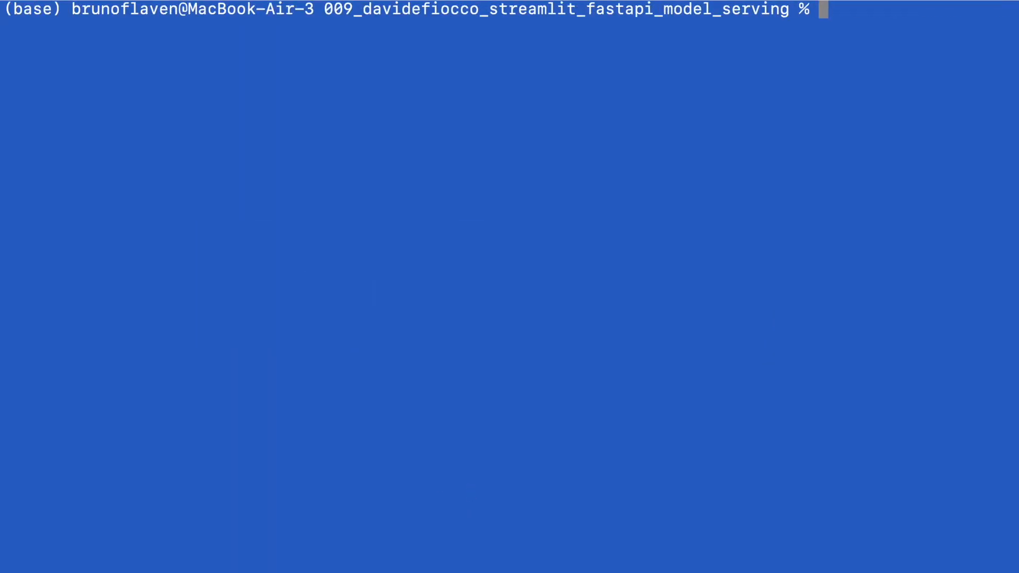
type("make ntw")
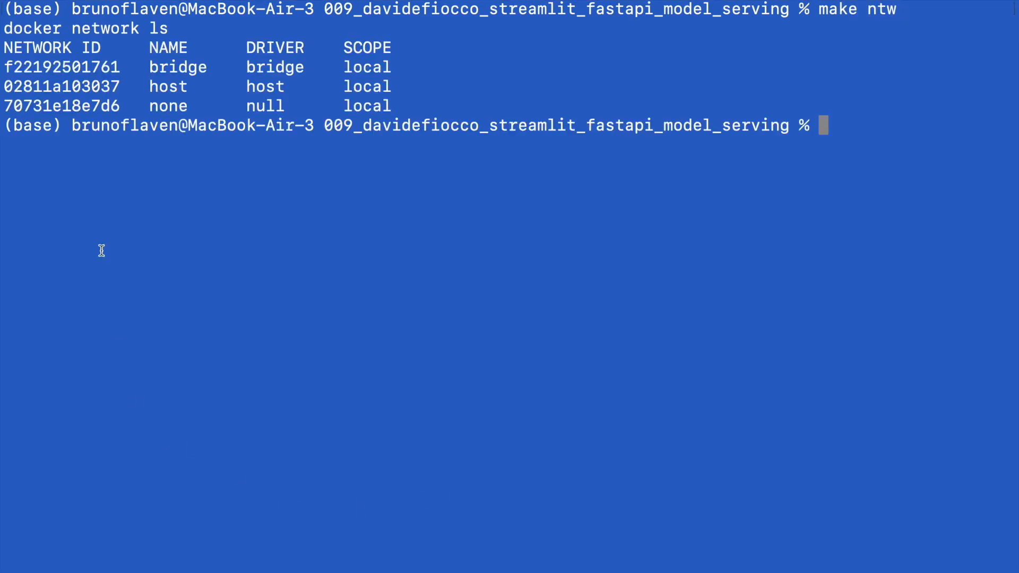
mouse_move(209, 83)
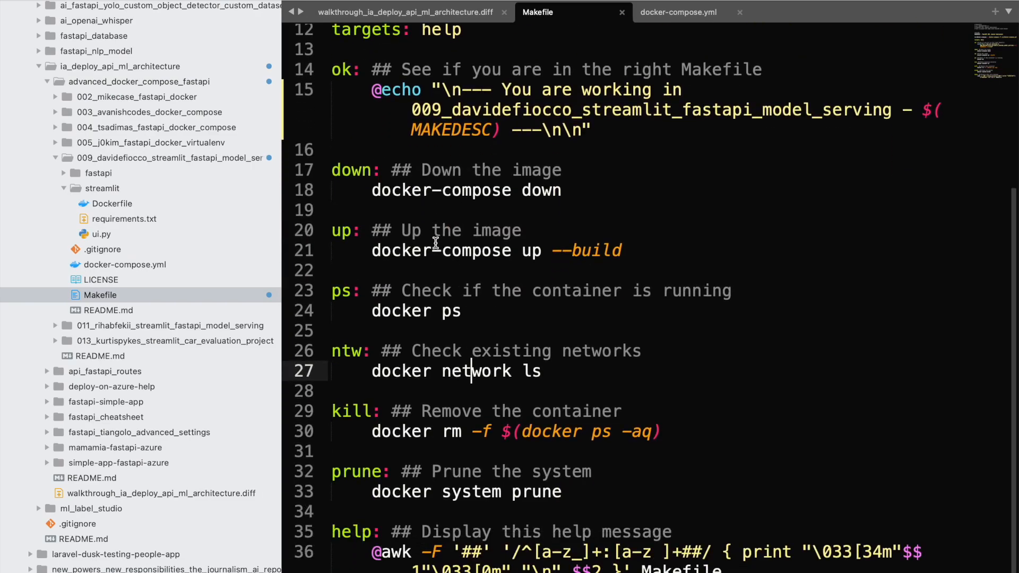
left_click(412, 12)
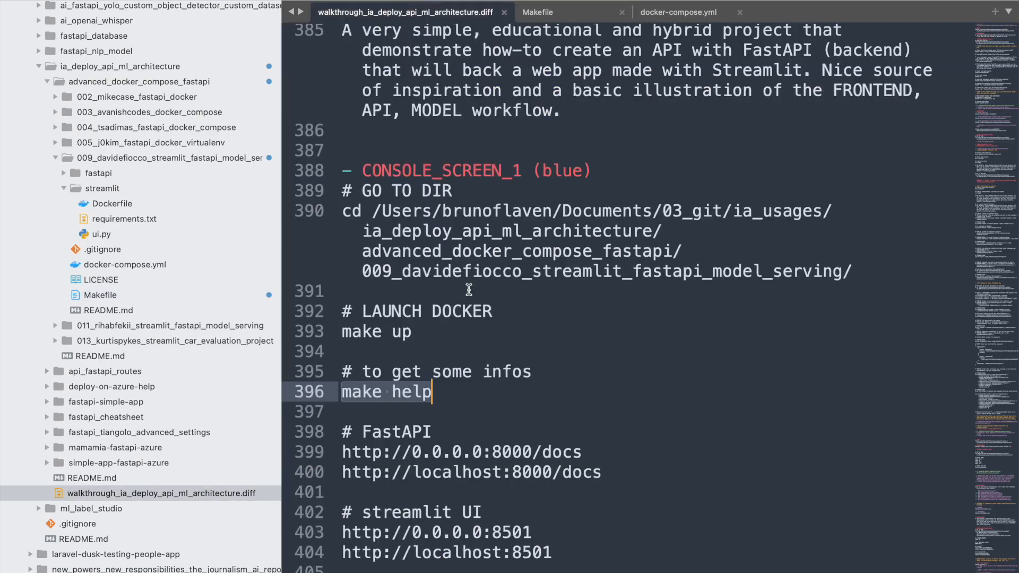
scroll("down", 3)
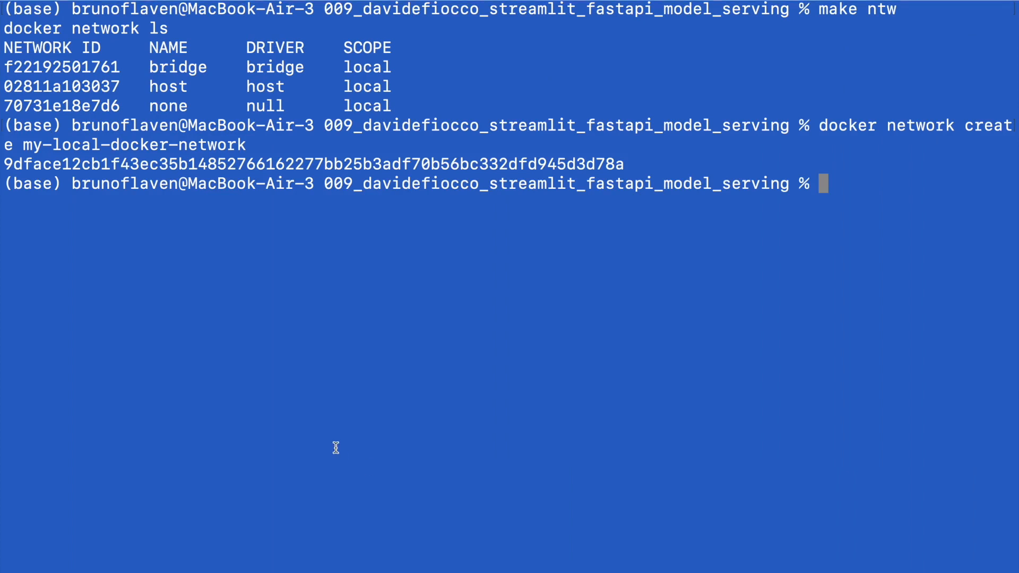
List networks with make ntw and remove my-local-docker-network, leaving bridge, host and none.
type("make ntw")
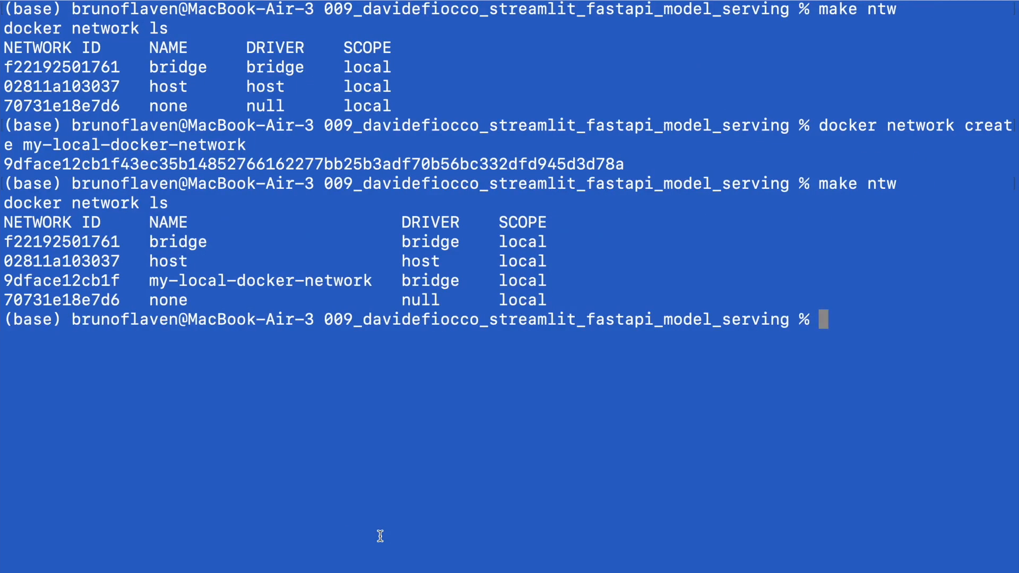
type("docker network rm my-local-docker-network")
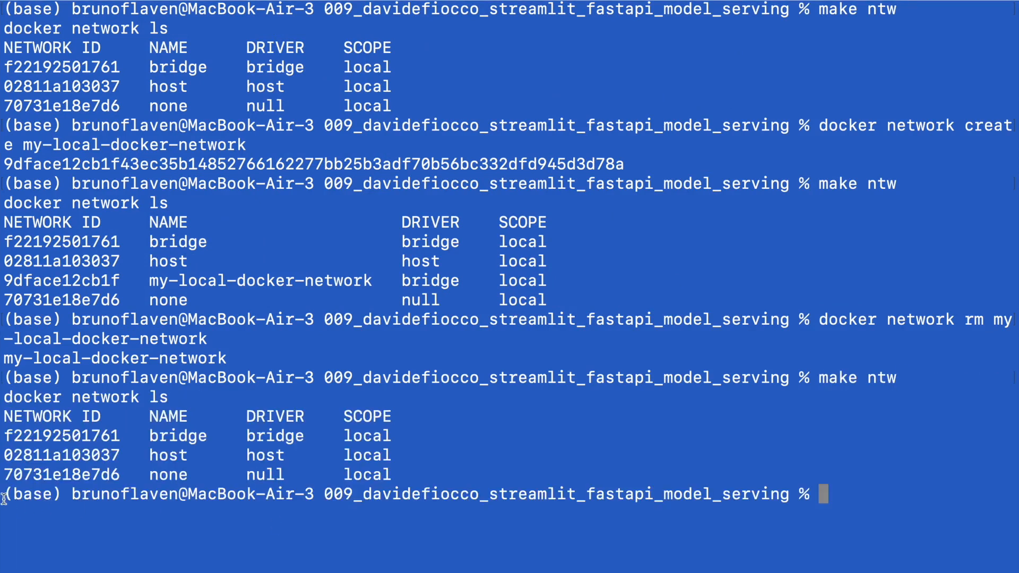
mouse_move(142, 446)
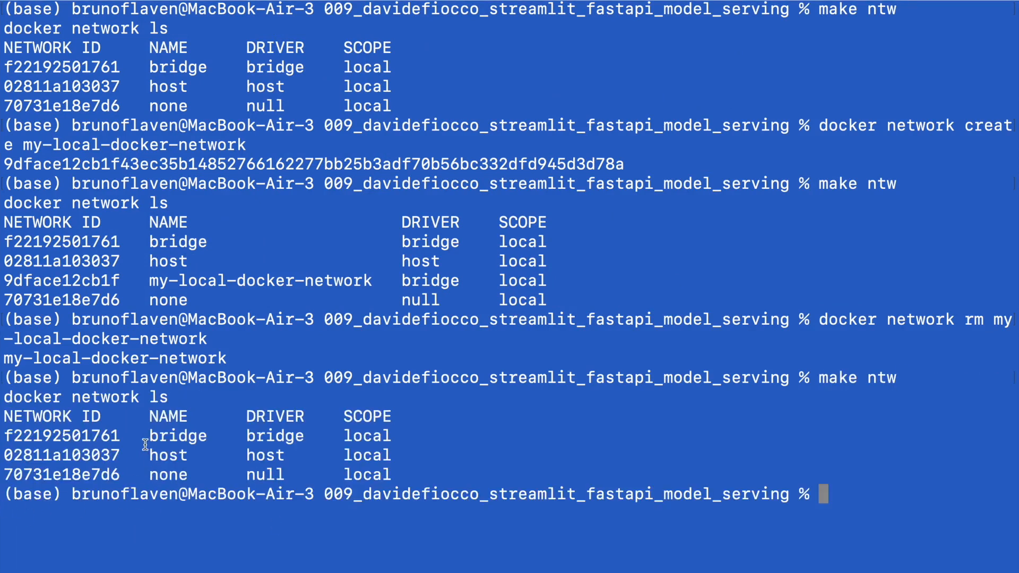
double_click(177, 435)
type("make u")
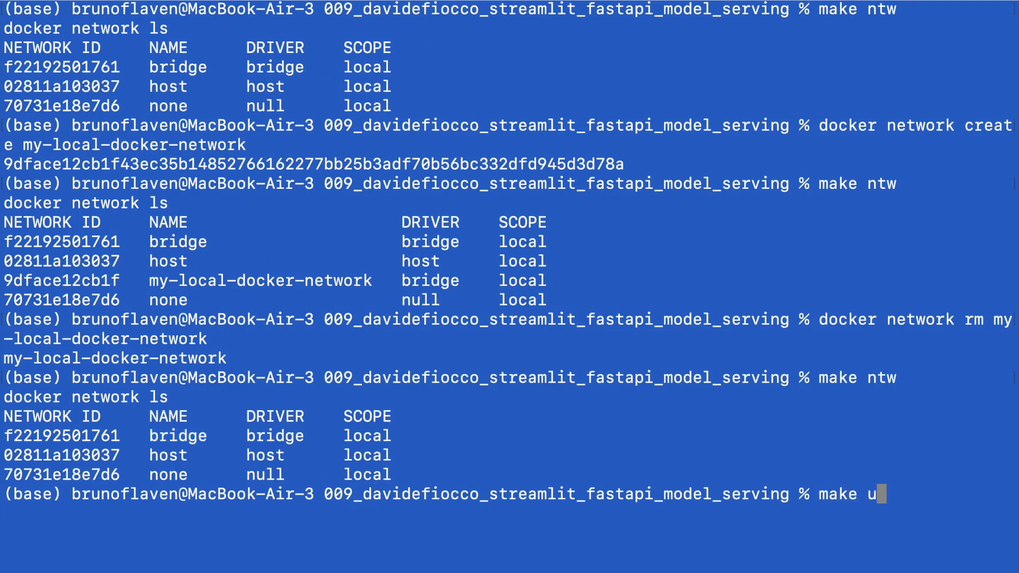
Run make up to start docker-compose up --build for the fastapi and streamlit services.
key("Return")
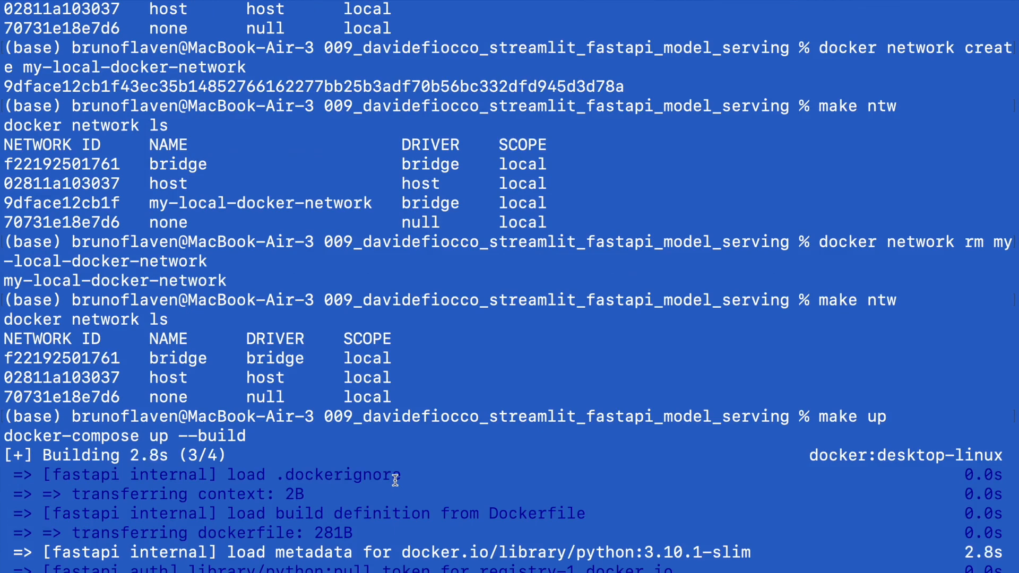
mouse_move(299, 506)
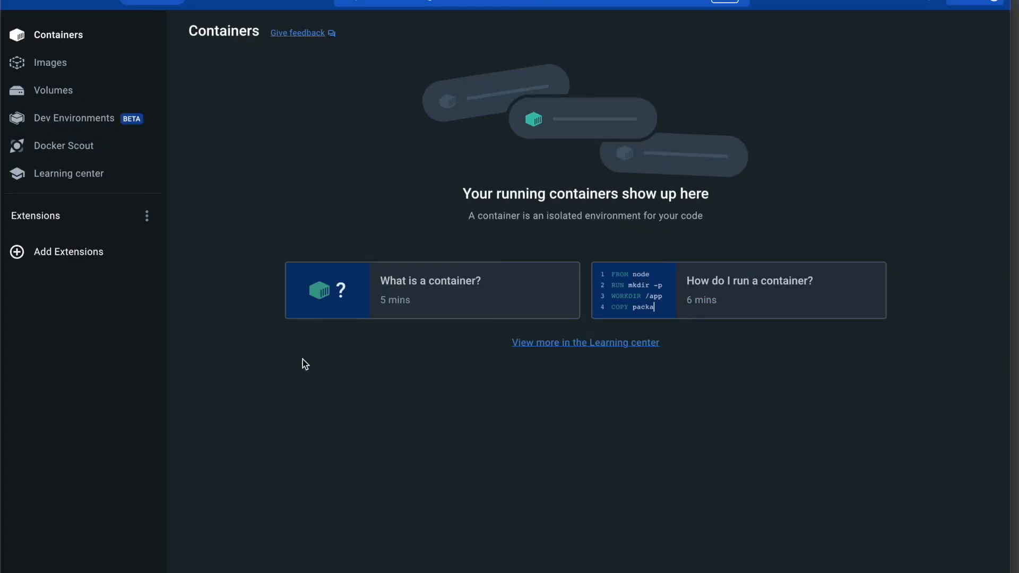
Check Docker Desktop's Images page to confirm no local images exist yet.
left_click(50, 62)
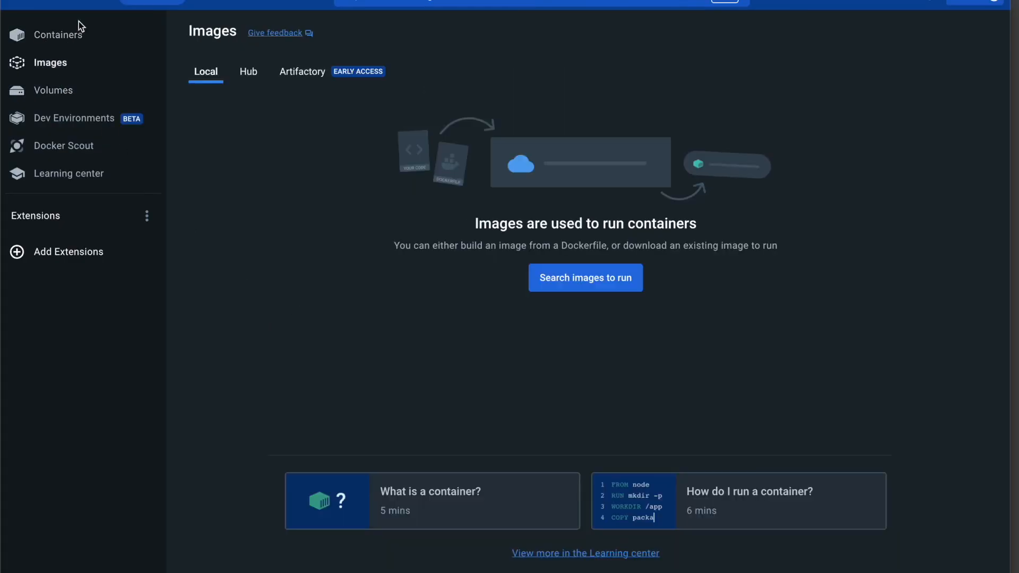
mouse_move(385, 227)
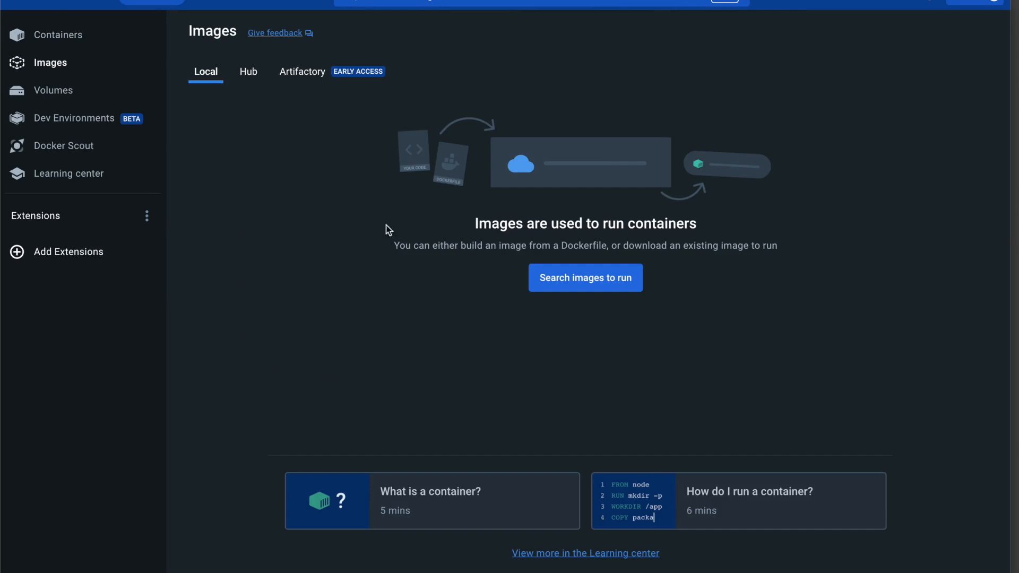
mouse_move(75, 44)
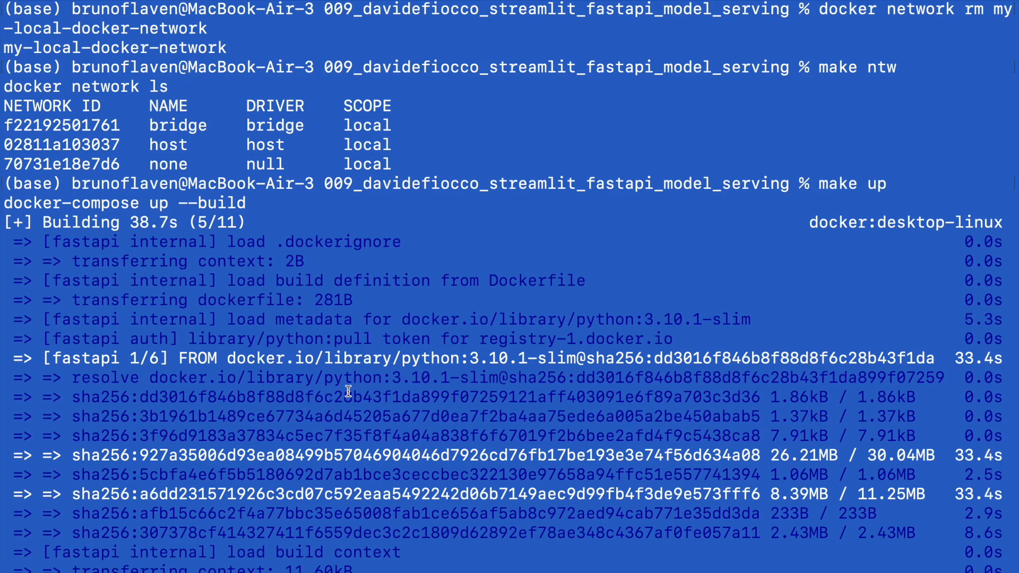
Tidy the sidebar tree, open the 009 project's fastapi main.py at its Source link, and bring Chrome forward.
key("Cmd+Tab")
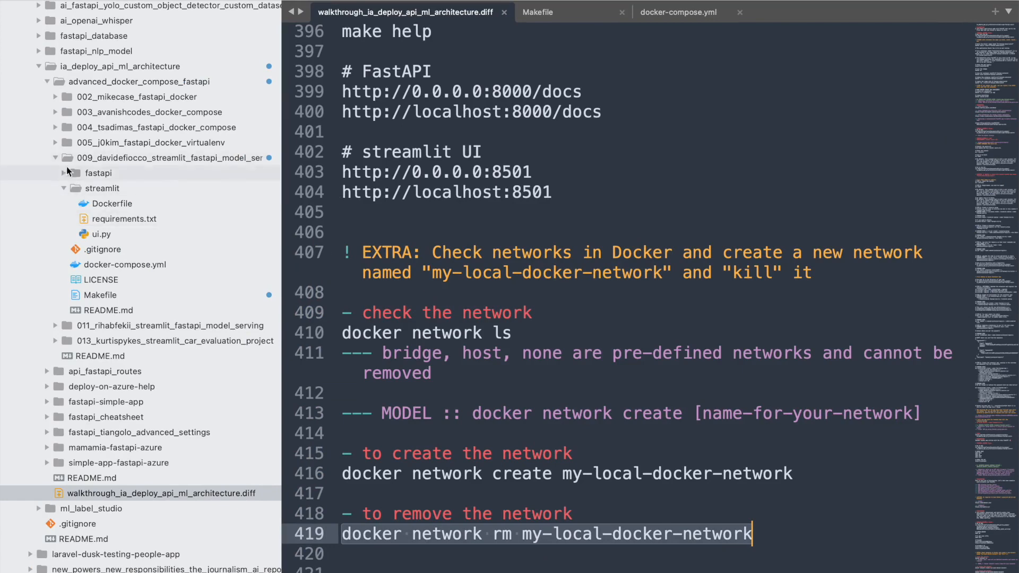
left_click(55, 157)
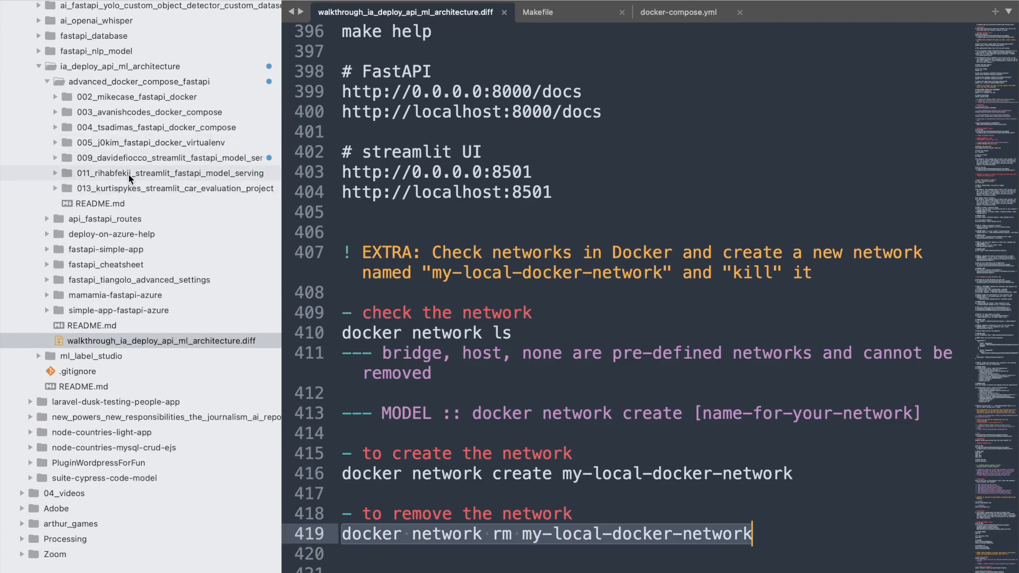
left_click(55, 157)
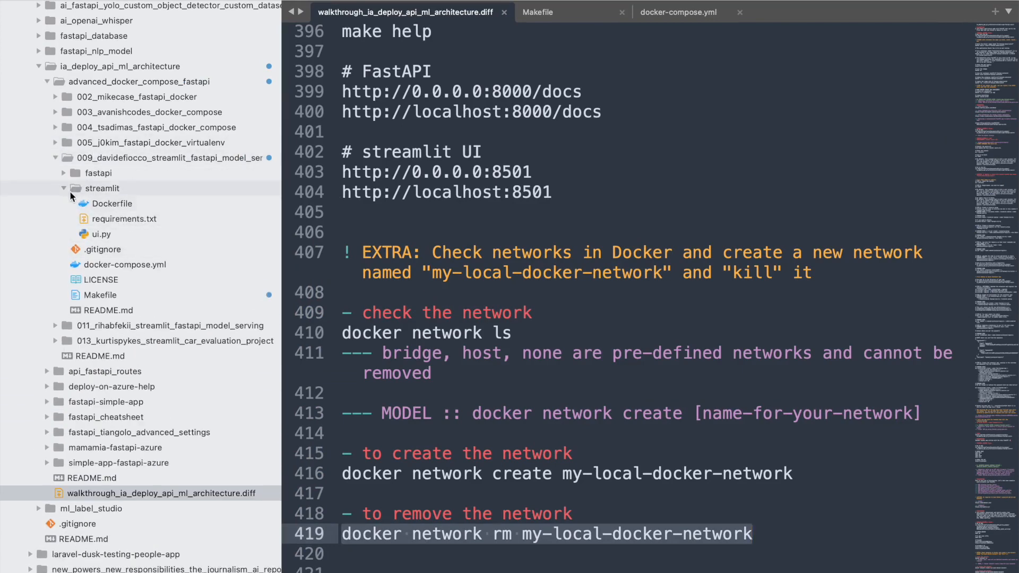
left_click(66, 188)
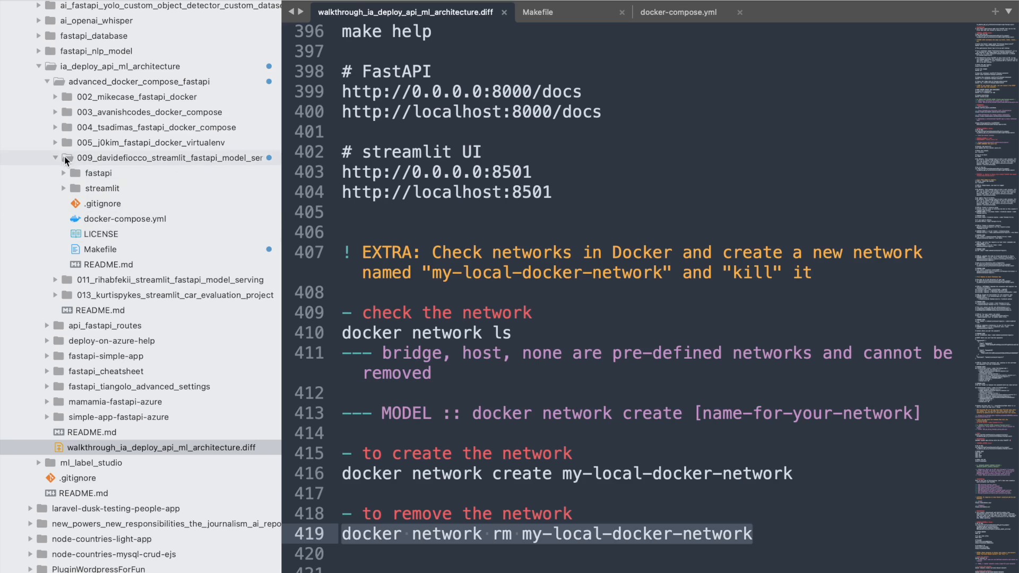
left_click(55, 157)
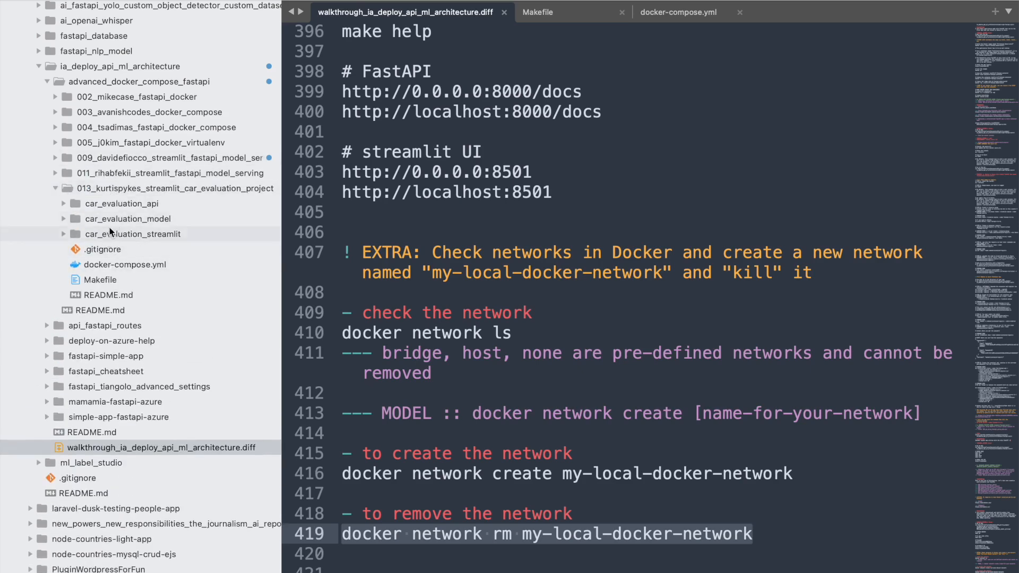
mouse_move(122, 250)
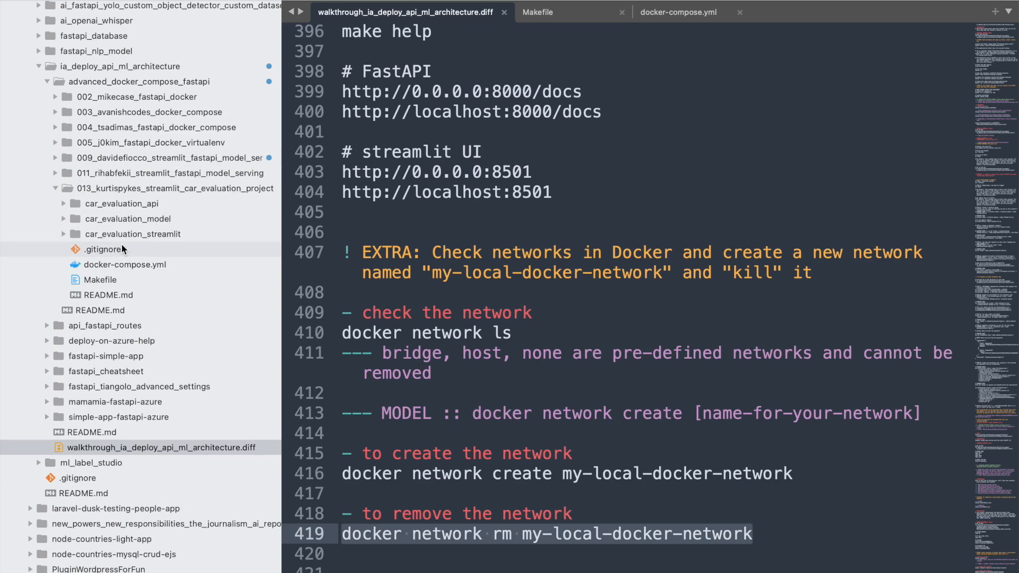
left_click(56, 189)
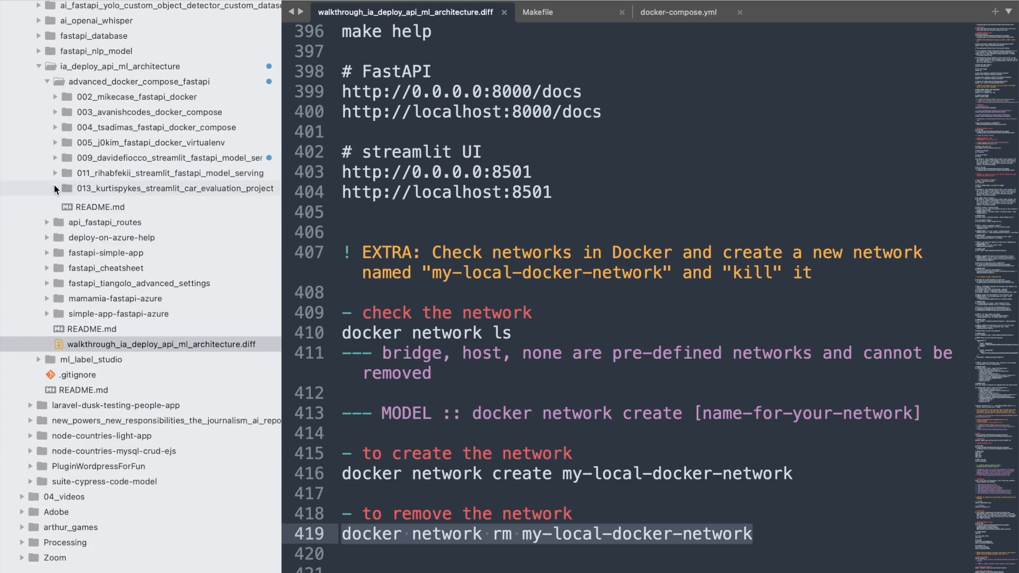
left_click(56, 157)
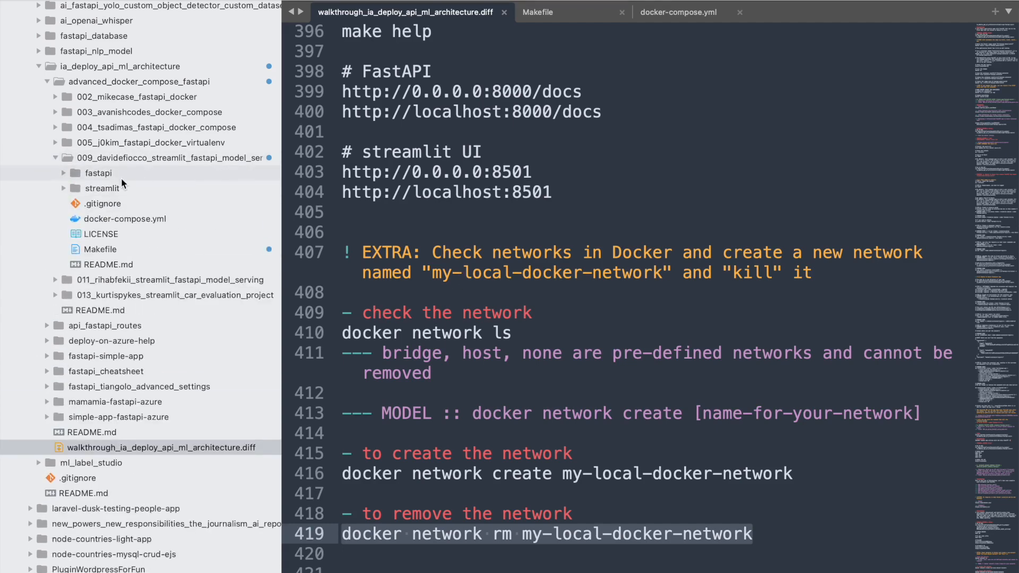
mouse_move(118, 247)
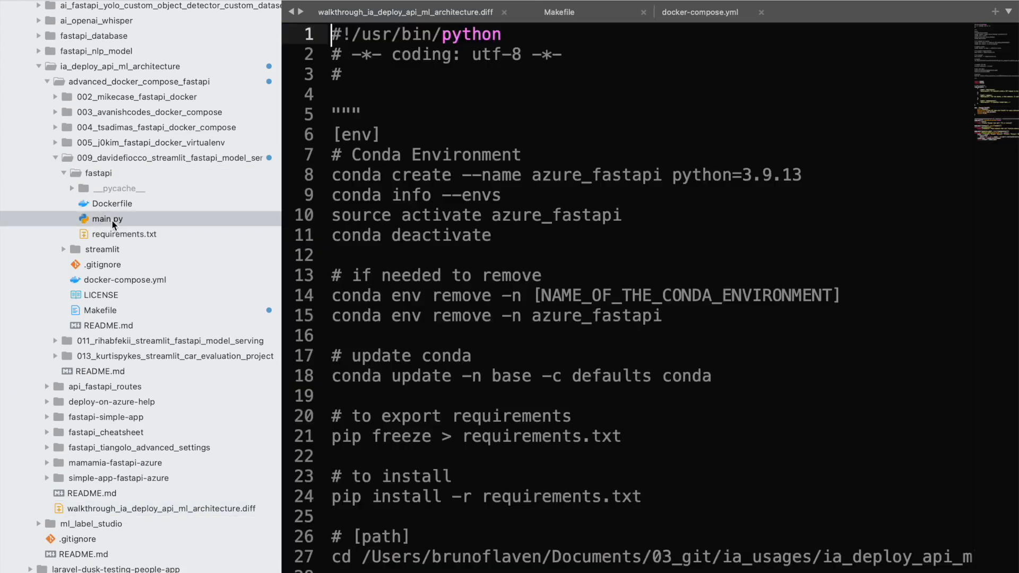
left_click(106, 219)
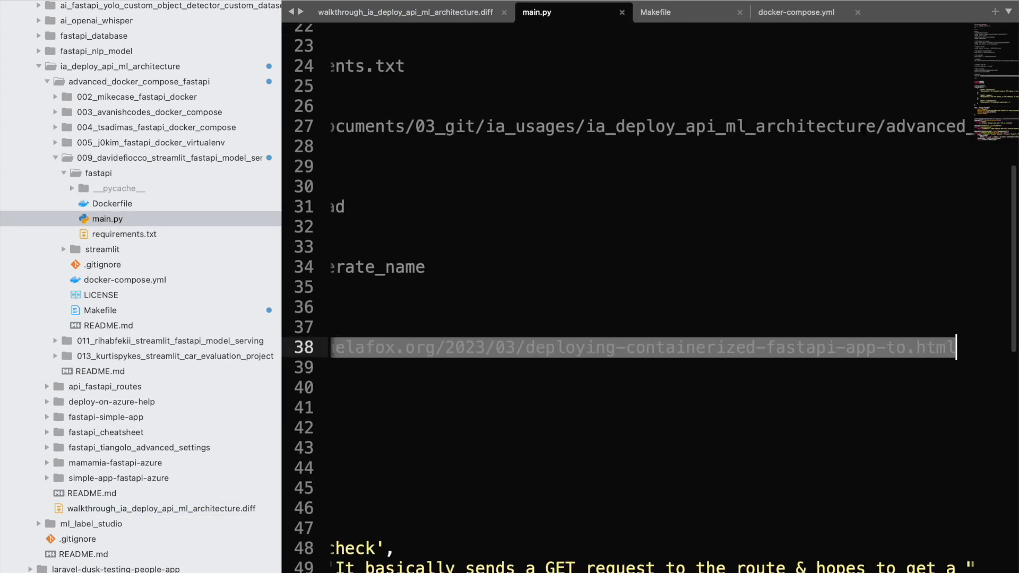
key("Cmd+Tab")
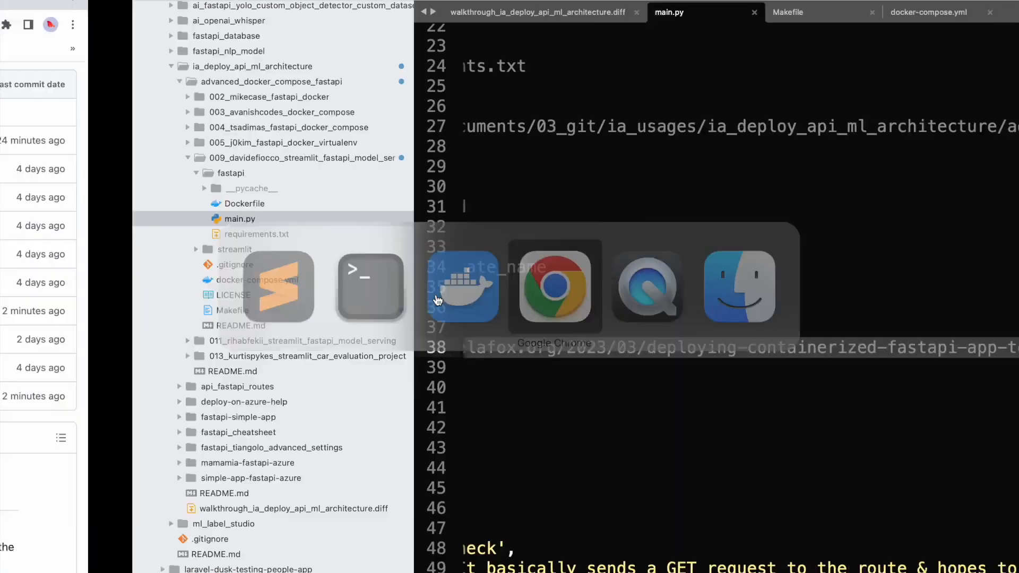
left_click(555, 289)
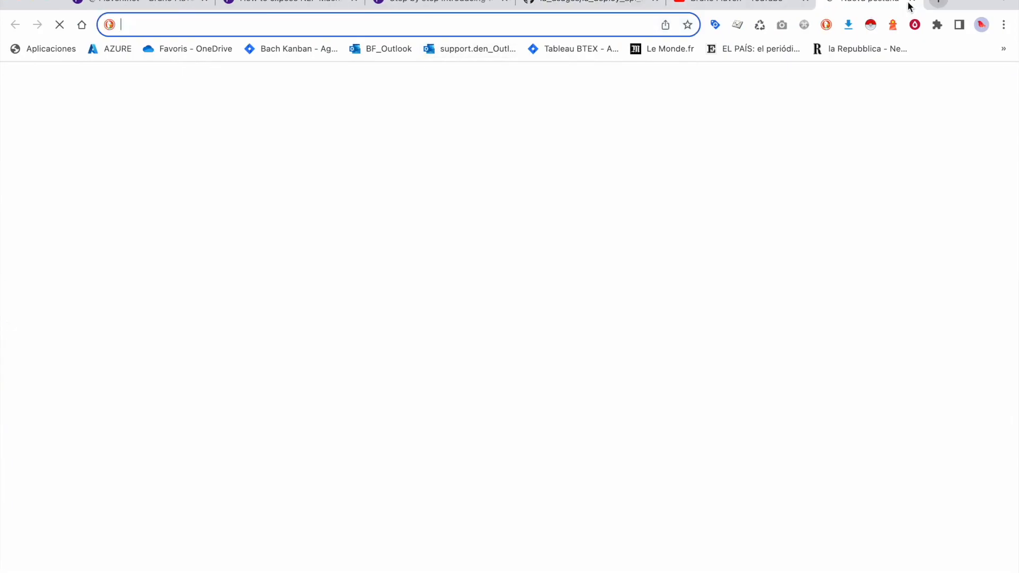
type("https://blog.pamelafox.org/2023/03/deploying-containerized-fastapi-app-to.html")
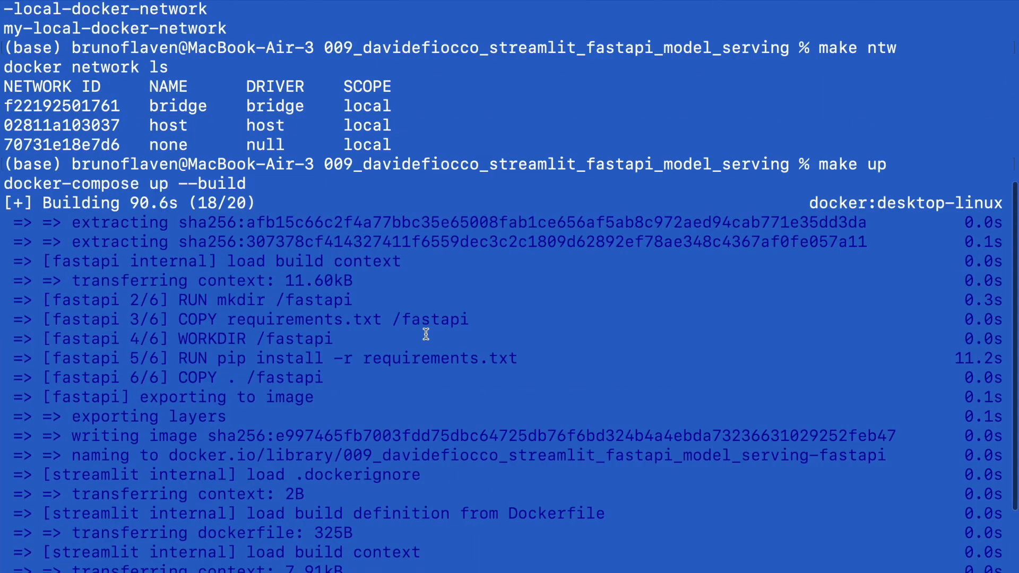
Review the make up build output and switch over to Docker Desktop.
scroll("down", 3)
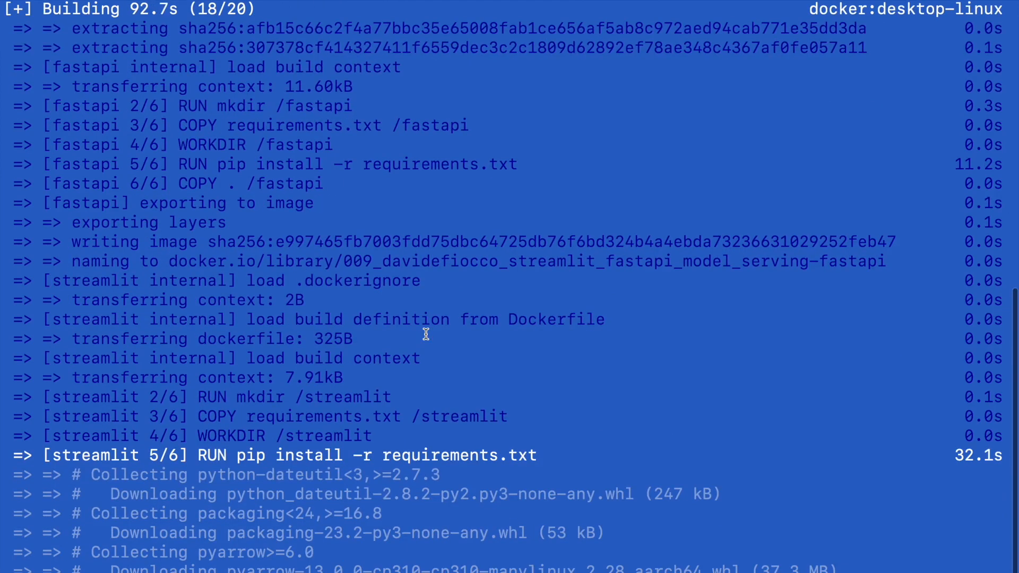
mouse_move(382, 490)
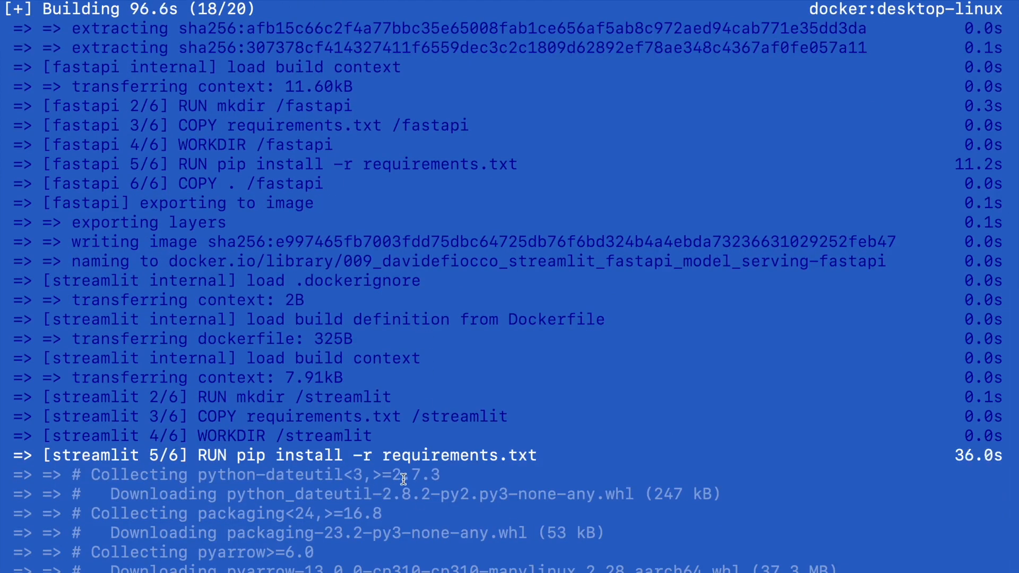
mouse_move(176, 457)
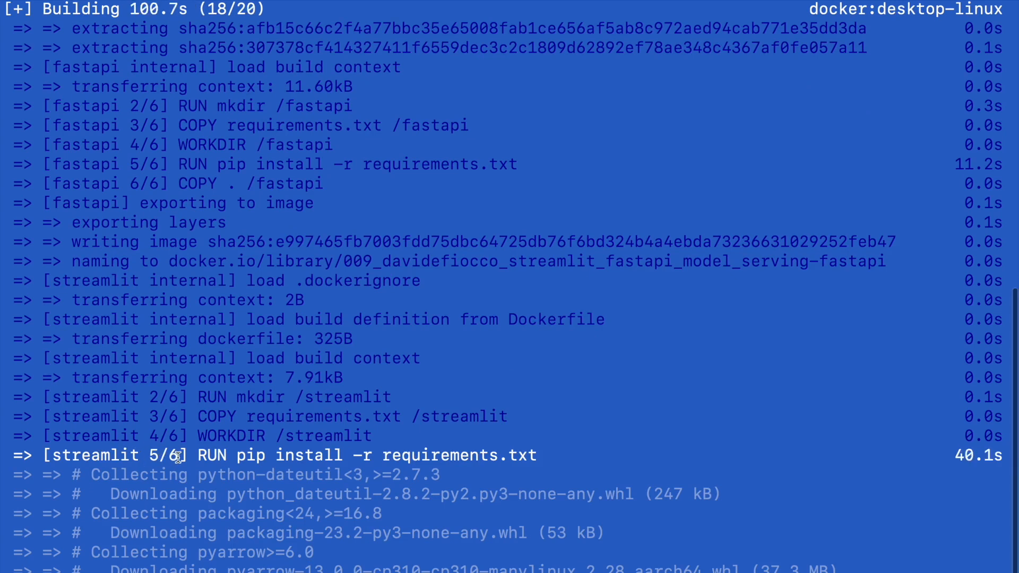
key("Cmd+Tab")
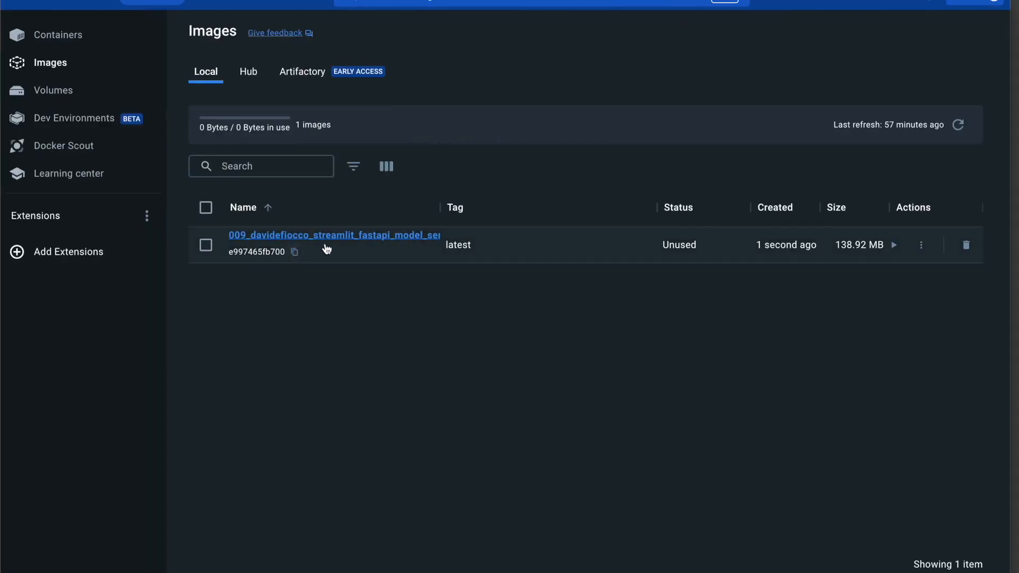
mouse_move(62, 41)
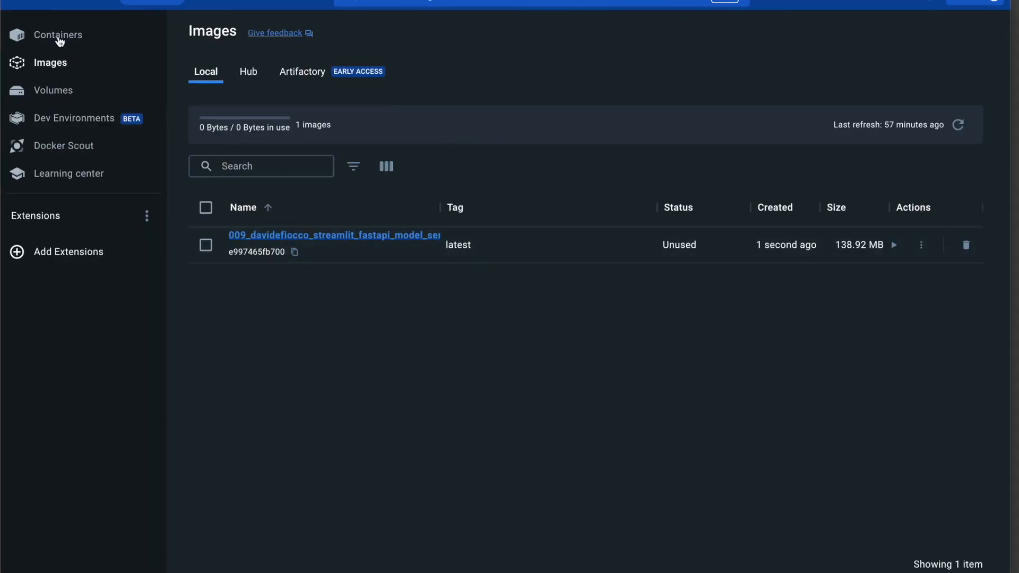
mouse_move(323, 248)
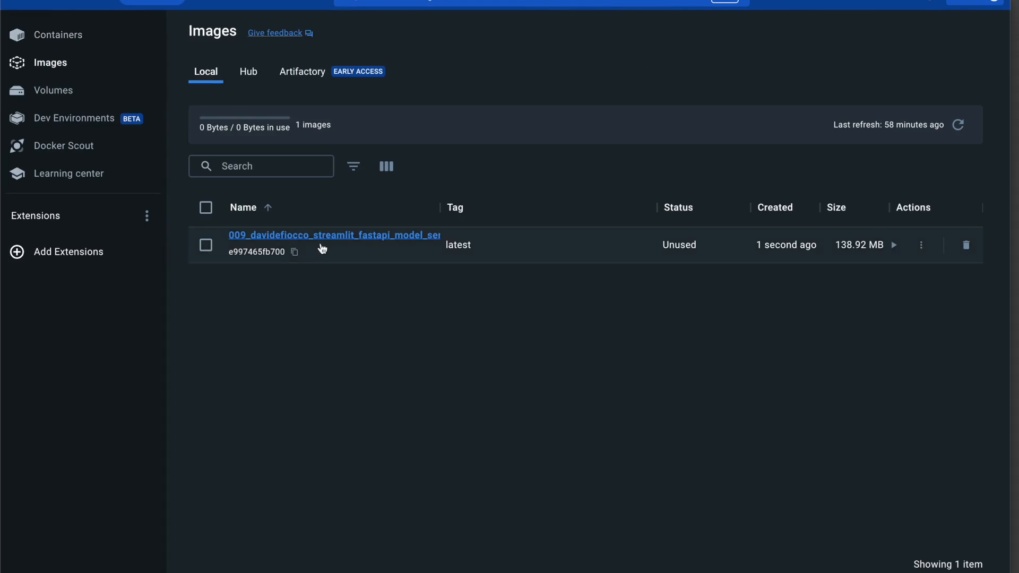
mouse_move(274, 244)
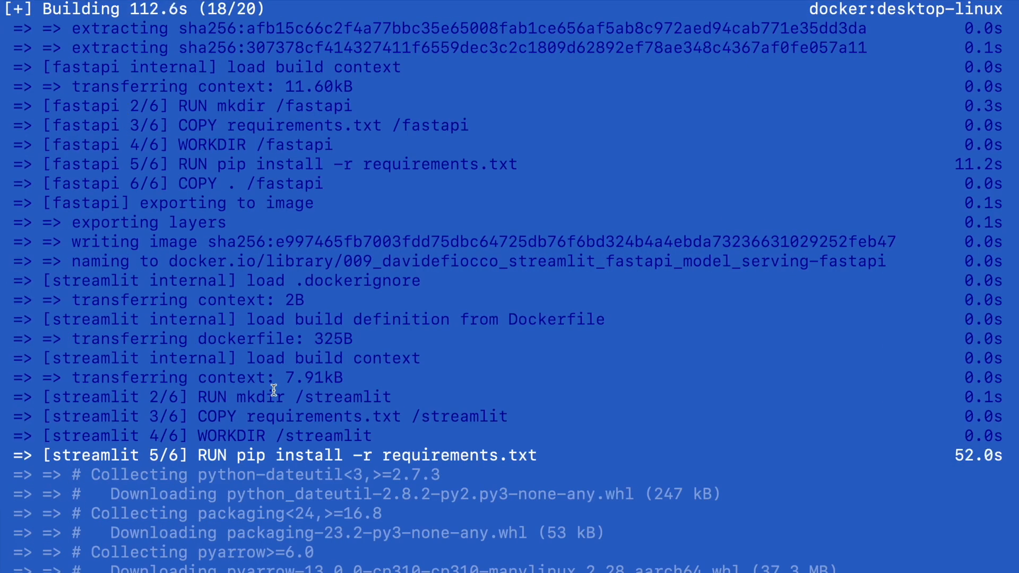
Bring Sublime Text back to the front after checking the Images list.
key("Cmd+Tab")
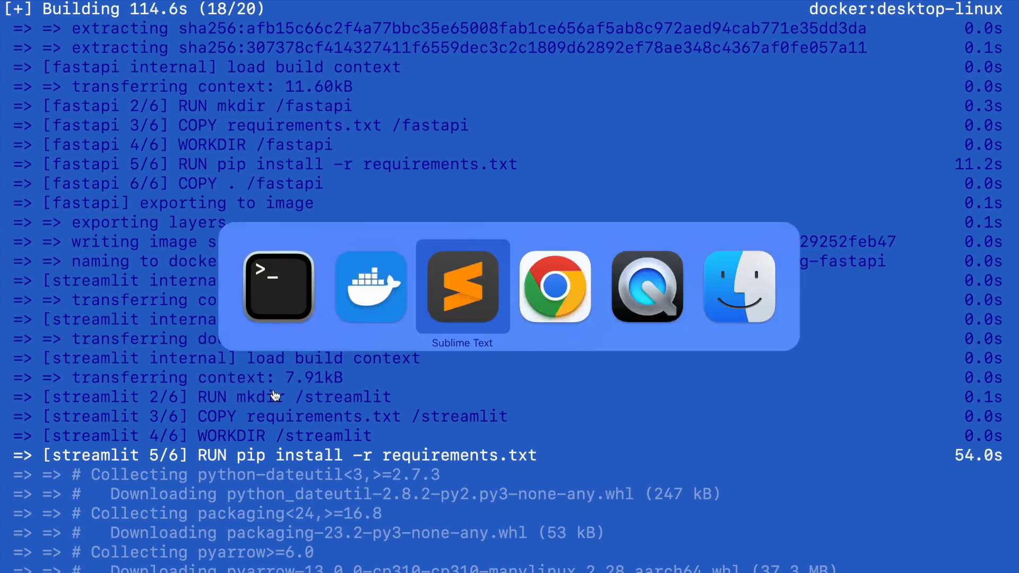
left_click(463, 287)
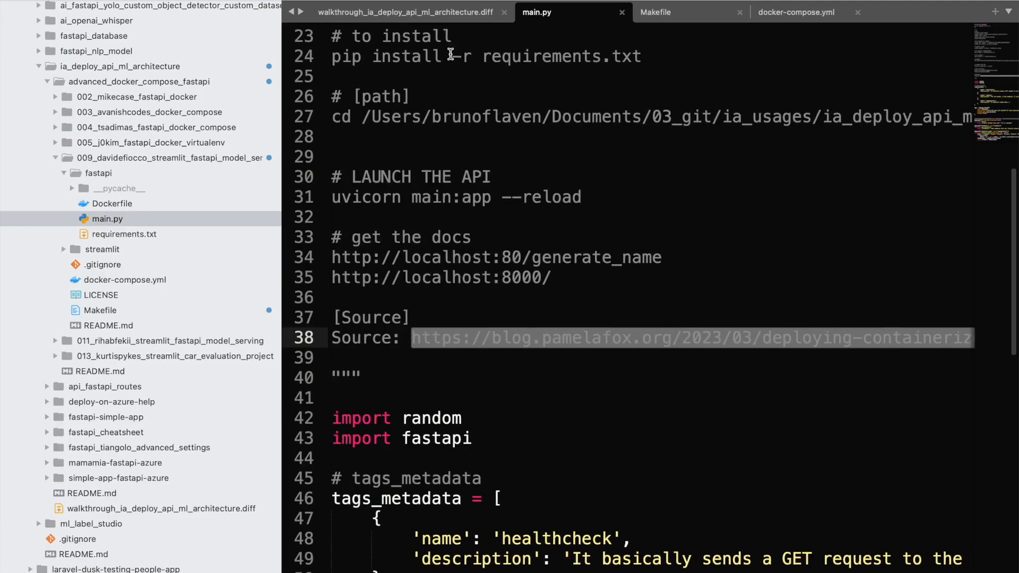
Show the walkthrough notes with the localhost:8000/docs address and switch to Google Chrome.
left_click(403, 12)
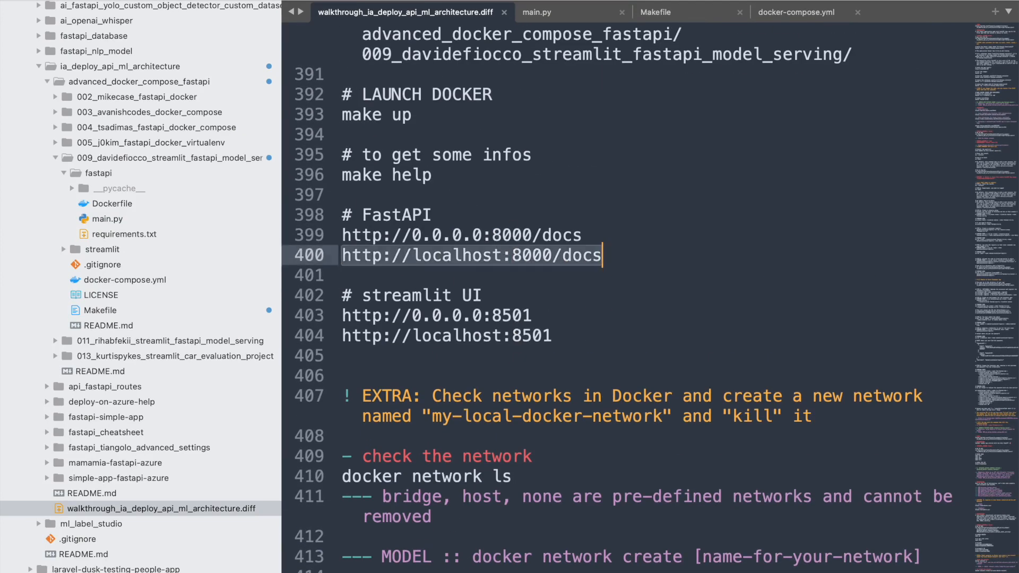
key("Cmd+Tab")
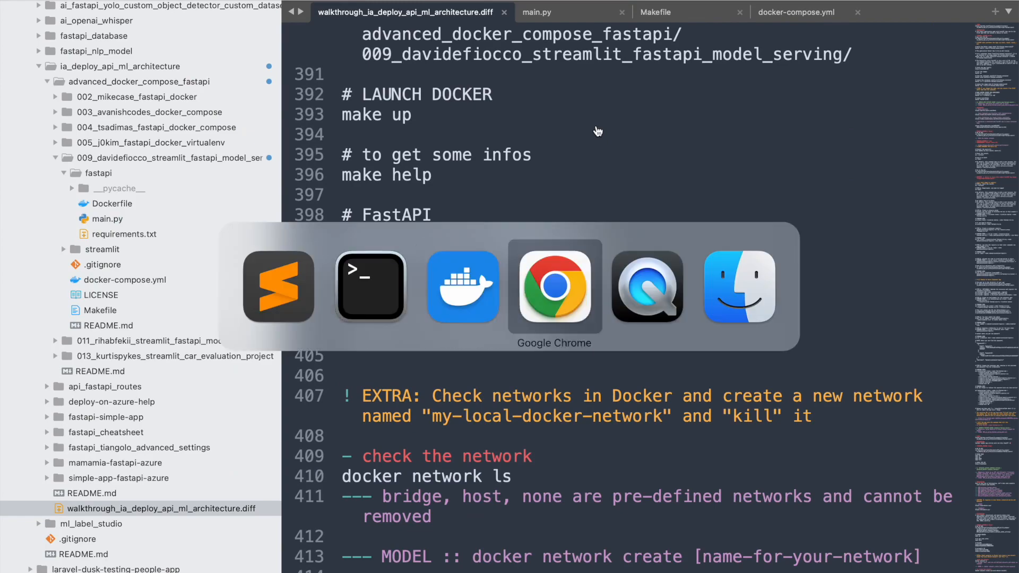
left_click(554, 286)
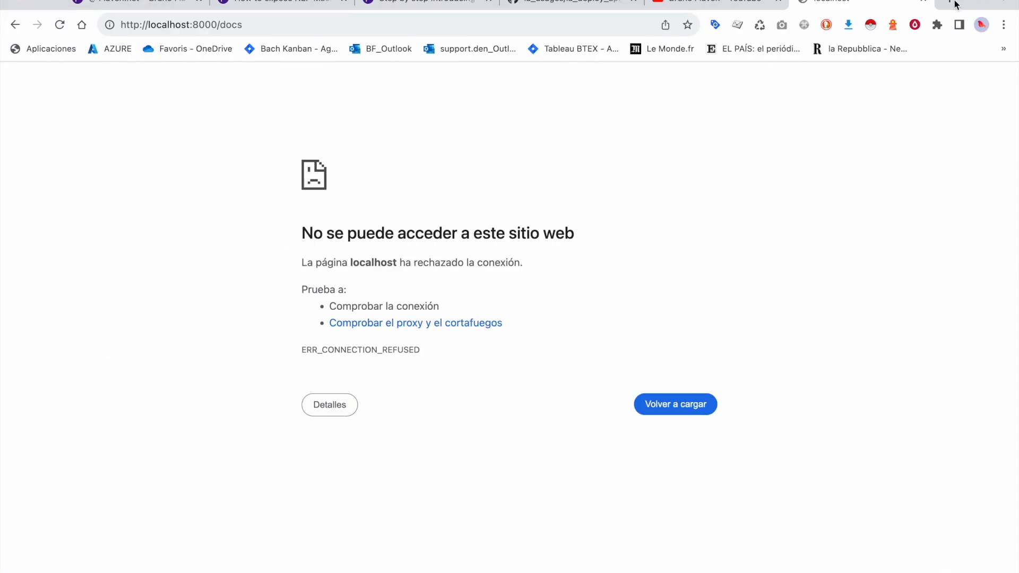
Search DuckDuckGo for streamlit python in a new tab and browse to streamlit.io.
left_click(726, 1)
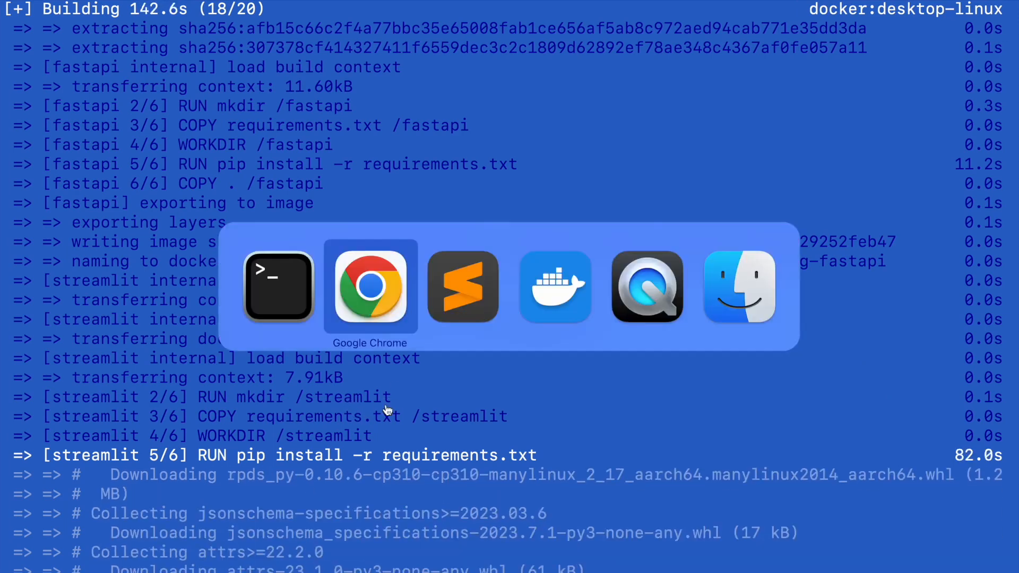
left_click(369, 287)
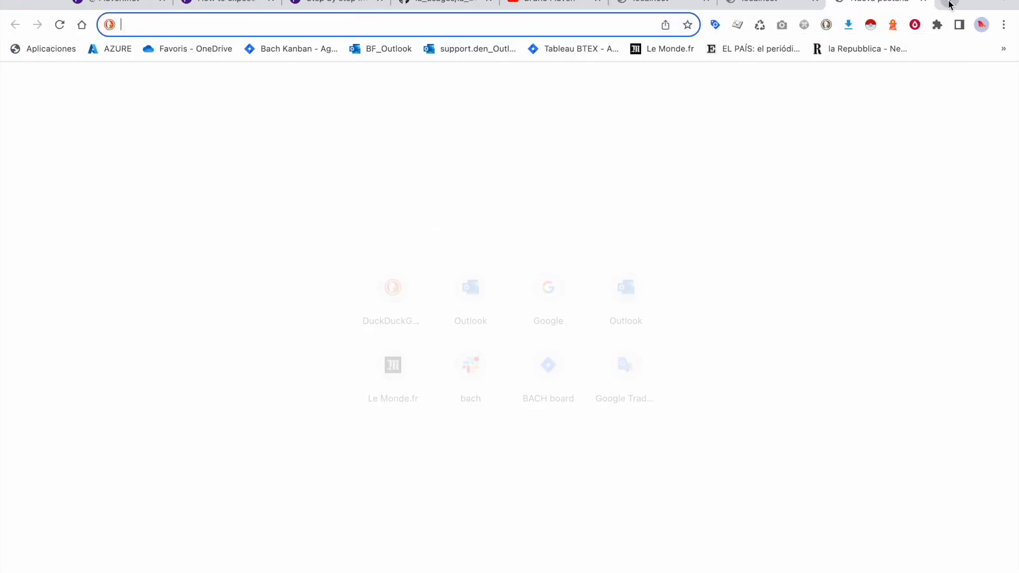
type("streamlit pyhon")
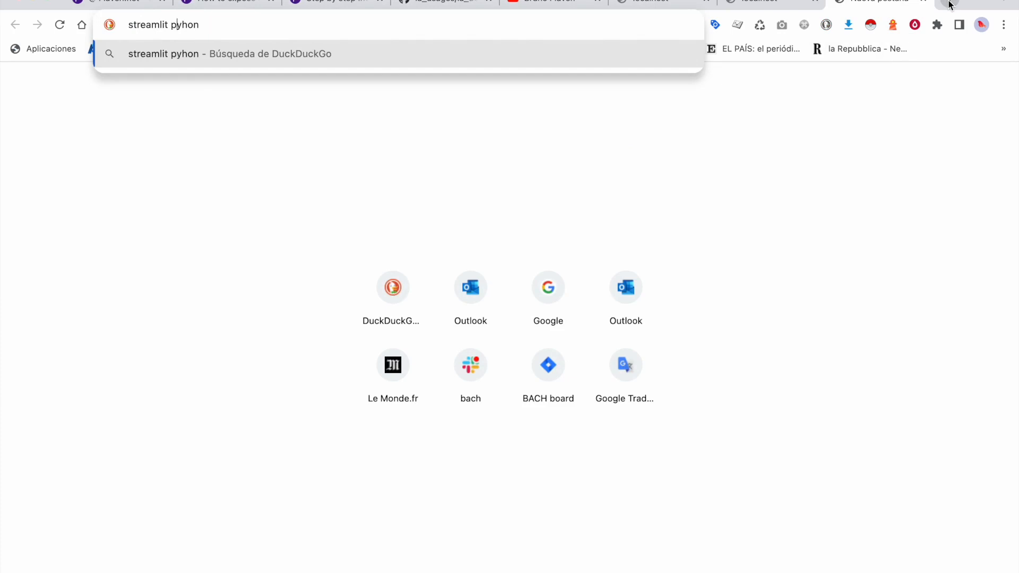
key("Enter")
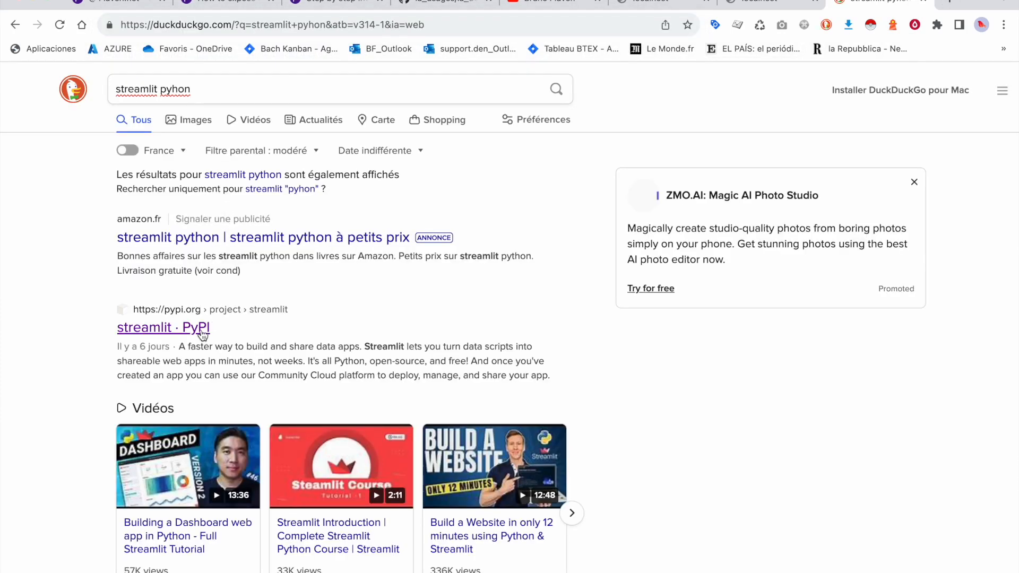
scroll("down", 3)
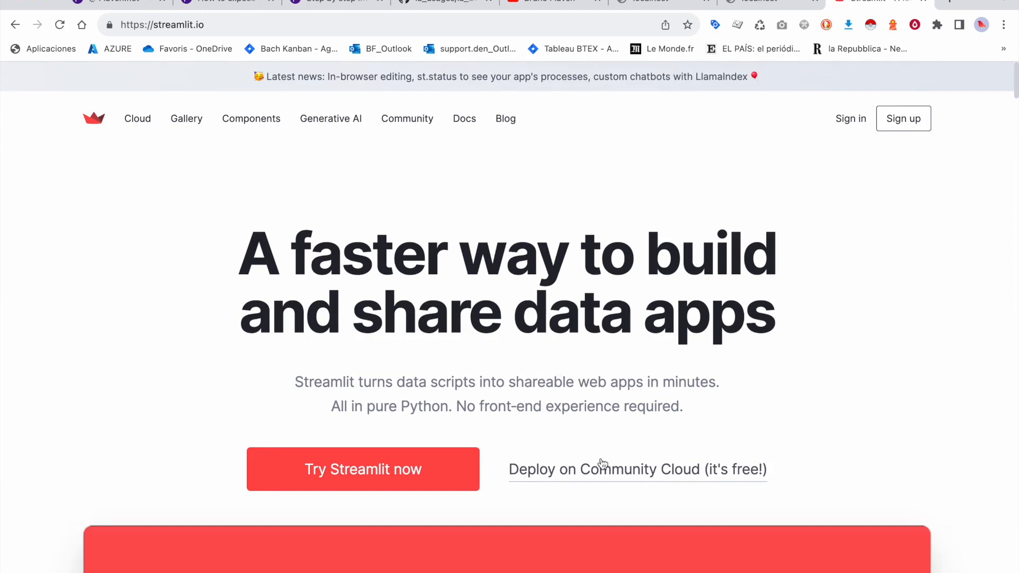
scroll("down", 3)
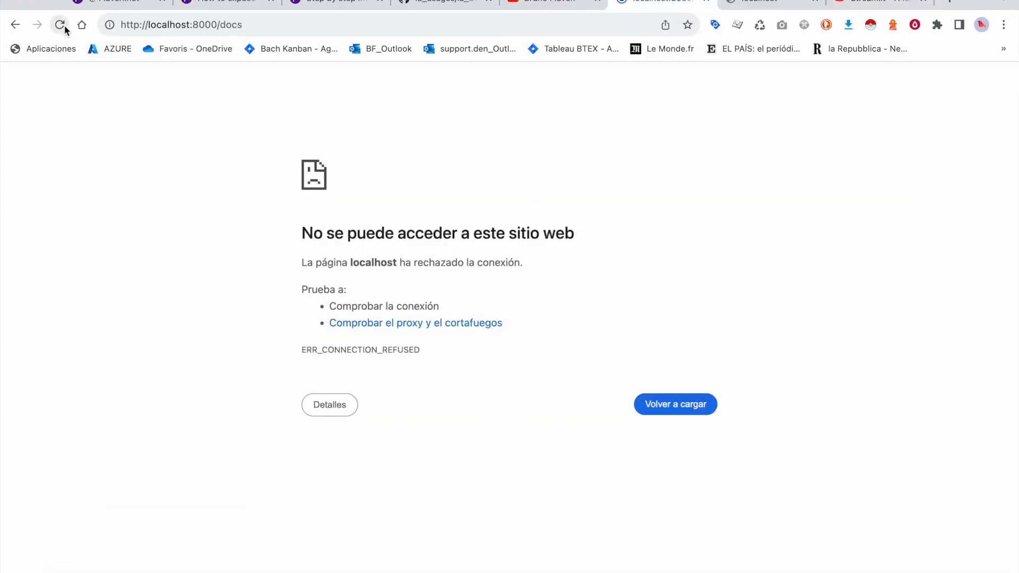
Reload the Swagger docs and try the generate_name endpoint with a starts_with letter.
left_click(60, 25)
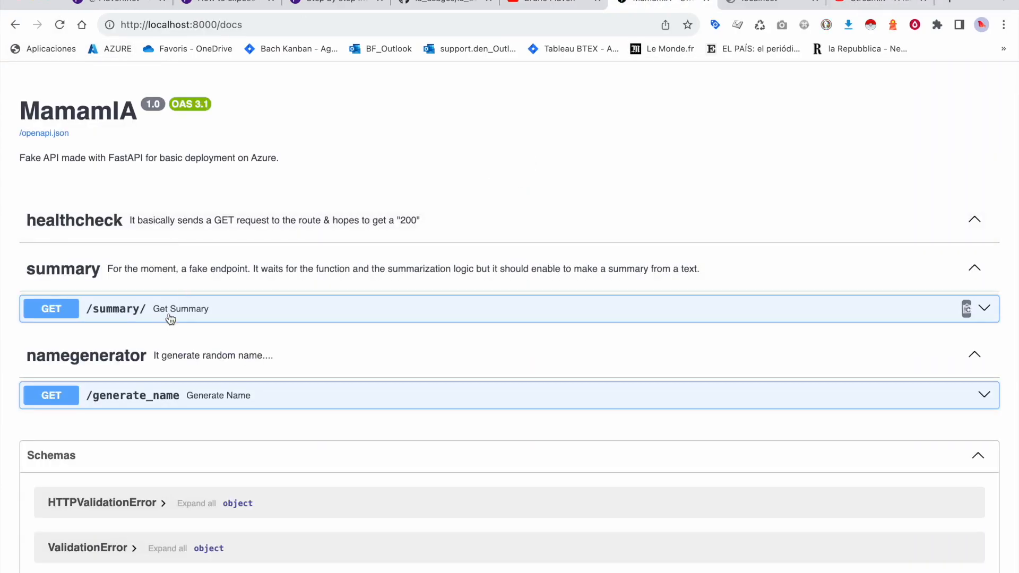
mouse_move(133, 329)
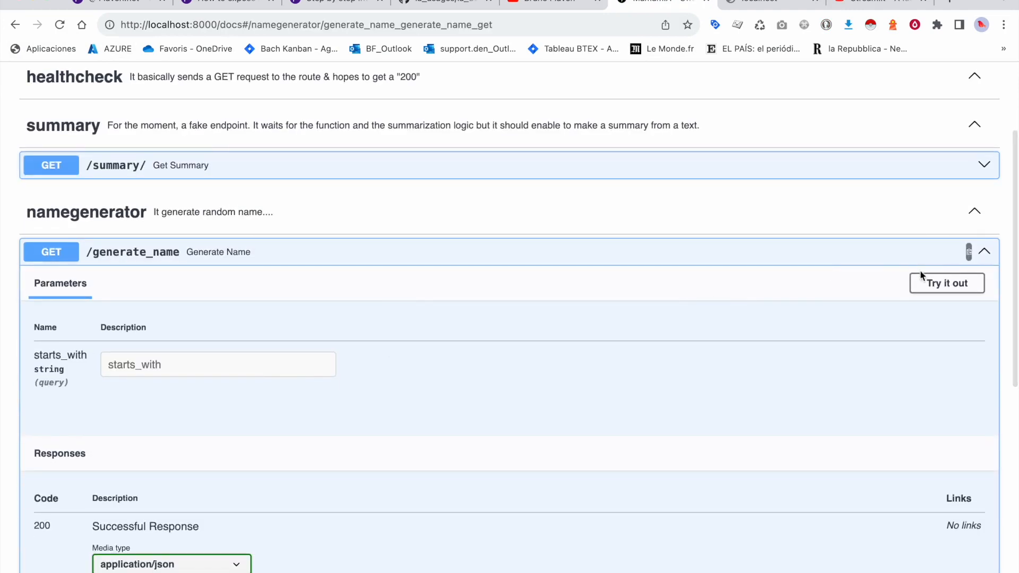
left_click(946, 282)
type("p")
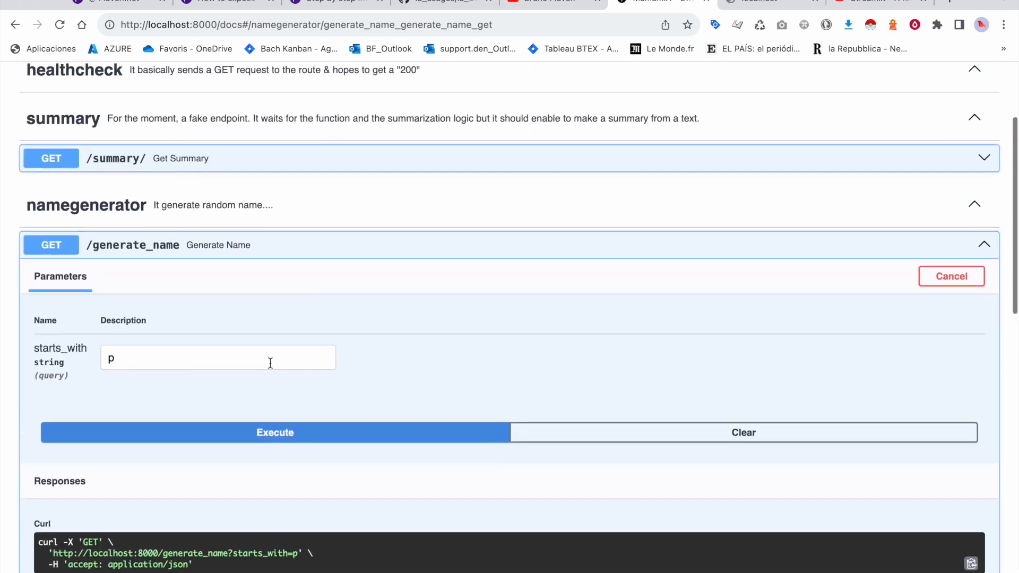
type("b")
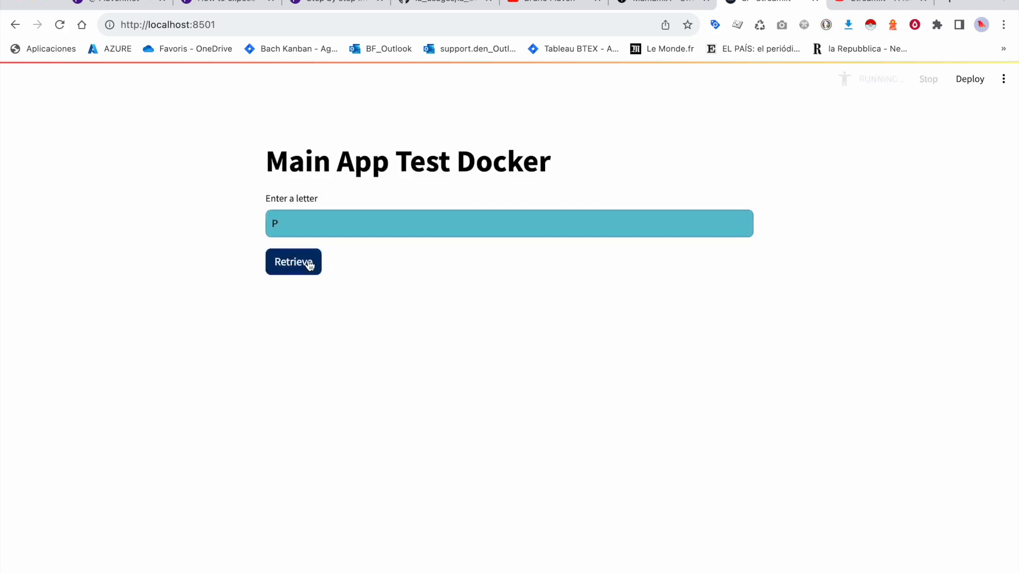
Retrieve random names from the Streamlit app, changing the input letter between requests.
left_click(293, 261)
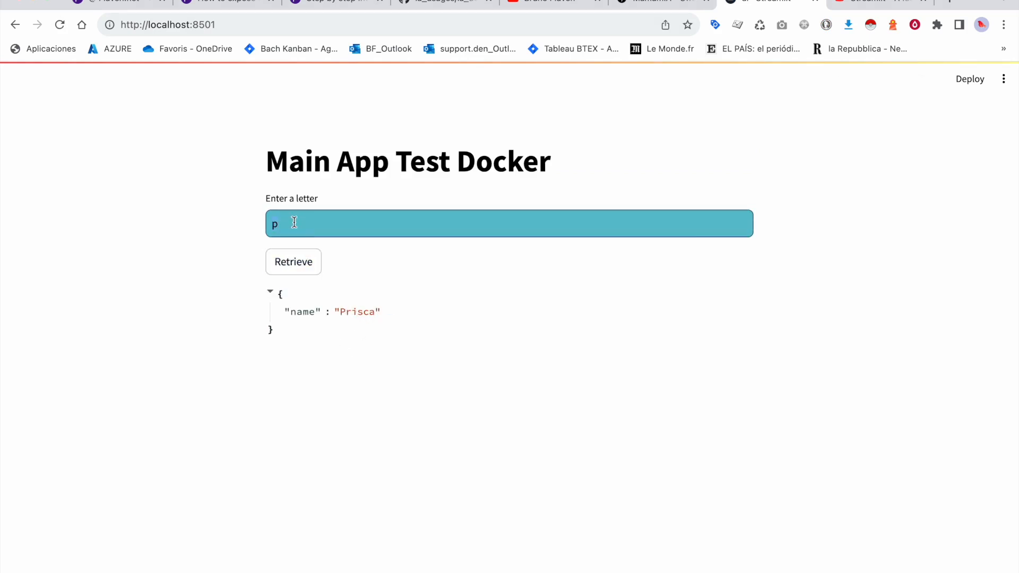
left_click(293, 261)
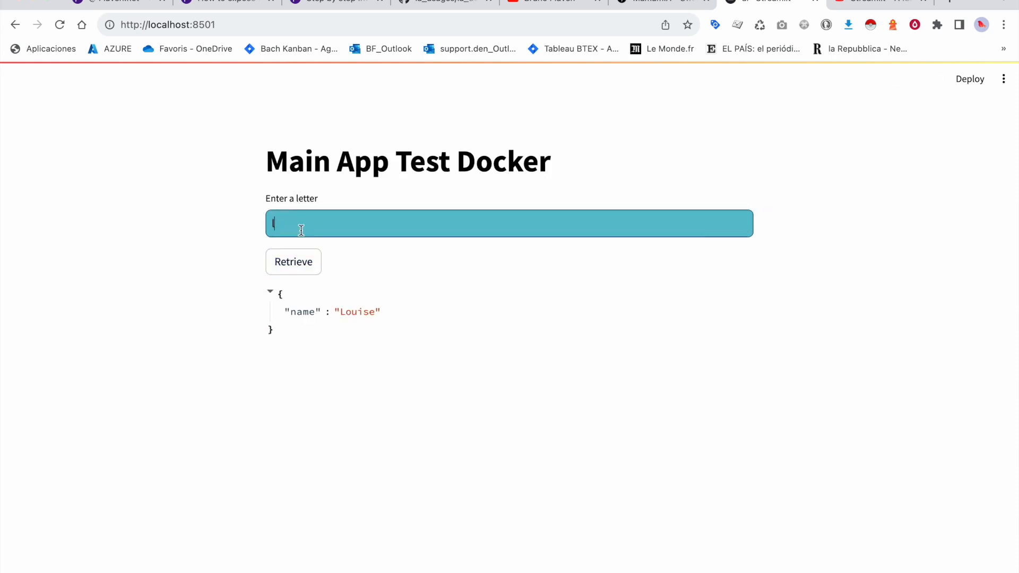
type("n")
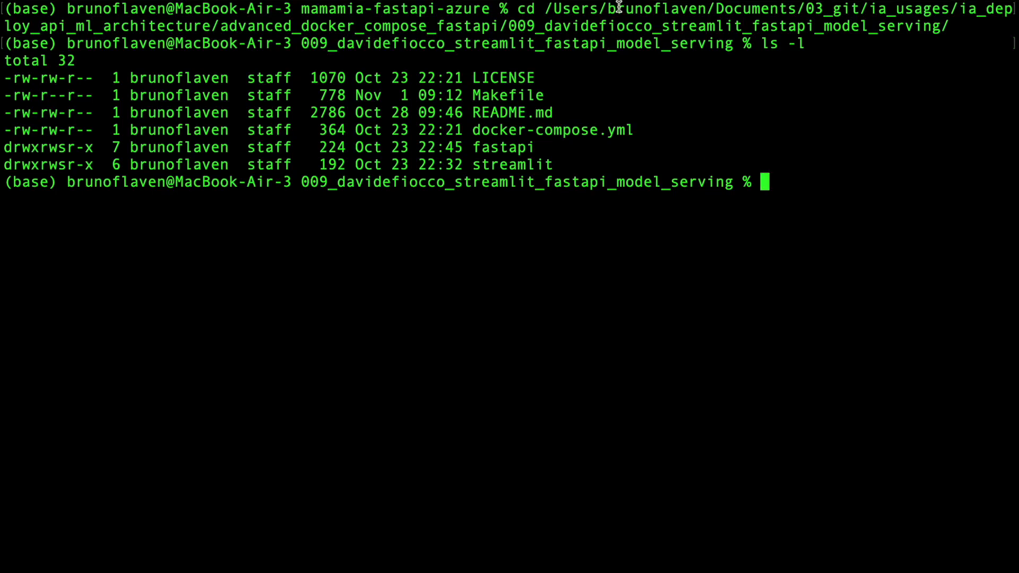
Run make help and make ps to list the targets and the running streamlit and fastapi containers.
type("make")
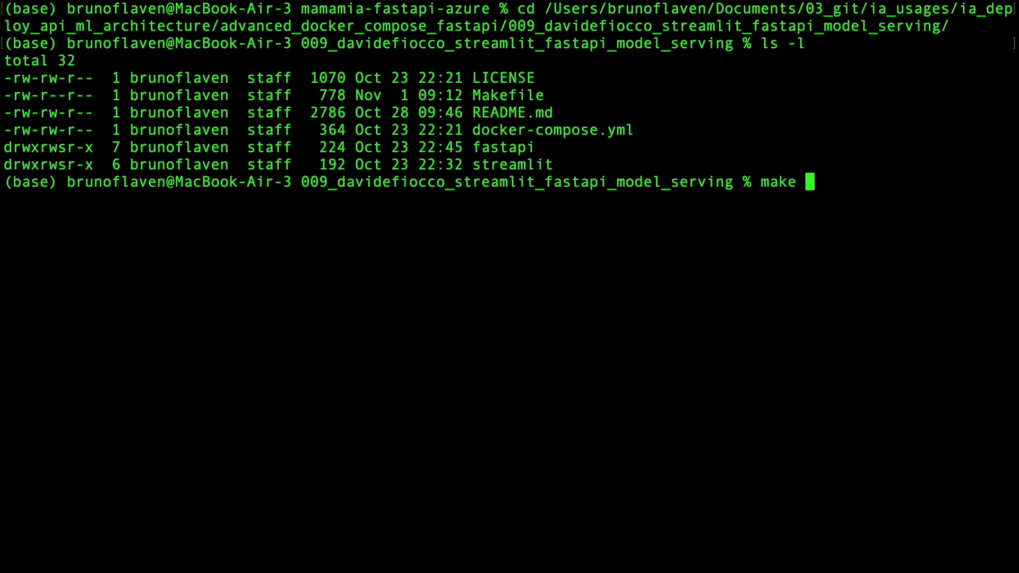
type("help")
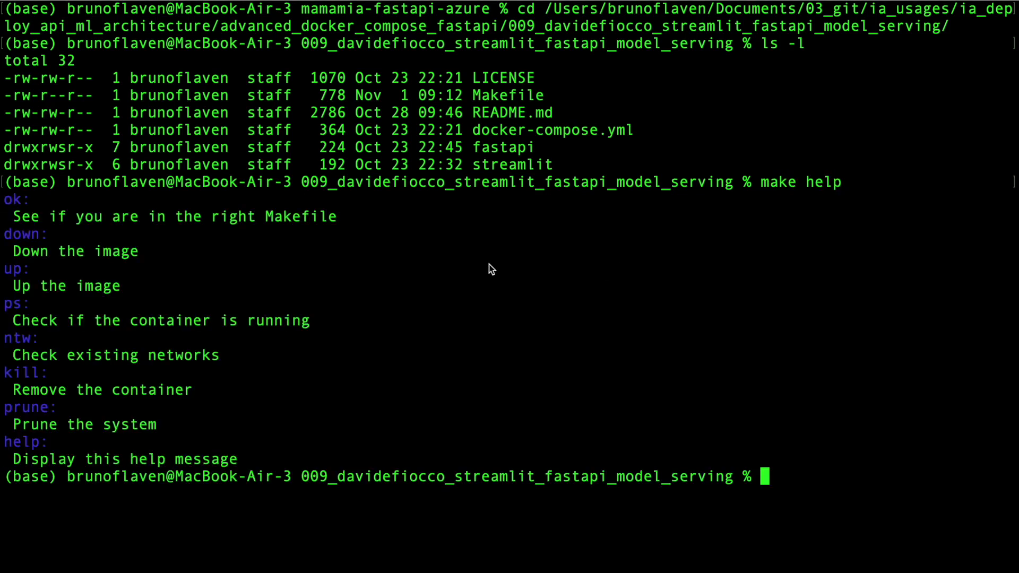
mouse_move(77, 329)
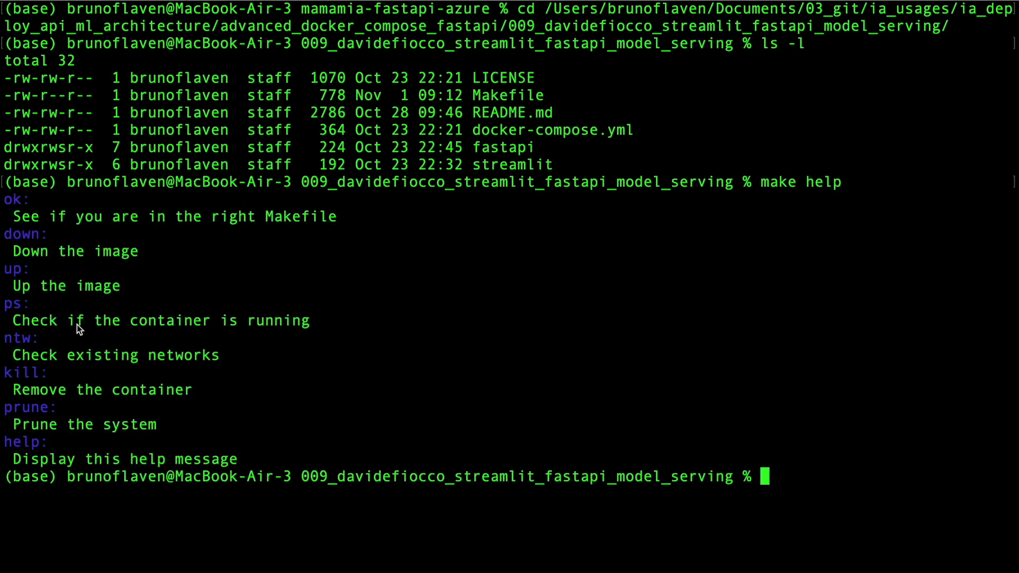
type("make ps")
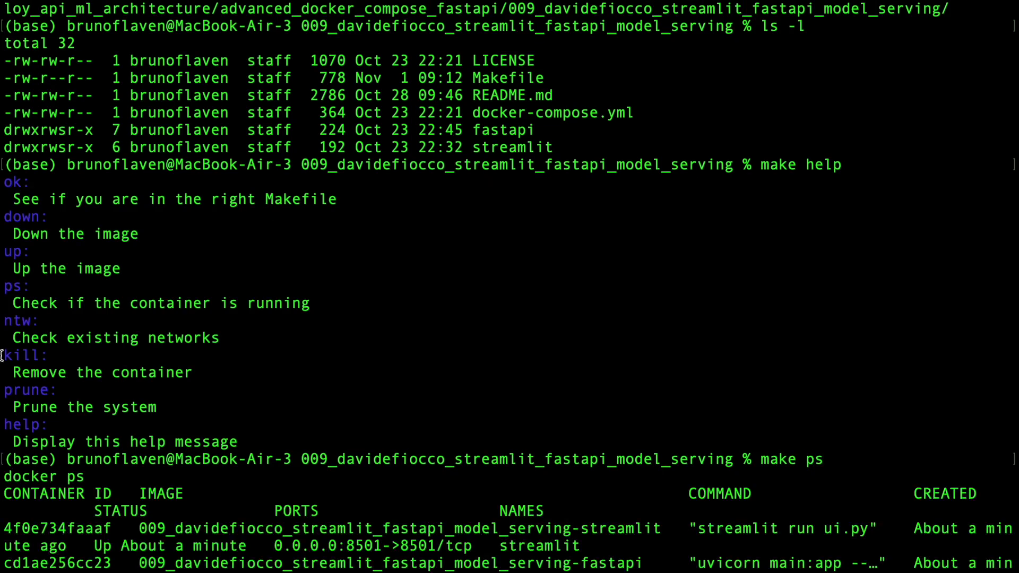
mouse_move(576, 528)
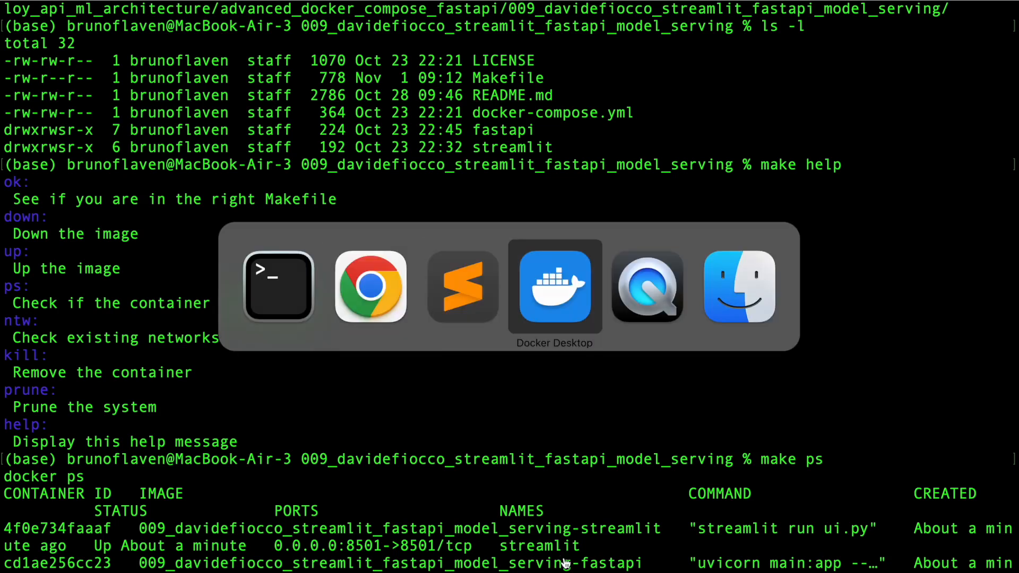
Check the two in-use project images in Docker Desktop, then leave for another application.
left_click(554, 289)
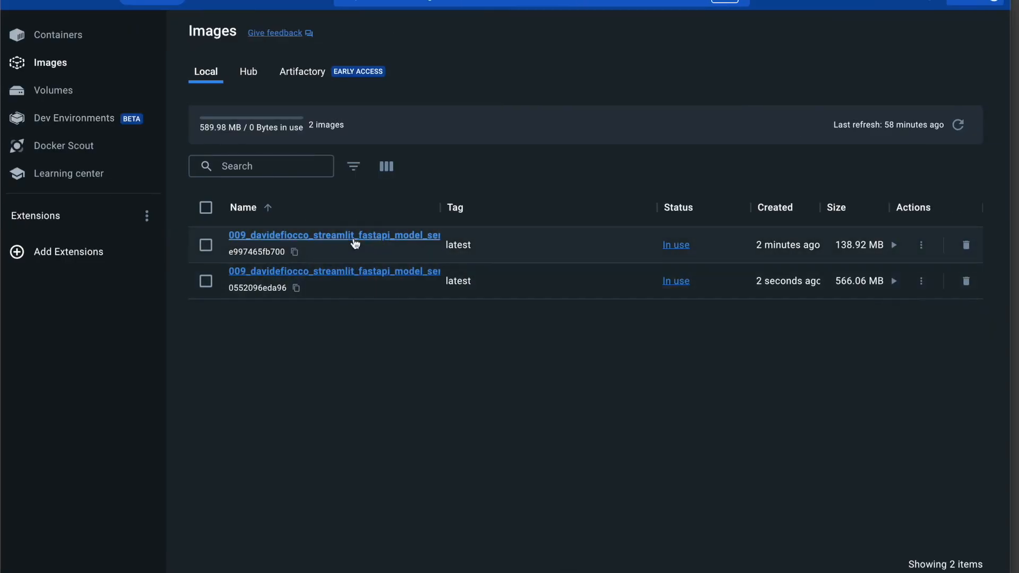
key("Cmd+Tab")
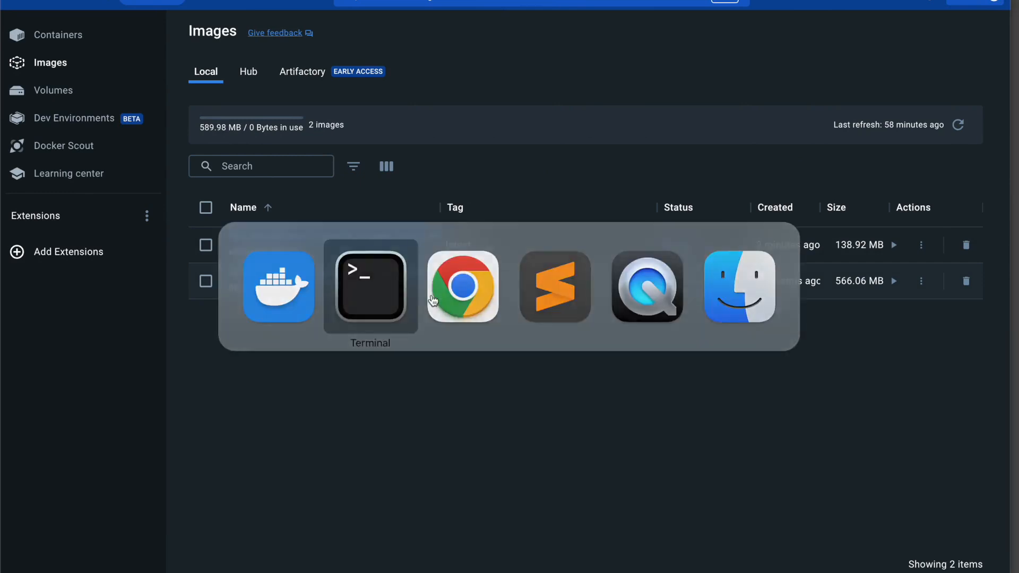
left_click(369, 287)
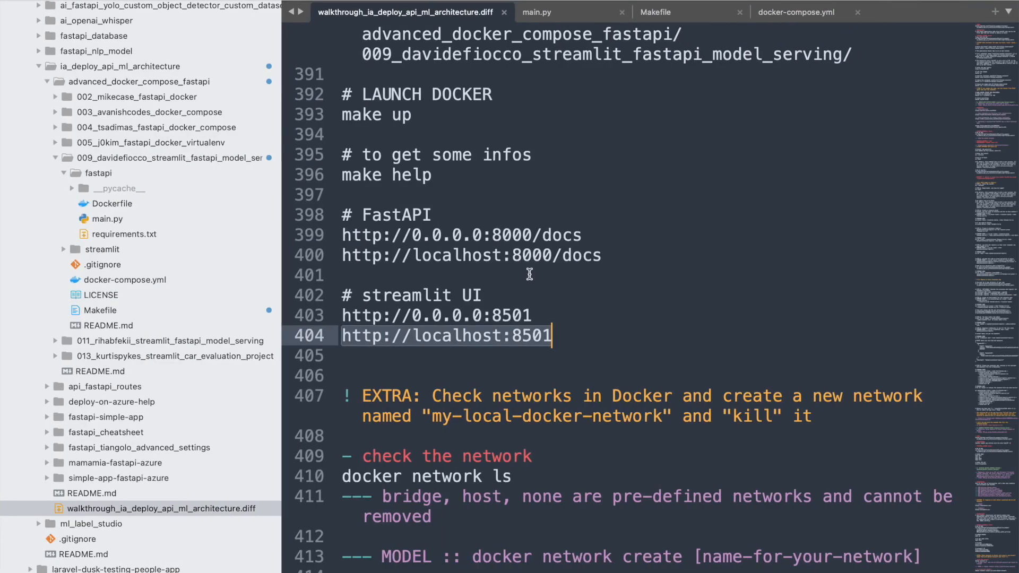
Review the Makefile and docker-compose.yml bridge network setup, then switch to Terminal.
left_click(656, 12)
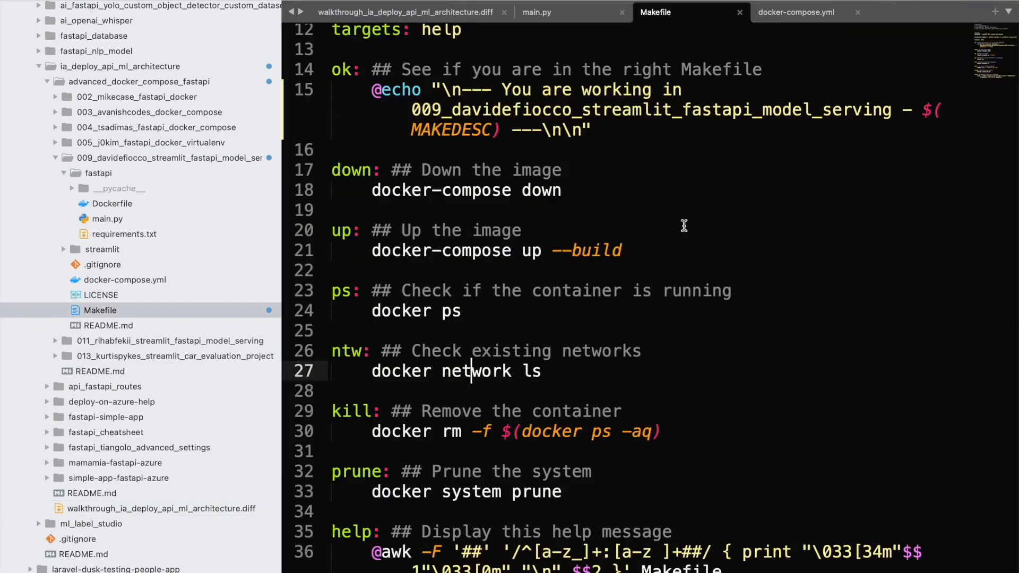
left_click(795, 13)
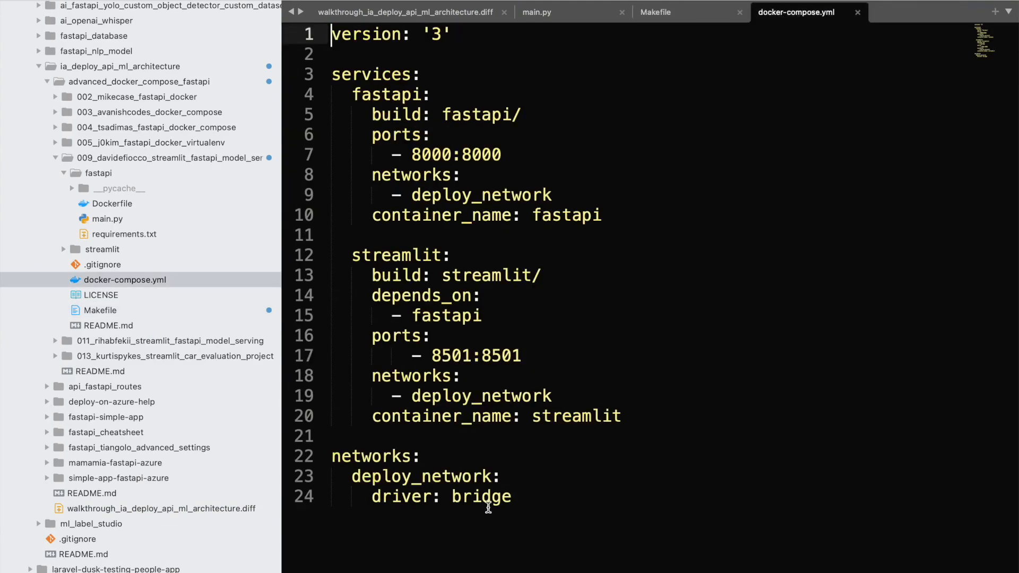
double_click(481, 497)
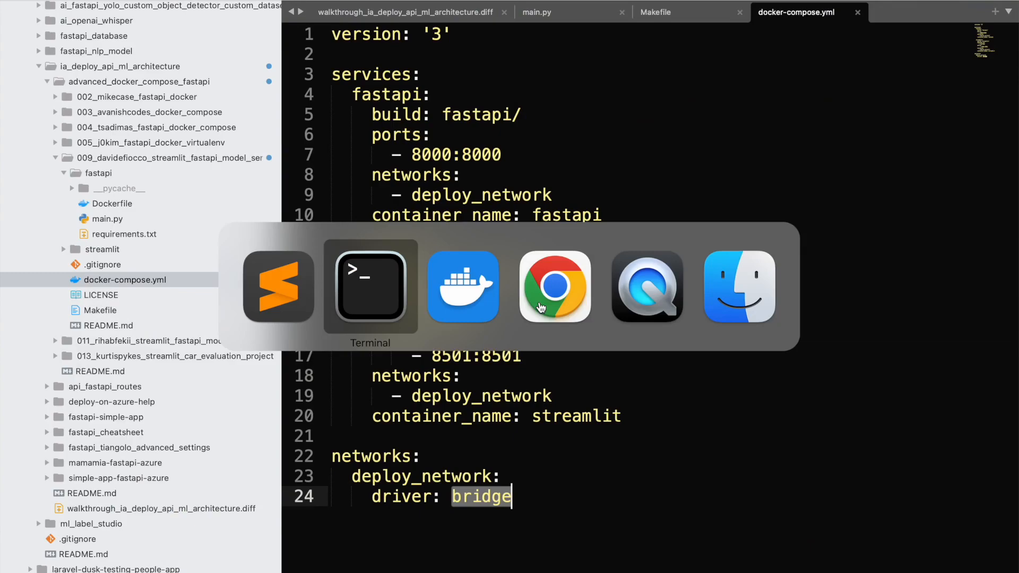
left_click(370, 286)
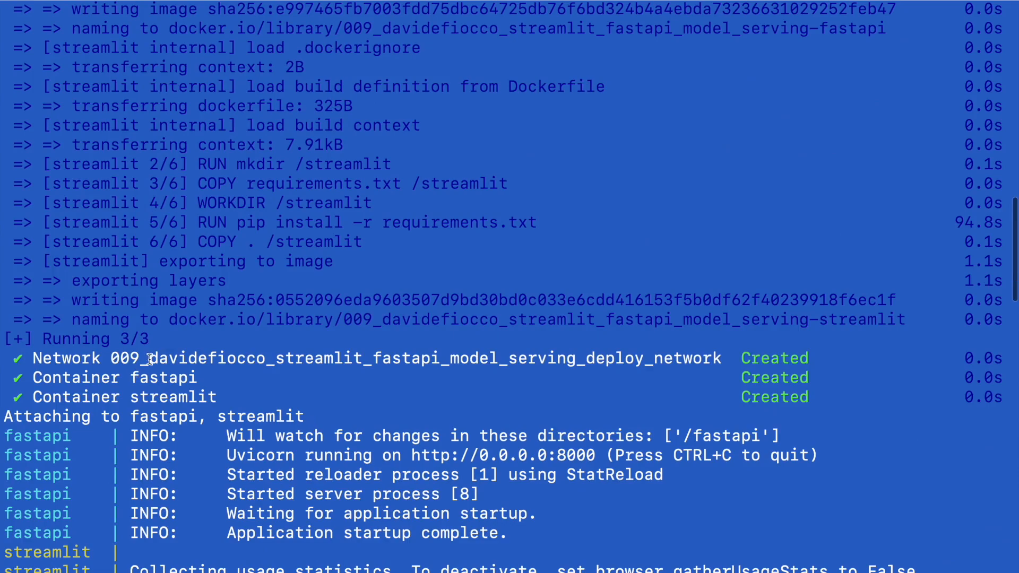
mouse_move(188, 392)
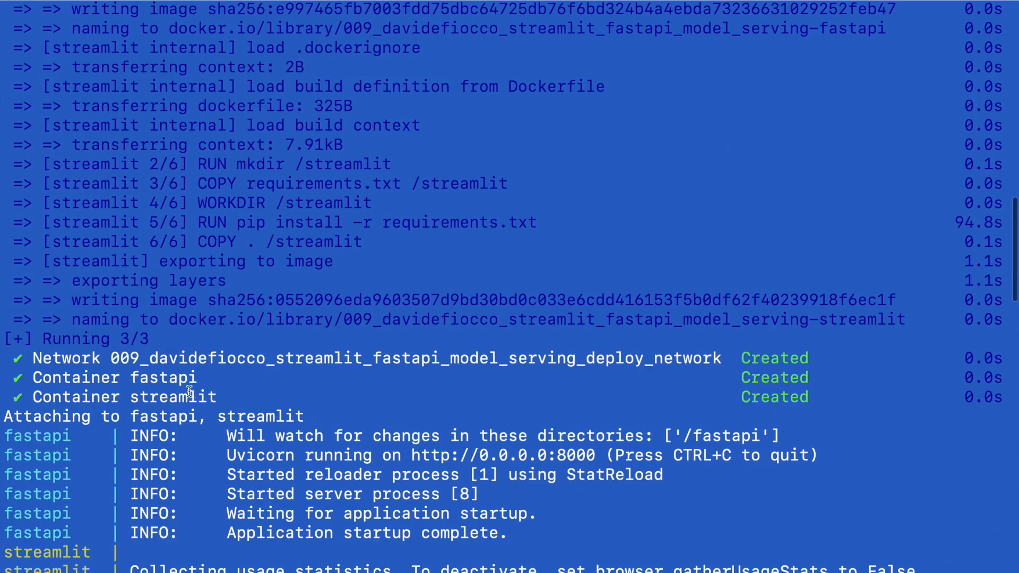
Review the compose logs and network list, then enter make prune to clean the system.
scroll("down", 3)
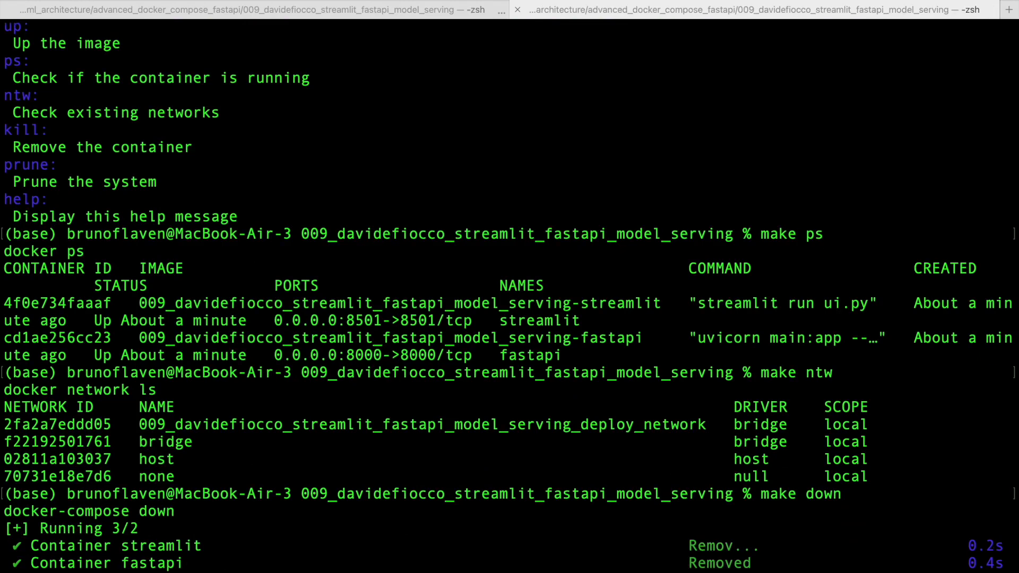
key("Cmd+Tab")
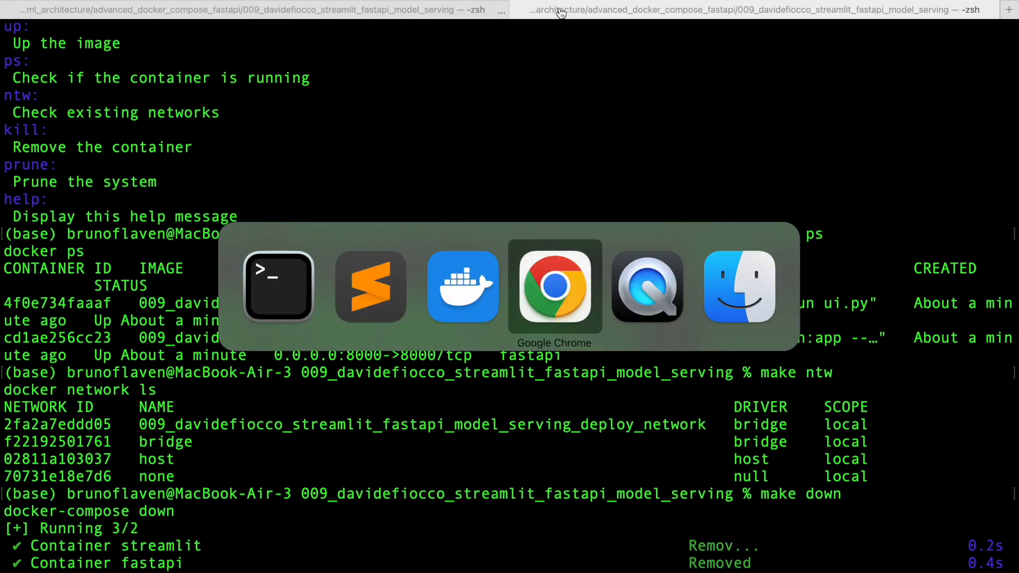
left_click(554, 287)
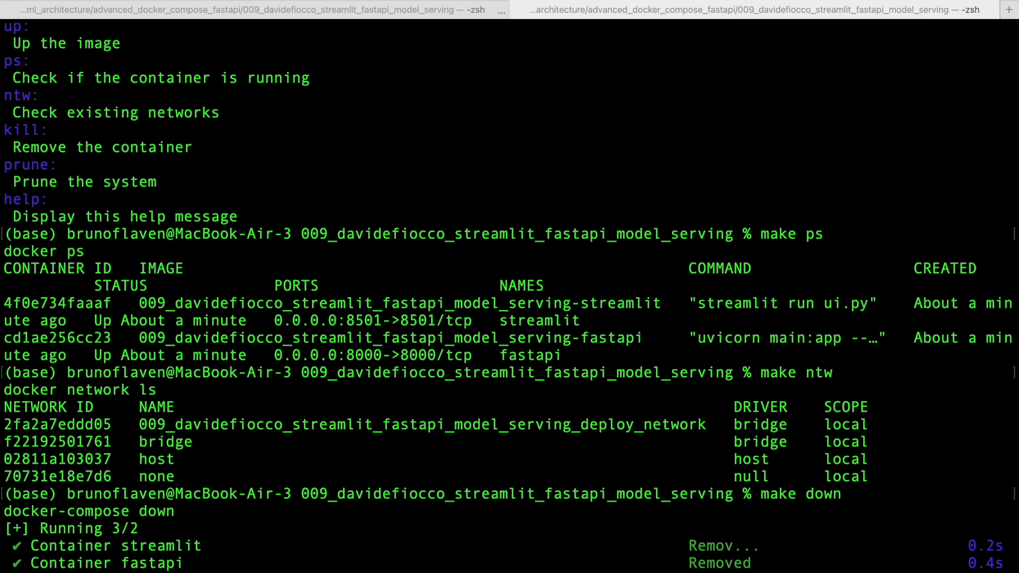
type("make prune")
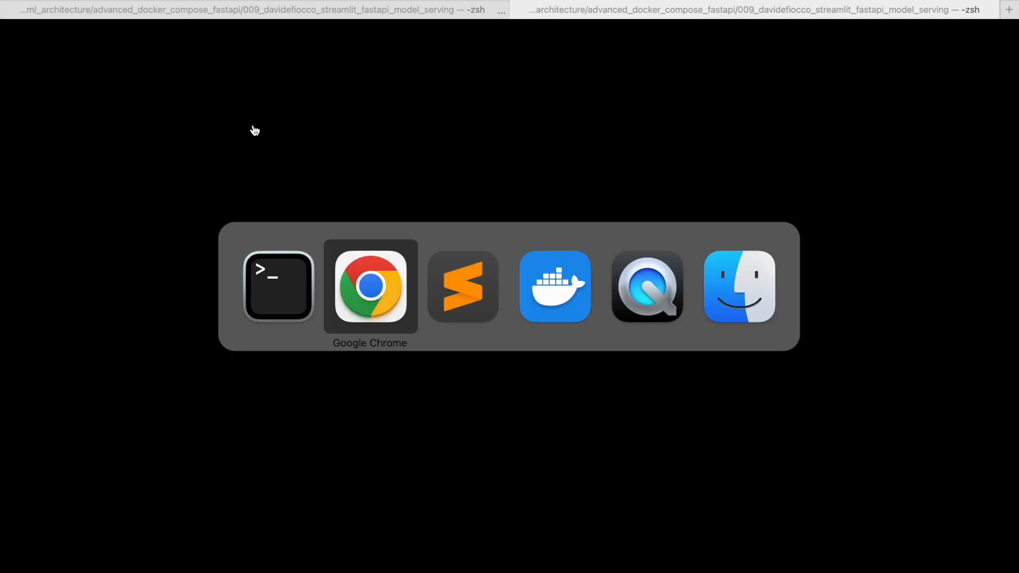
Select both project images, delete them and confirm, leaving the local images list empty.
left_click(556, 287)
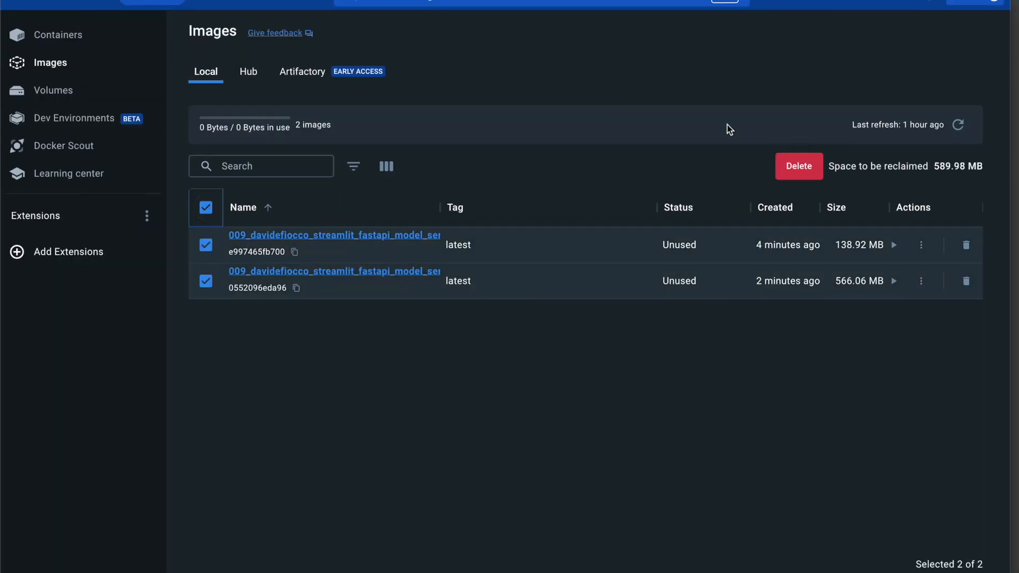
left_click(798, 165)
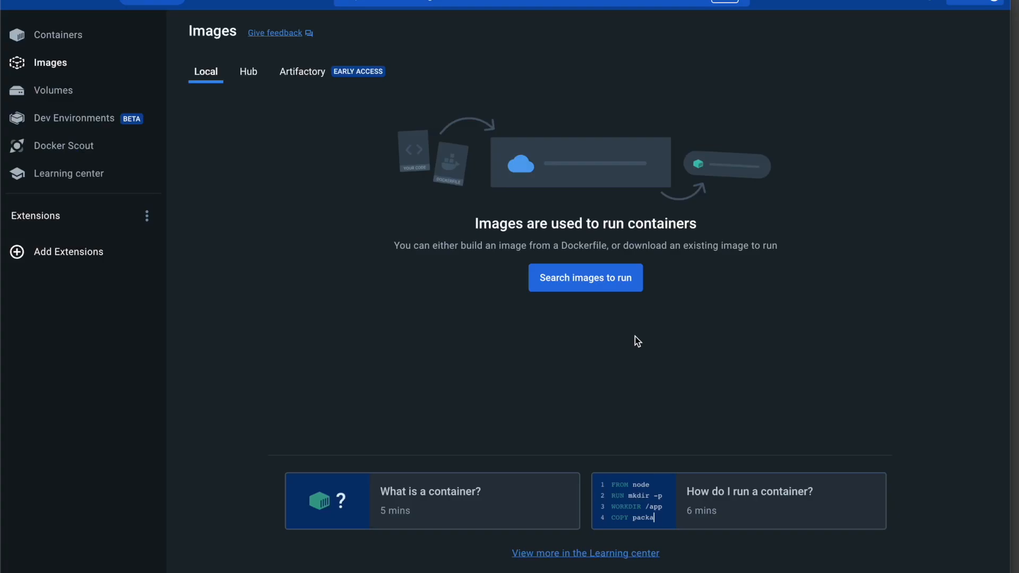
left_click(55, 35)
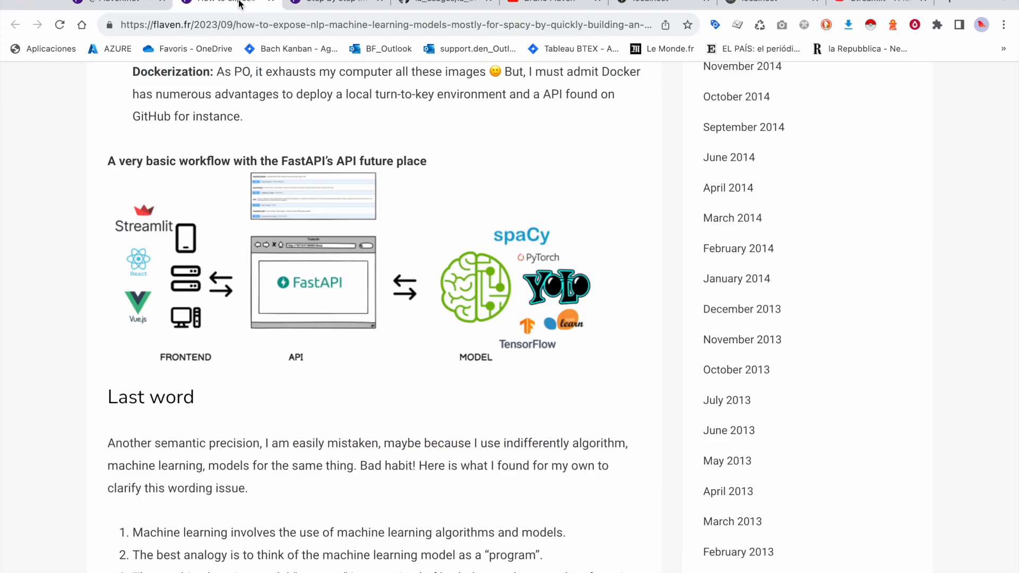
Browse the Azure deployment article and then the Bruno Flaven YouTube channel page.
left_click(241, 1)
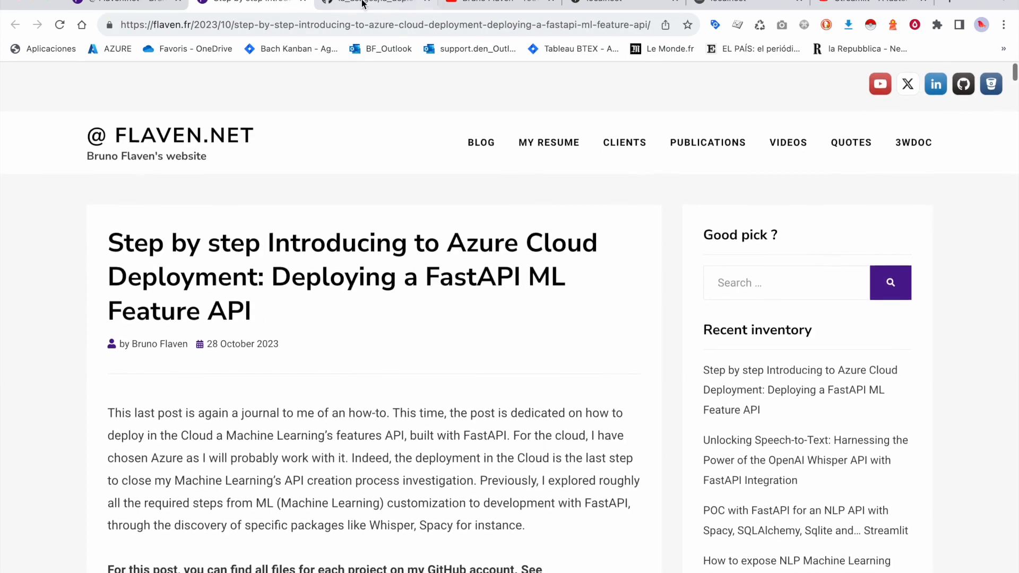
left_click(376, 1)
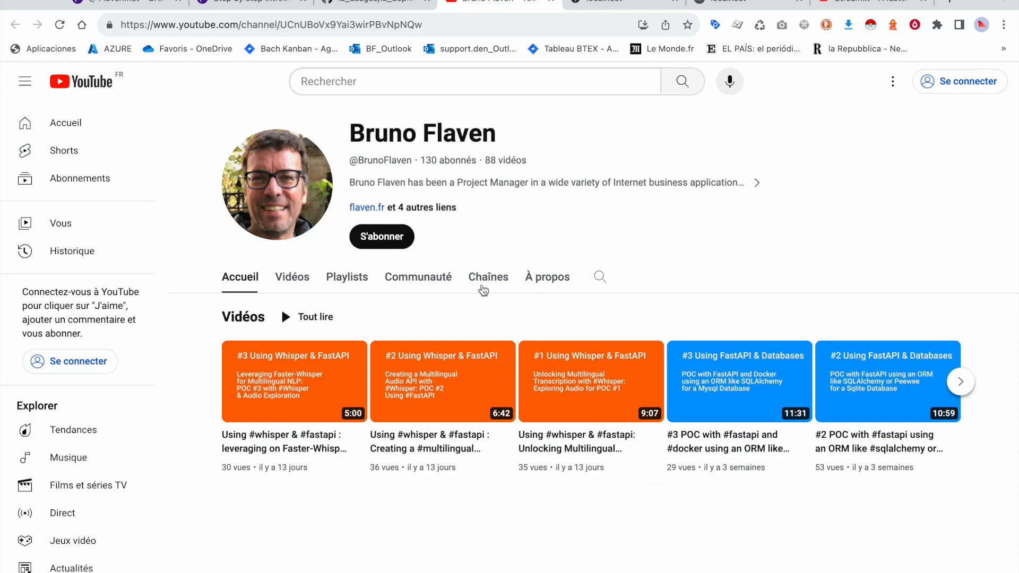
mouse_move(637, 14)
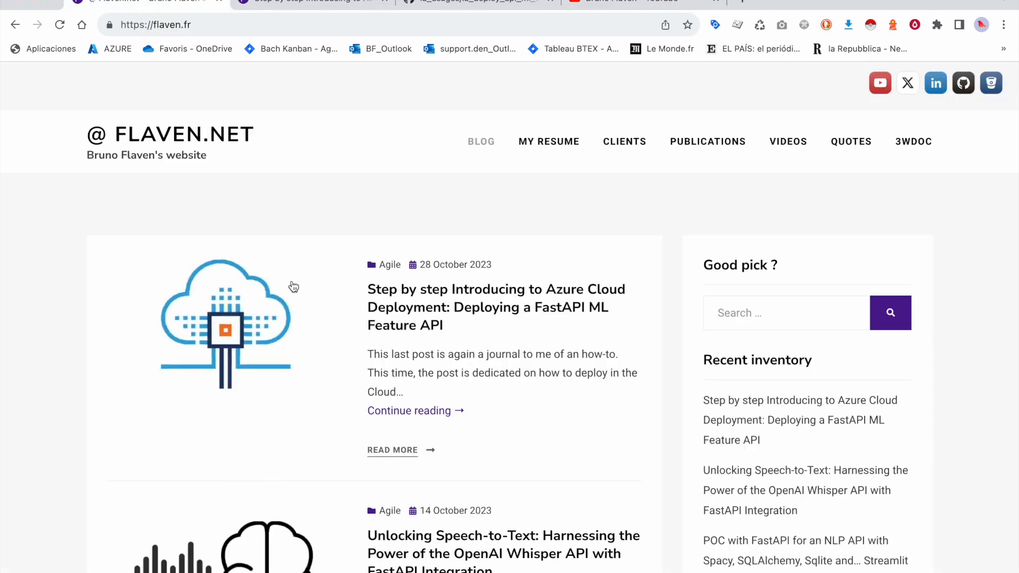
mouse_move(568, 272)
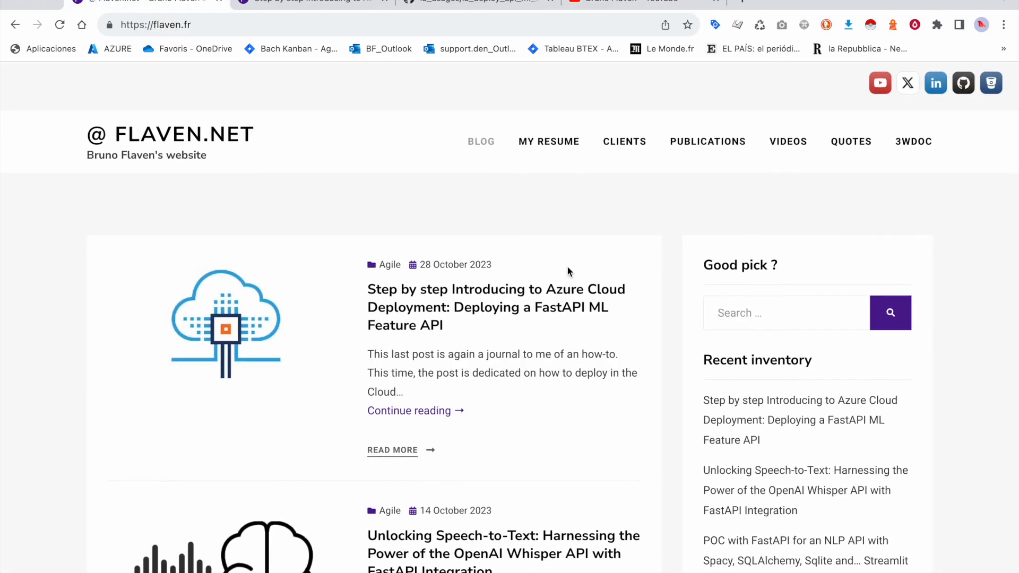